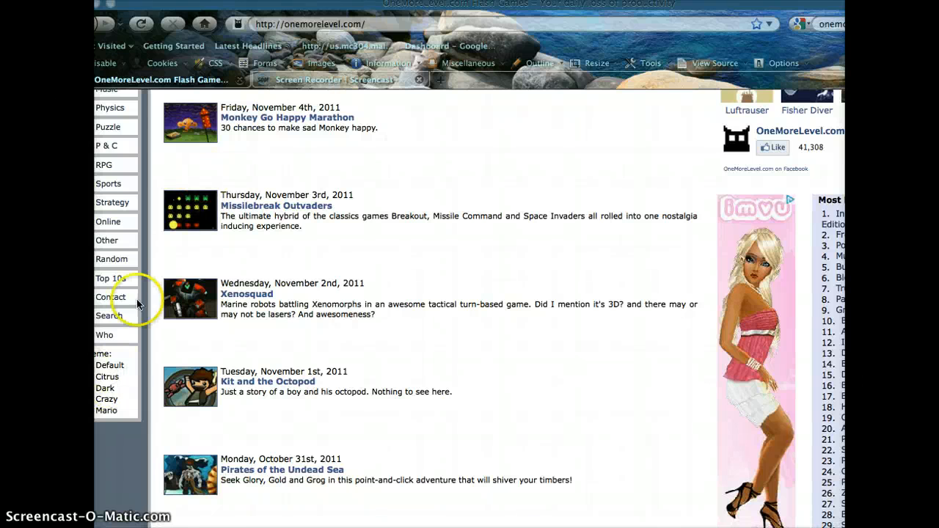
{"action": "mouse_move", "coordinate": [174, 303]}
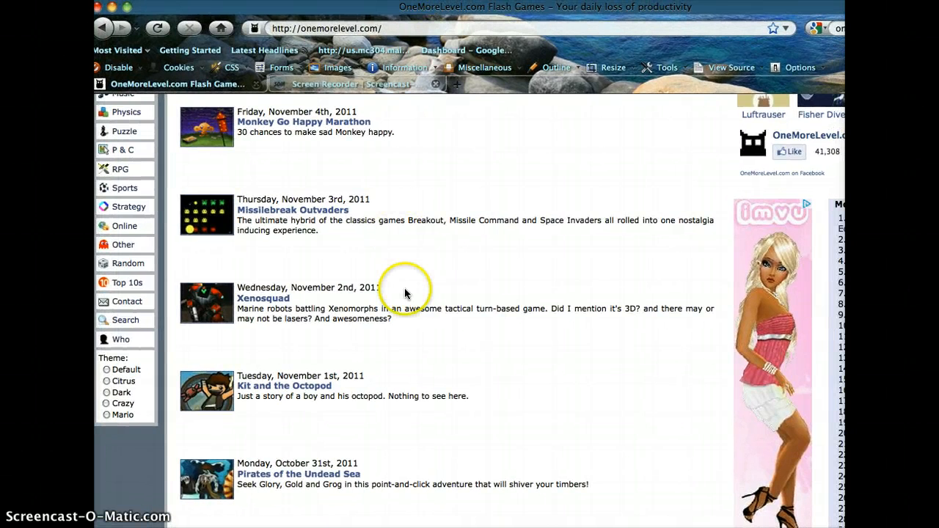
{"action": "mouse_move", "coordinate": [758, 140]}
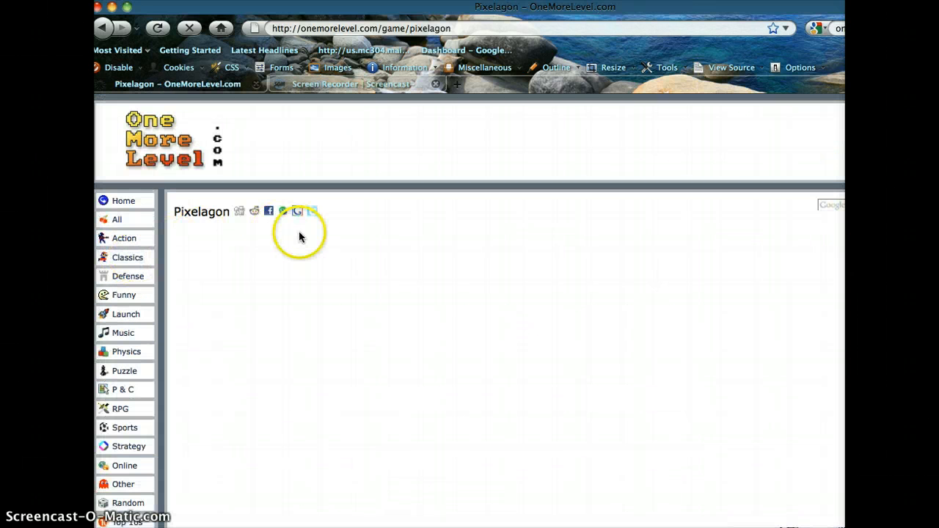
Step: Scroll down to the Pixelagon game frame and wait for the pre-game ad to finish
{"action": "scroll", "scroll_direction": "down", "scroll_amount": 3}
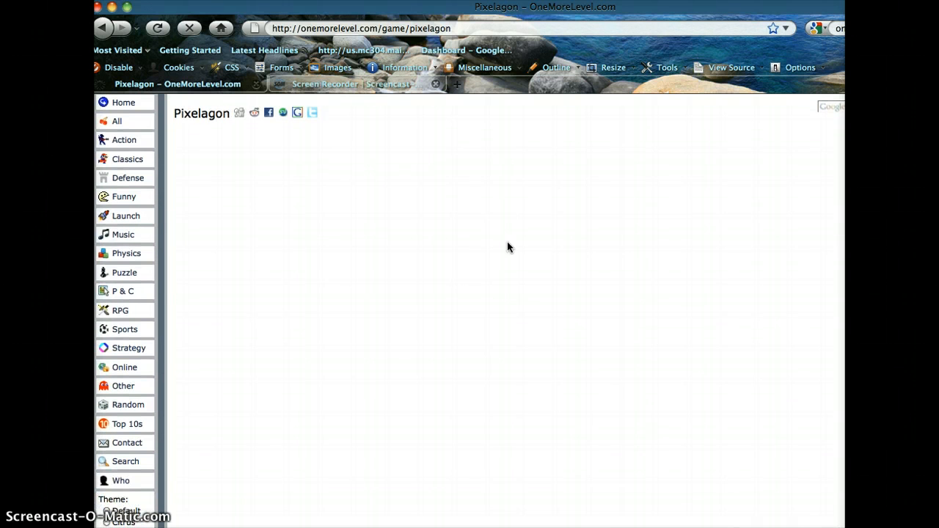
{"action": "scroll", "scroll_direction": "down", "scroll_amount": 3}
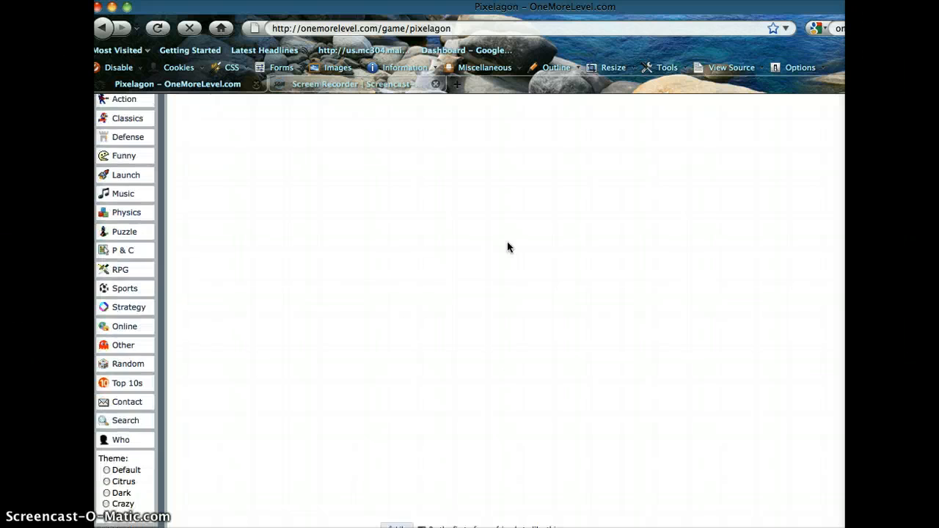
{"action": "scroll", "scroll_direction": "down", "scroll_amount": 3}
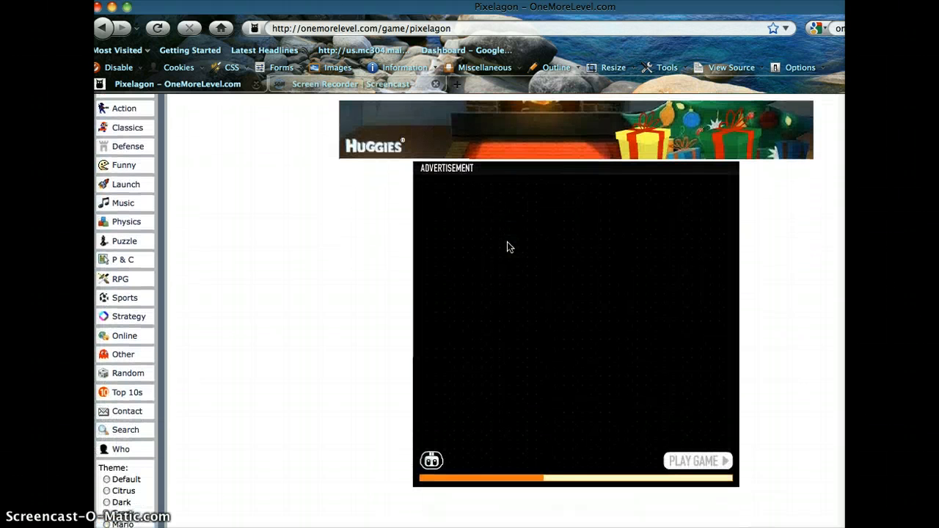
{"action": "scroll", "scroll_direction": "down", "scroll_amount": 3}
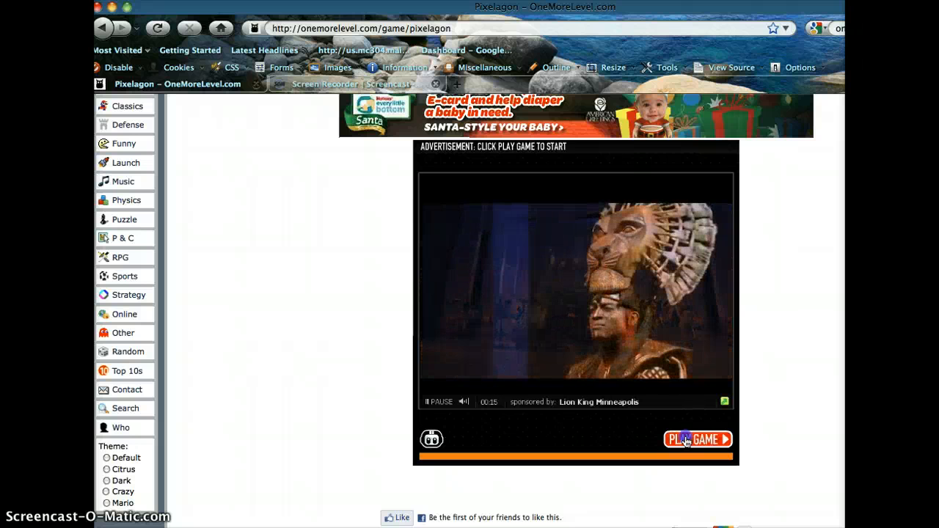
Step: Get past the advertisement and start a new Pixelagon game to show the instructions
{"action": "left_click", "coordinate": [695, 439]}
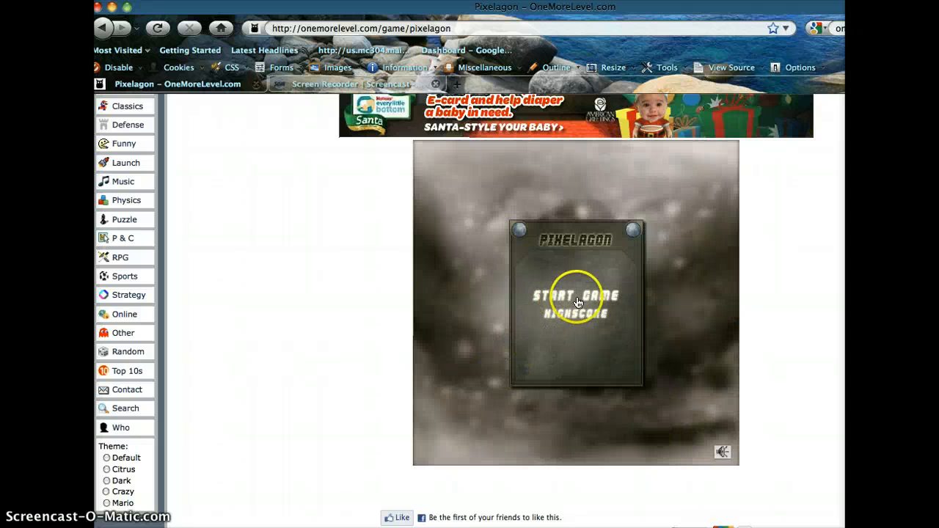
{"action": "left_click", "coordinate": [577, 301]}
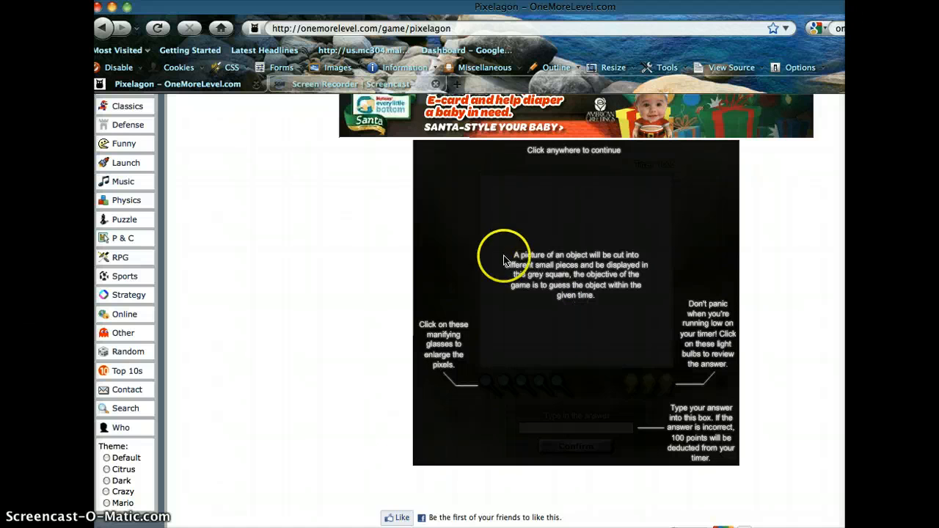
{"action": "mouse_move", "coordinate": [554, 275]}
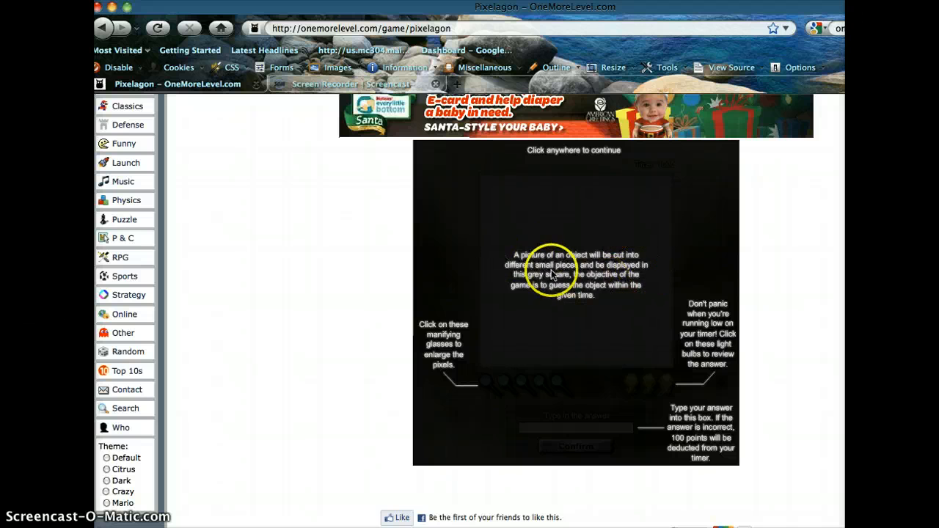
{"action": "mouse_move", "coordinate": [576, 292]}
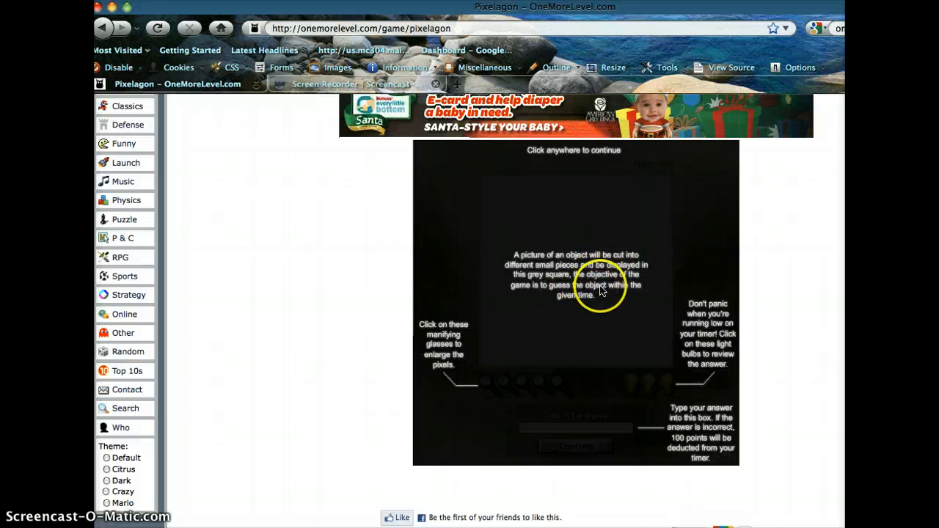
{"action": "mouse_move", "coordinate": [628, 349]}
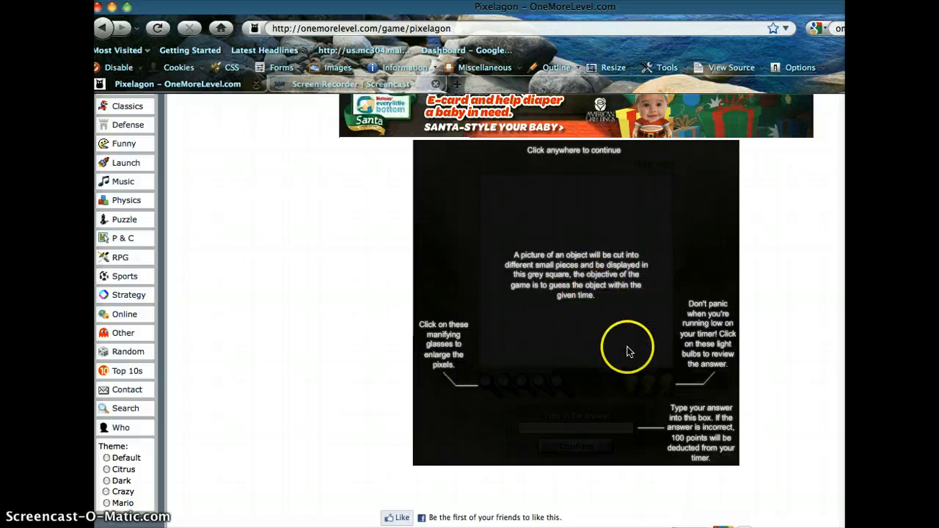
{"action": "mouse_move", "coordinate": [452, 388]}
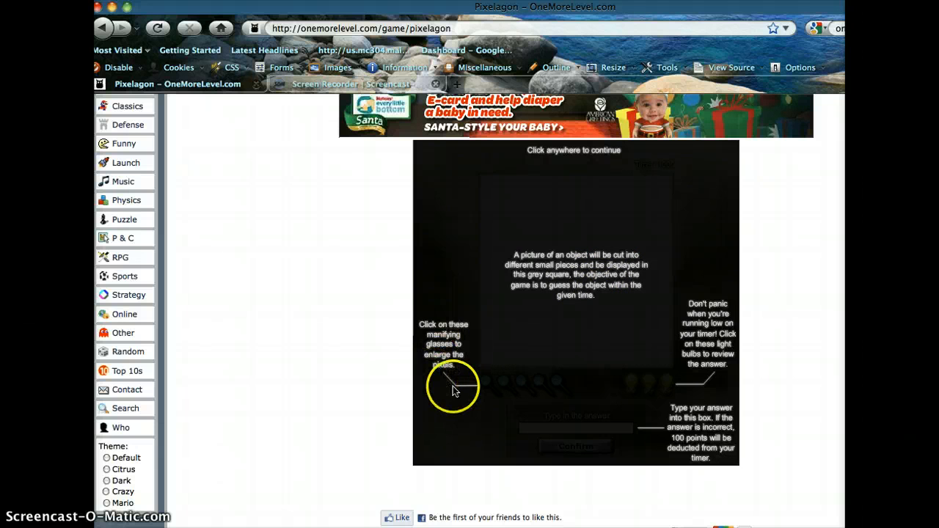
{"action": "mouse_move", "coordinate": [740, 335]}
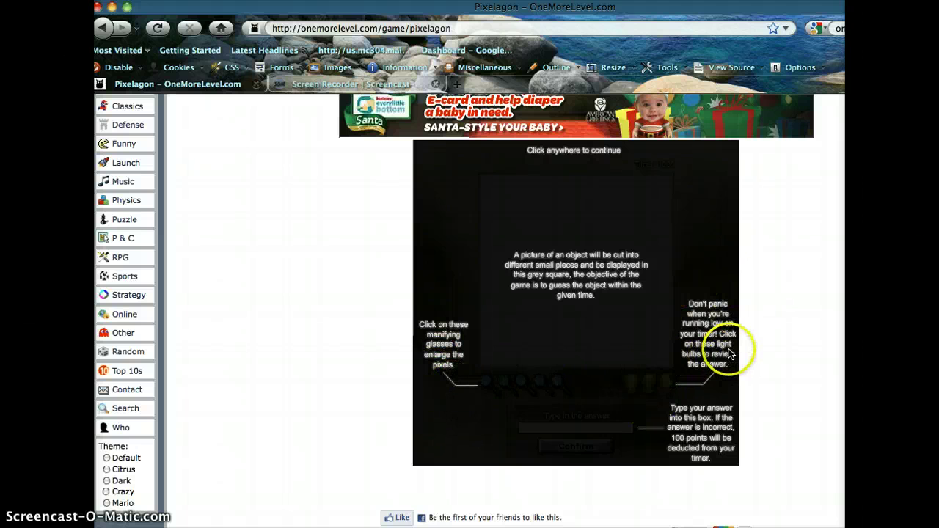
{"action": "mouse_move", "coordinate": [702, 370]}
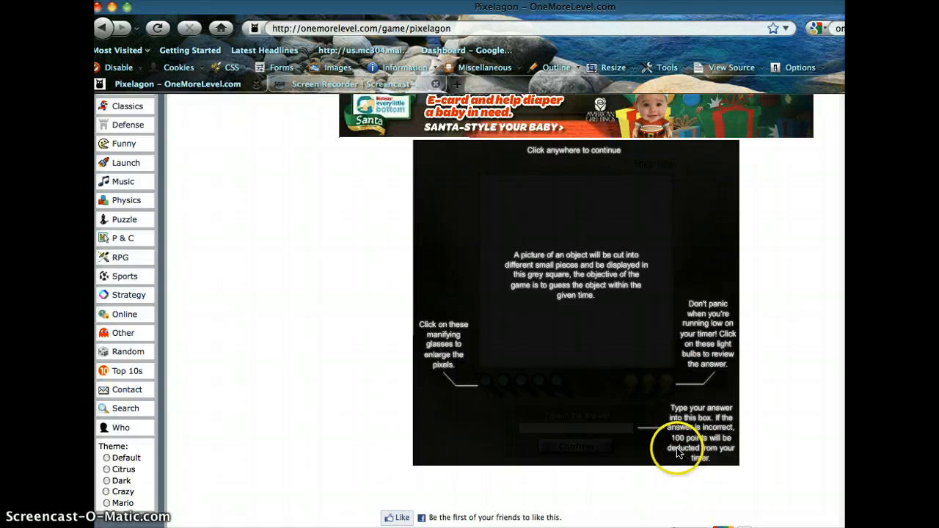
{"action": "mouse_move", "coordinate": [702, 353]}
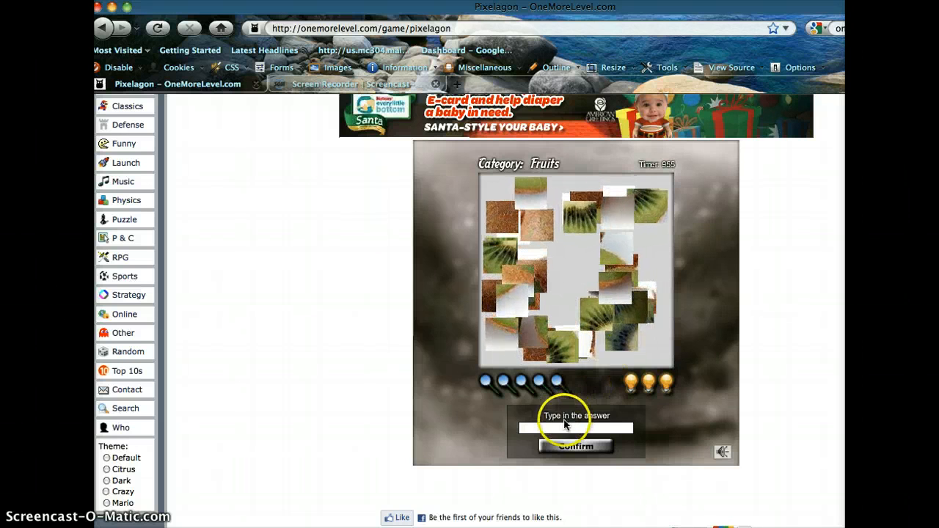
Step: Answer 'kiwi' for the first scrambled picture and advance to the next one
{"action": "type", "text": "ki"}
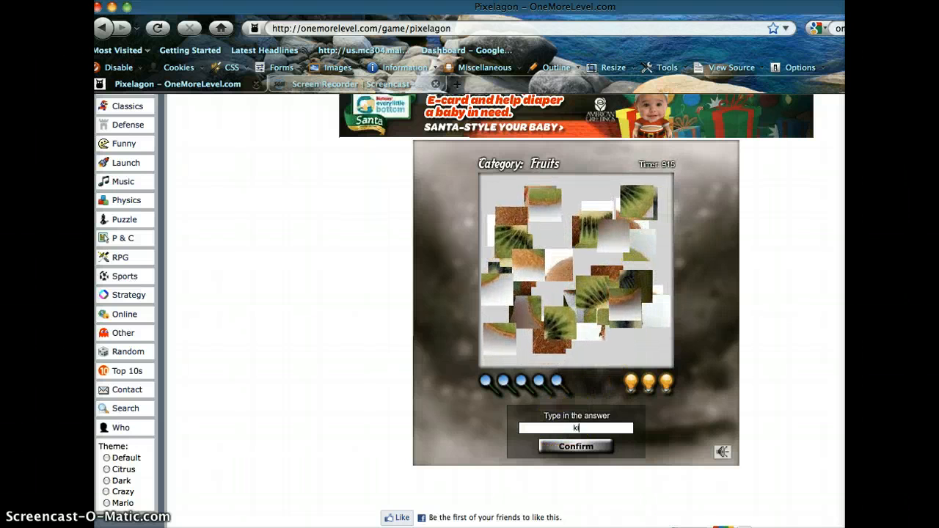
{"action": "left_click", "coordinate": [574, 446]}
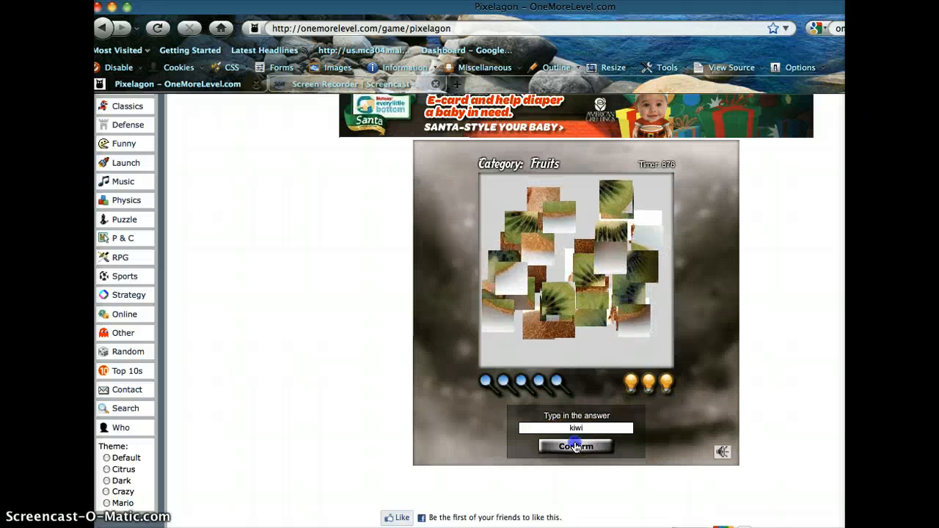
{"action": "left_click", "coordinate": [575, 447]}
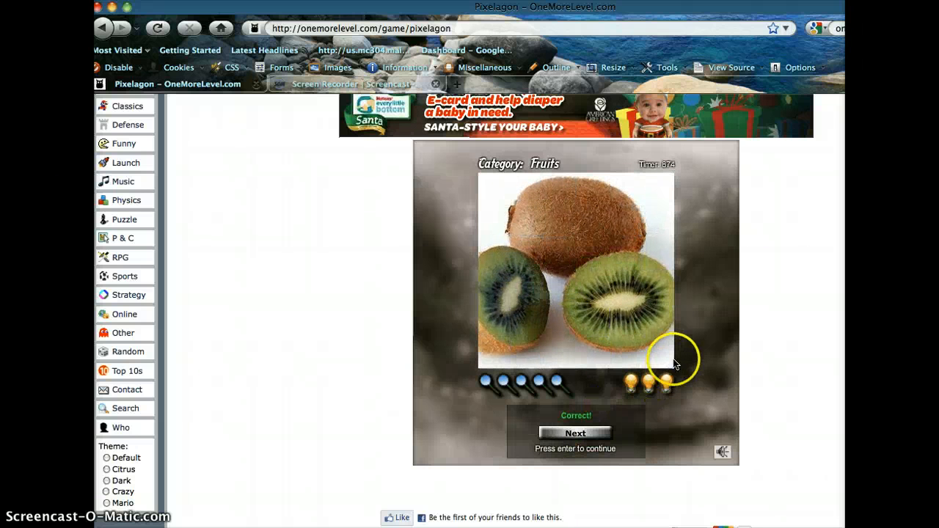
{"action": "left_click", "coordinate": [574, 432]}
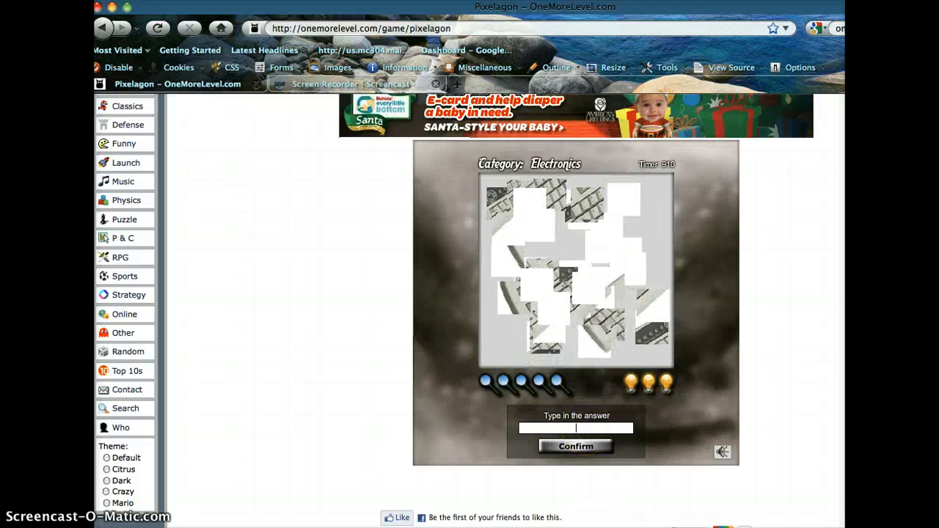
Step: Answer 'keyboard' for the second picture and advance to the fruit puzzle
{"action": "type", "text": "keybo"}
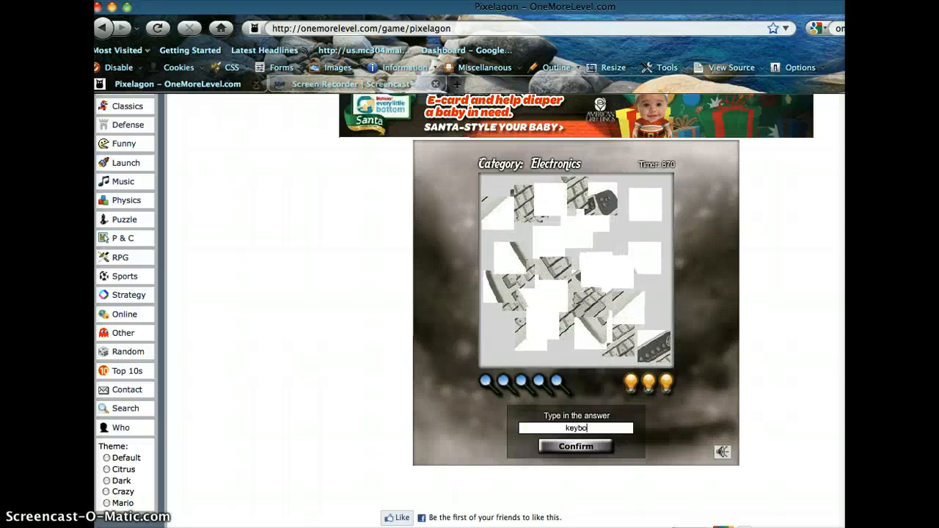
{"action": "type", "text": "ard"}
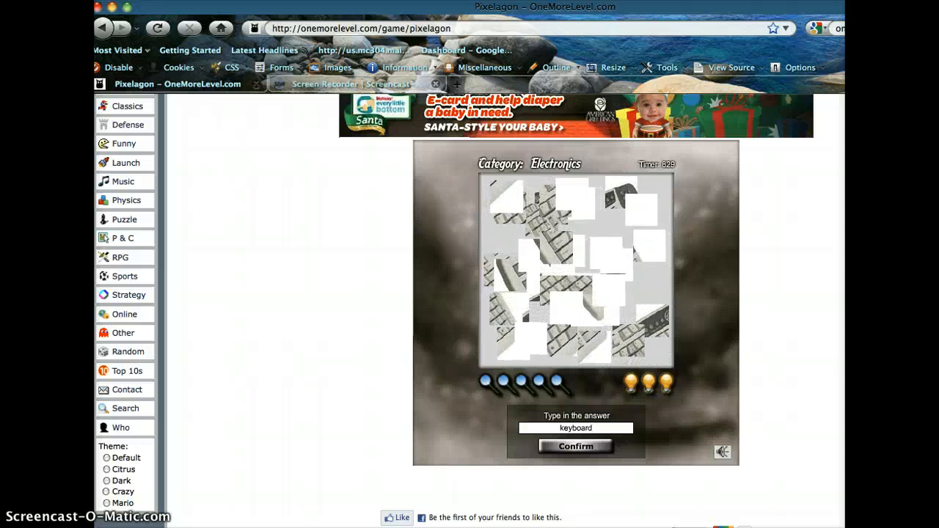
{"action": "left_click", "coordinate": [575, 446]}
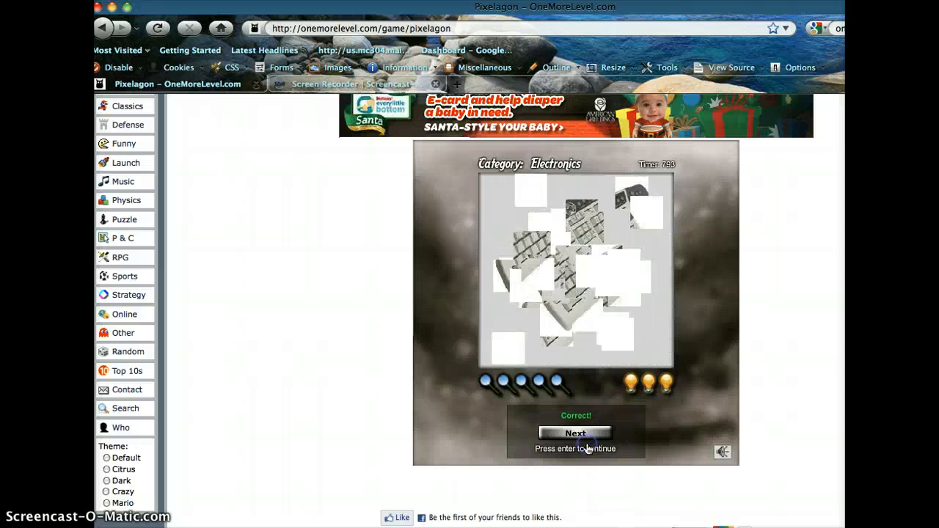
{"action": "left_click", "coordinate": [575, 432]}
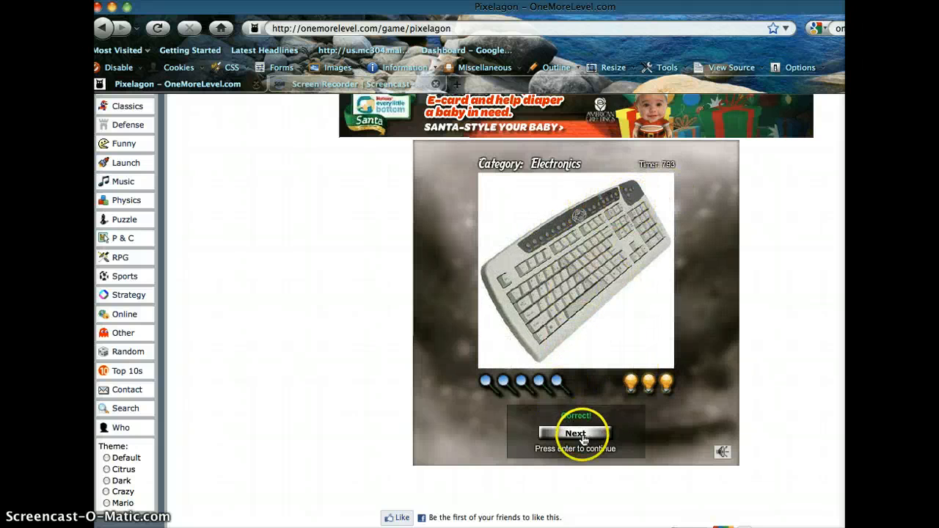
{"action": "left_click", "coordinate": [575, 433]}
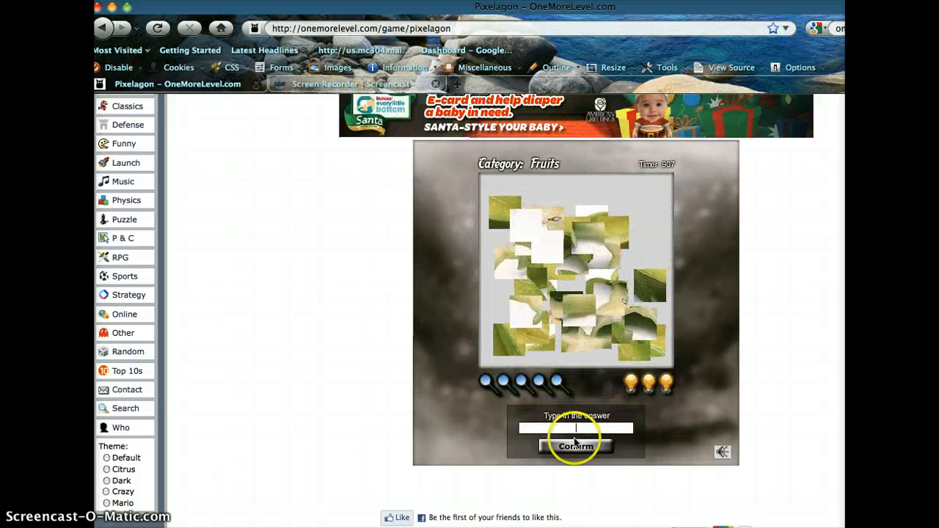
Step: Guess lime, cucumber and avocado for the green fruit until the round ends at 1,667
{"action": "left_click", "coordinate": [575, 447]}
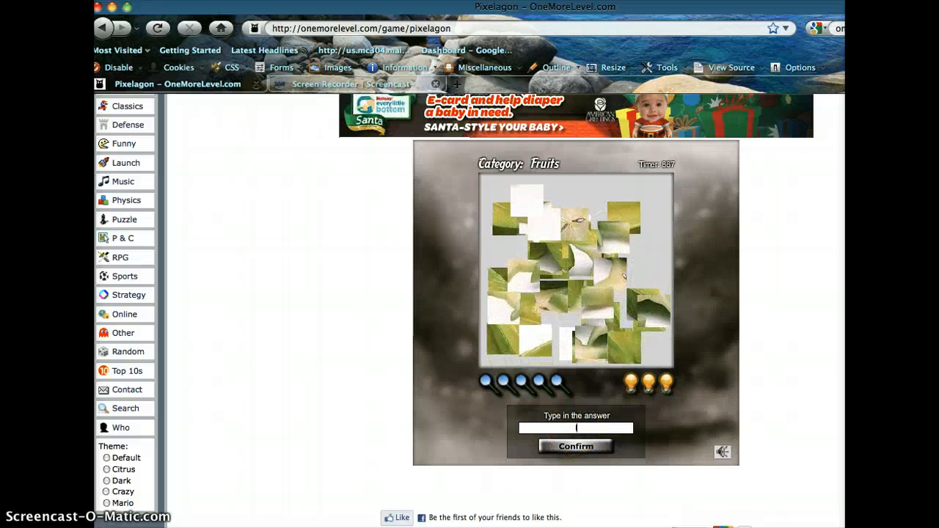
{"action": "type", "text": "lime"}
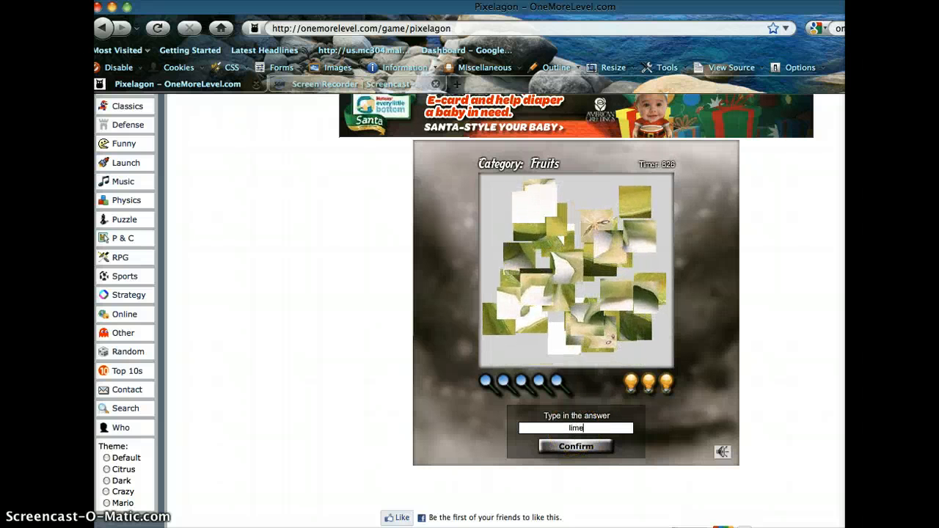
{"action": "left_click", "coordinate": [575, 446]}
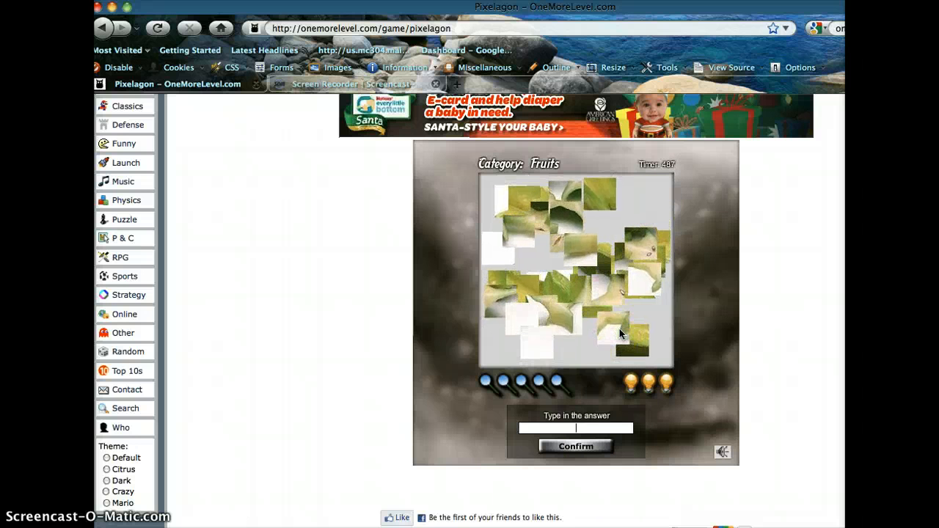
{"action": "type", "text": "cucumber"}
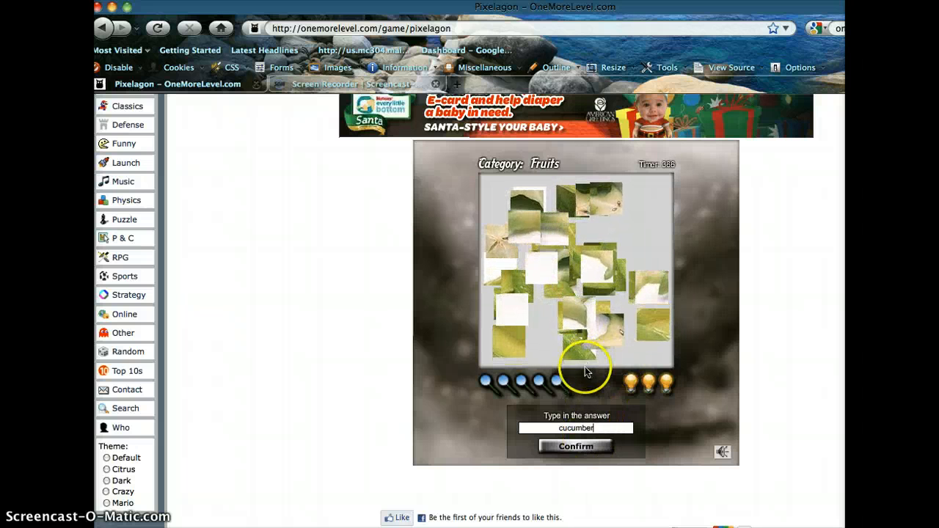
{"action": "left_click", "coordinate": [575, 446]}
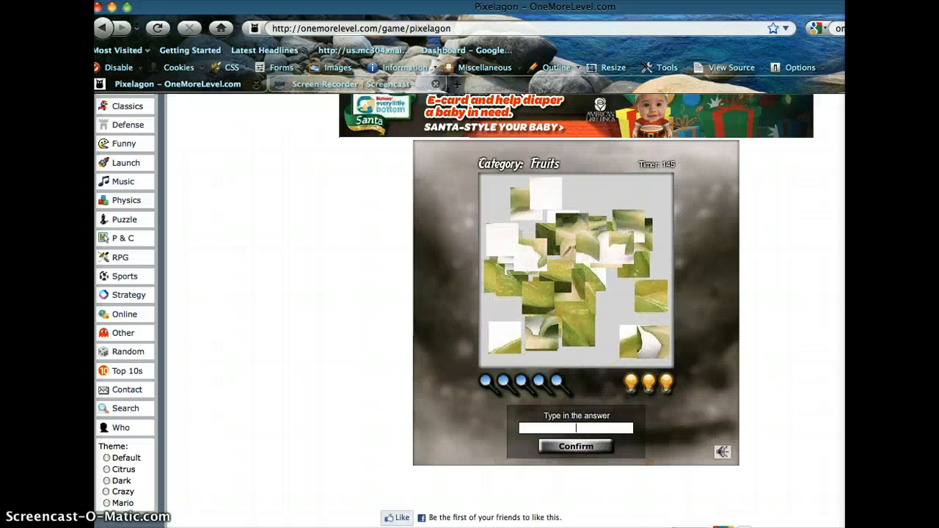
{"action": "type", "text": "avocad"}
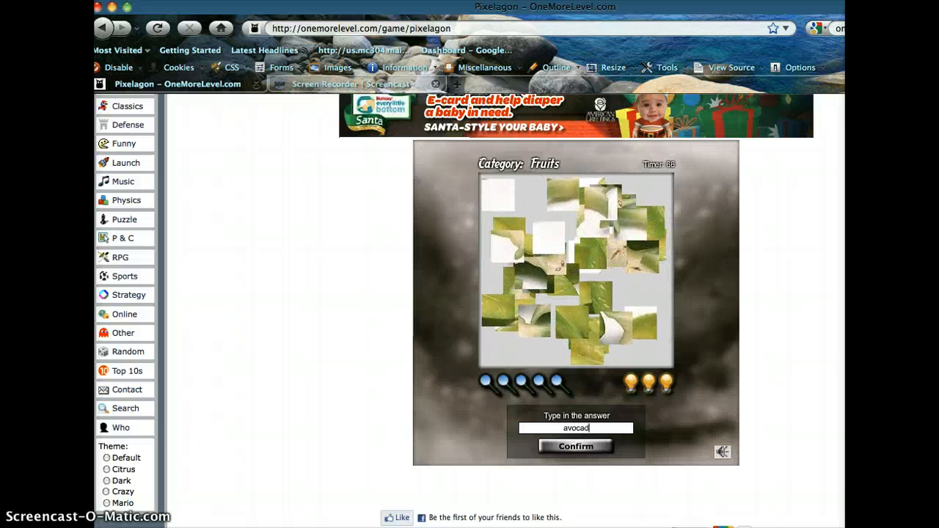
{"action": "left_click", "coordinate": [574, 446]}
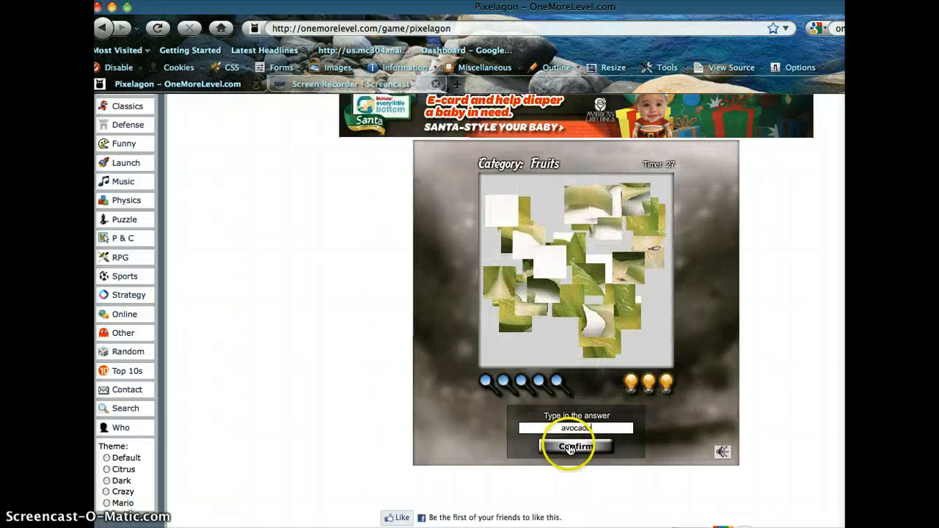
{"action": "left_click", "coordinate": [574, 447]}
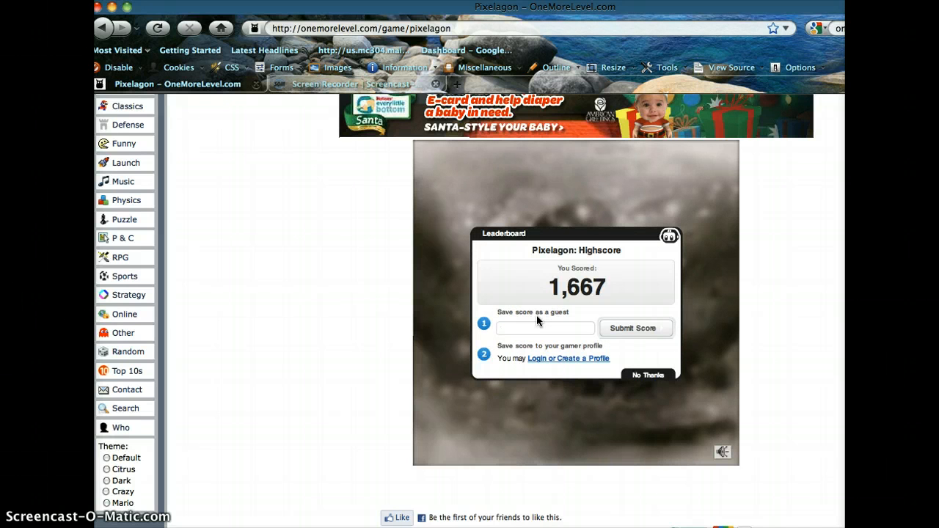
Step: Submit the 1,667 score under the guest name 'spaghetti'
{"action": "type", "text": "spaghetti"}
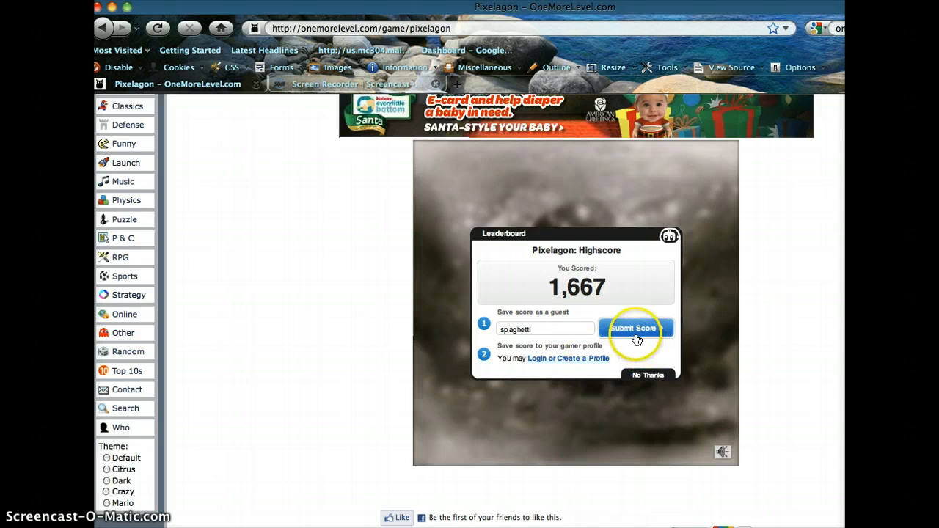
{"action": "left_click", "coordinate": [634, 328]}
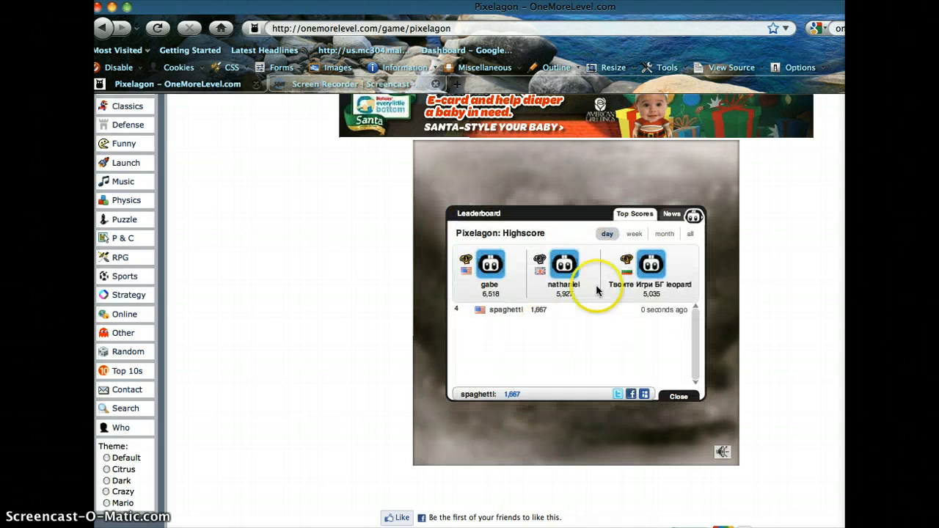
{"action": "mouse_move", "coordinate": [676, 452]}
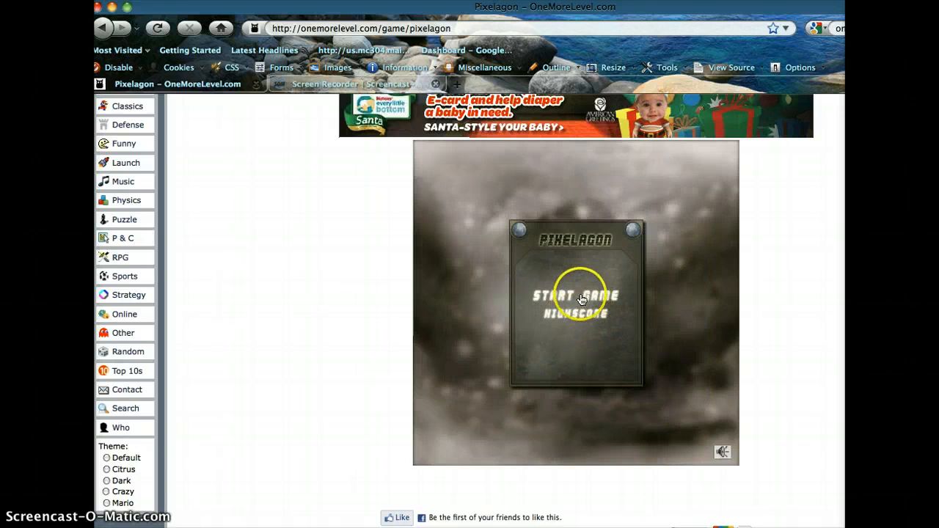
Step: Start a new Foods round and submit a first guess for the food picture
{"action": "left_click", "coordinate": [582, 297]}
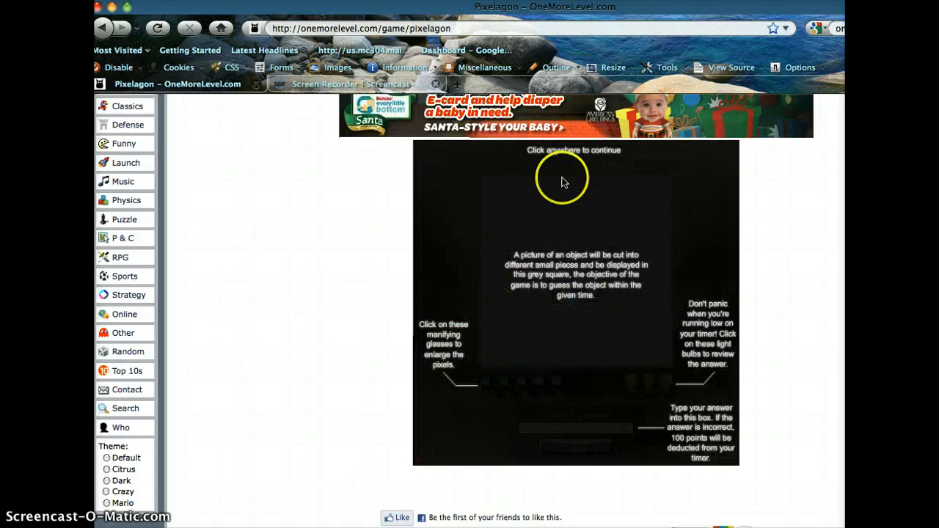
{"action": "left_click", "coordinate": [563, 181]}
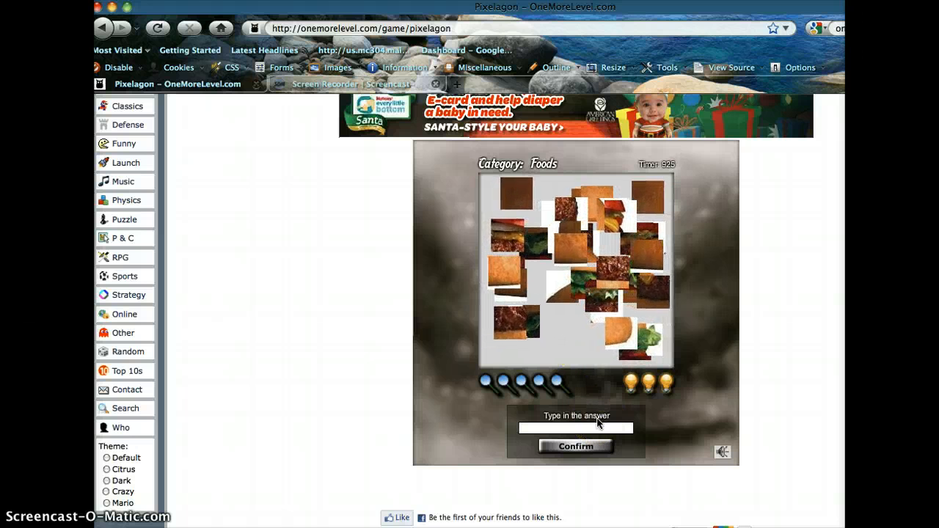
{"action": "type", "text": "ma"}
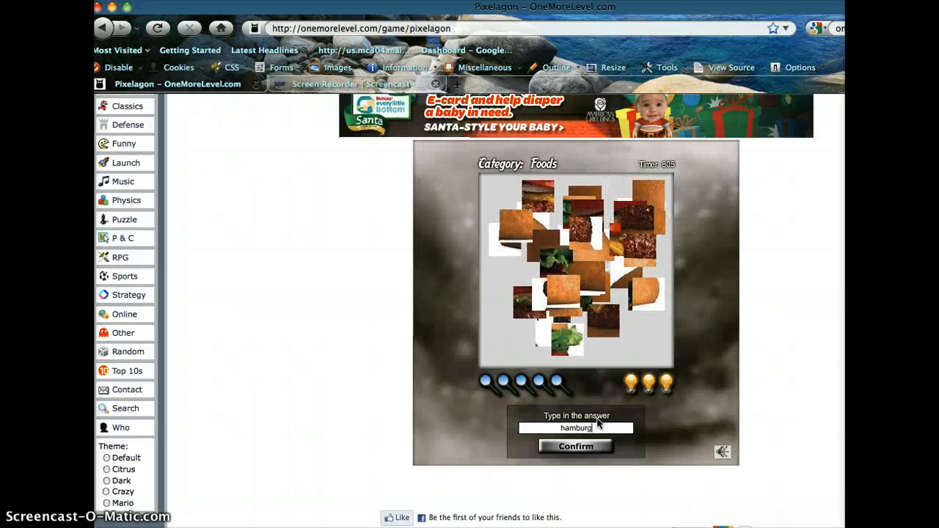
{"action": "left_click", "coordinate": [576, 446]}
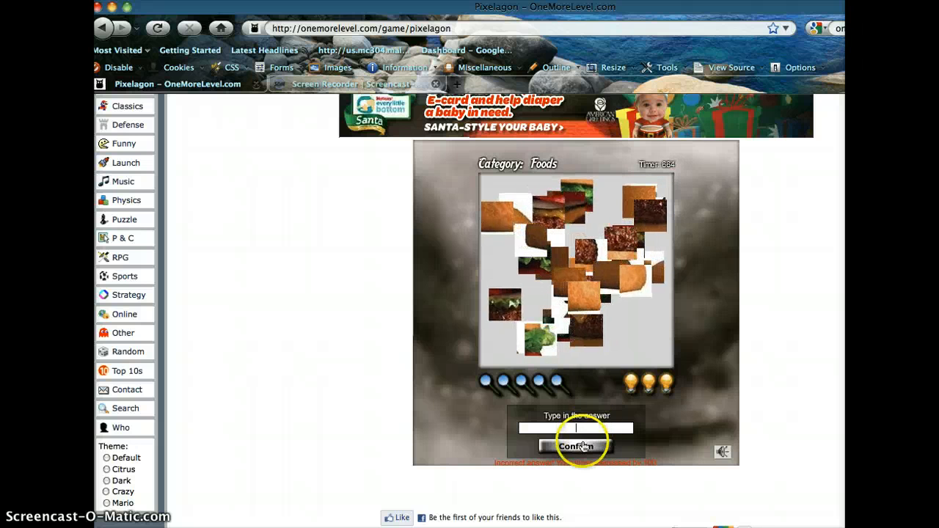
Step: Guess hamburger, then hotdog, until the round ends with 0 points
{"action": "left_click", "coordinate": [577, 446]}
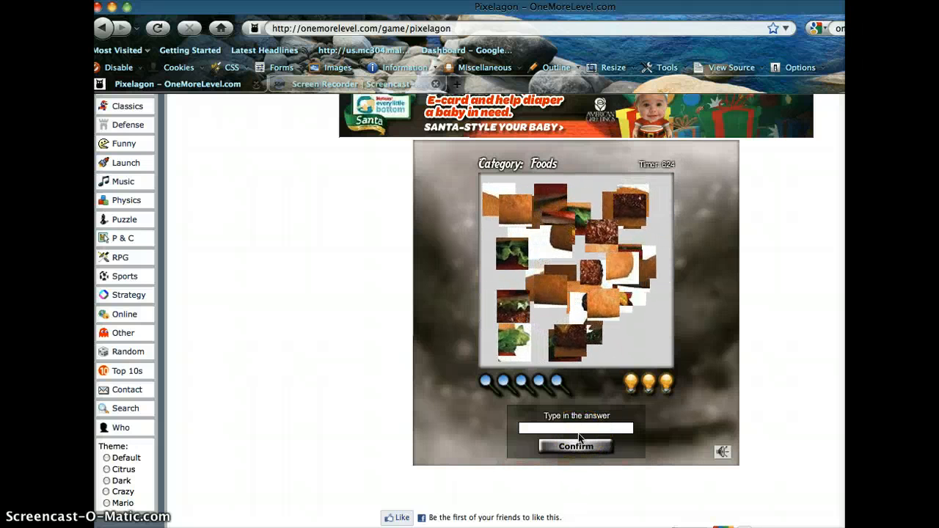
{"action": "type", "text": "m"}
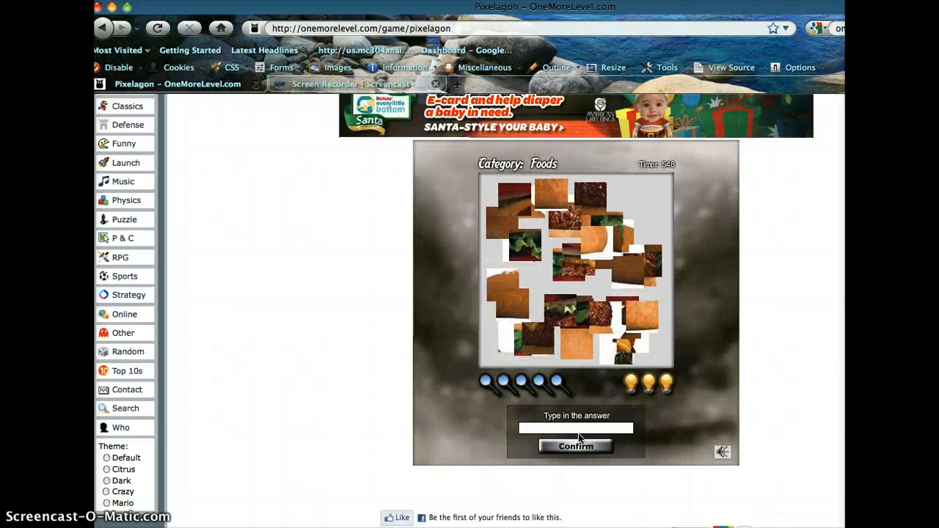
{"action": "type", "text": "hamburger"}
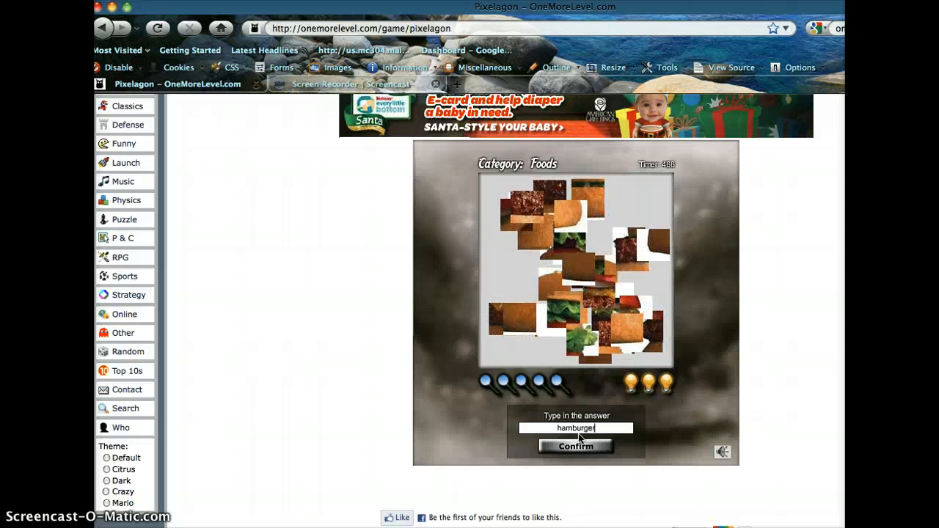
{"action": "left_click", "coordinate": [574, 447]}
{"action": "type", "text": "h"}
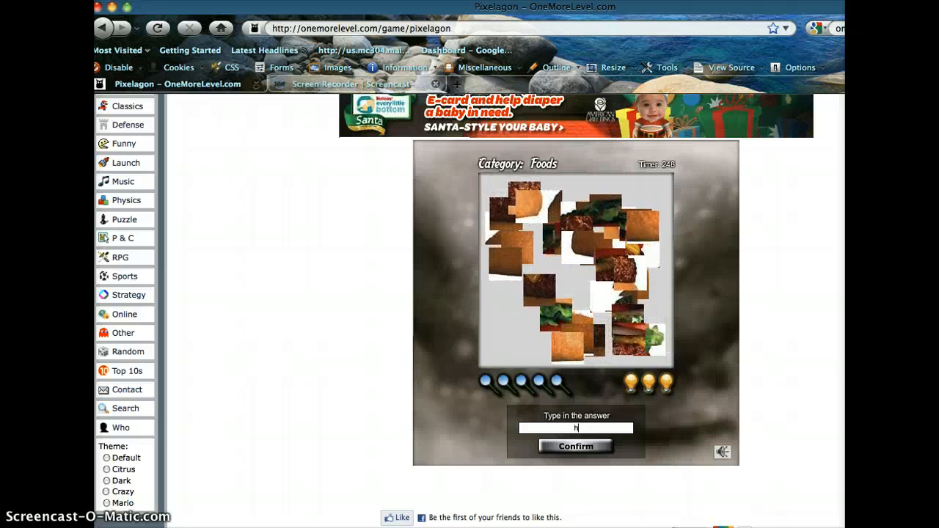
{"action": "type", "text": "otdo"}
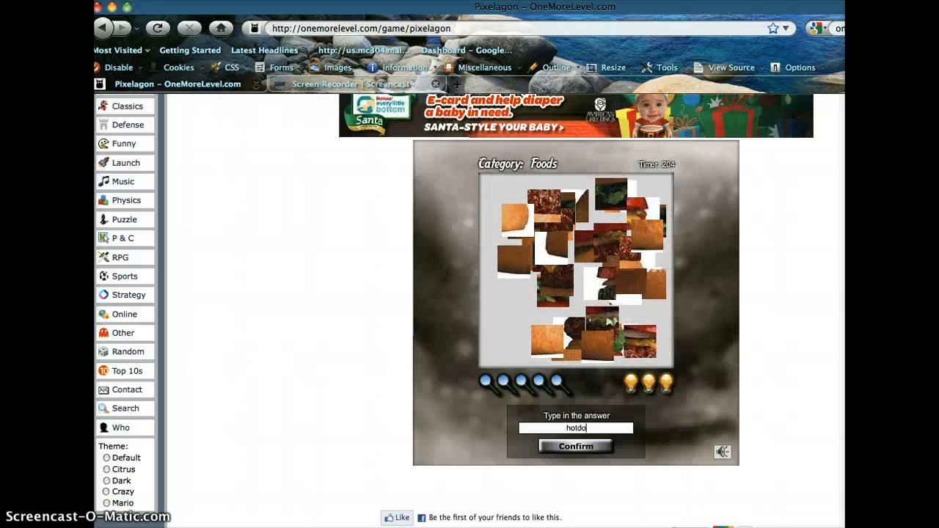
{"action": "left_click", "coordinate": [575, 446]}
{"action": "type", "text": "spaghetti"}
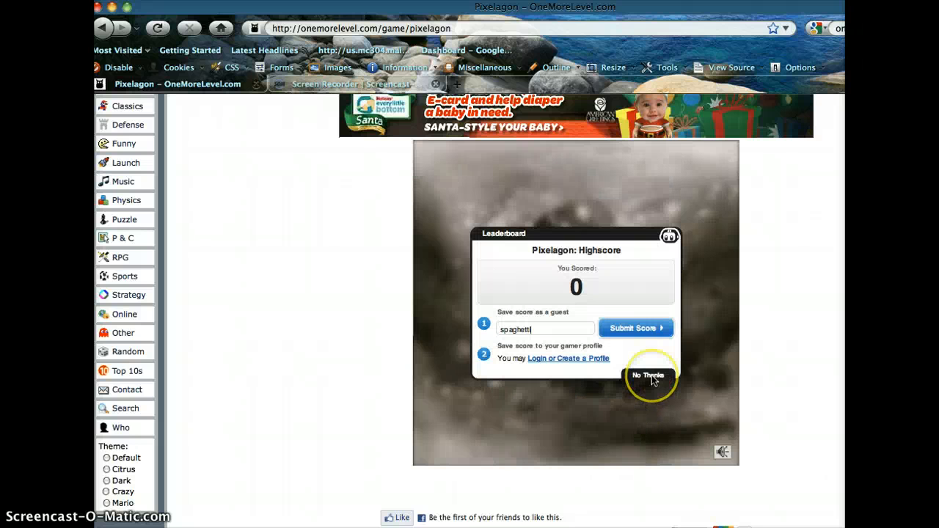
Step: Decline saving the 0 score, close the leaderboard, and start a new Animals round
{"action": "left_click", "coordinate": [635, 327]}
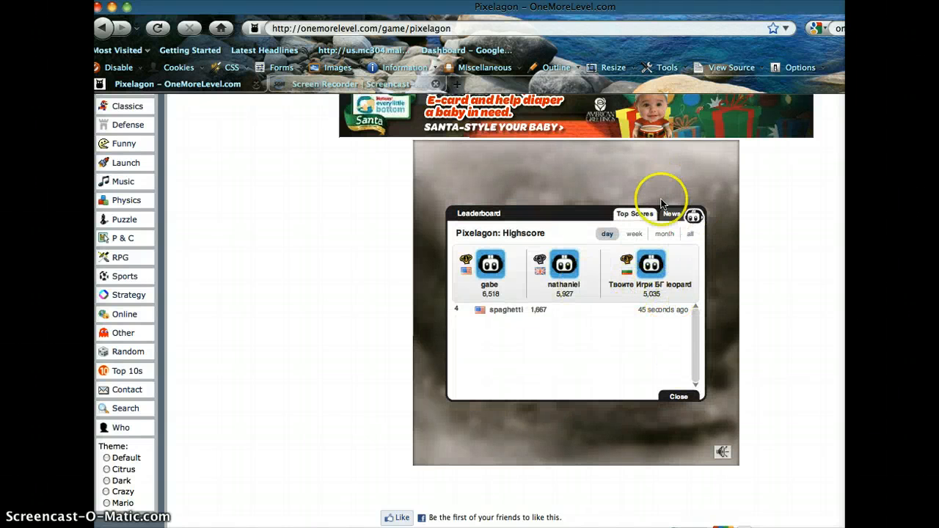
{"action": "left_click", "coordinate": [678, 396]}
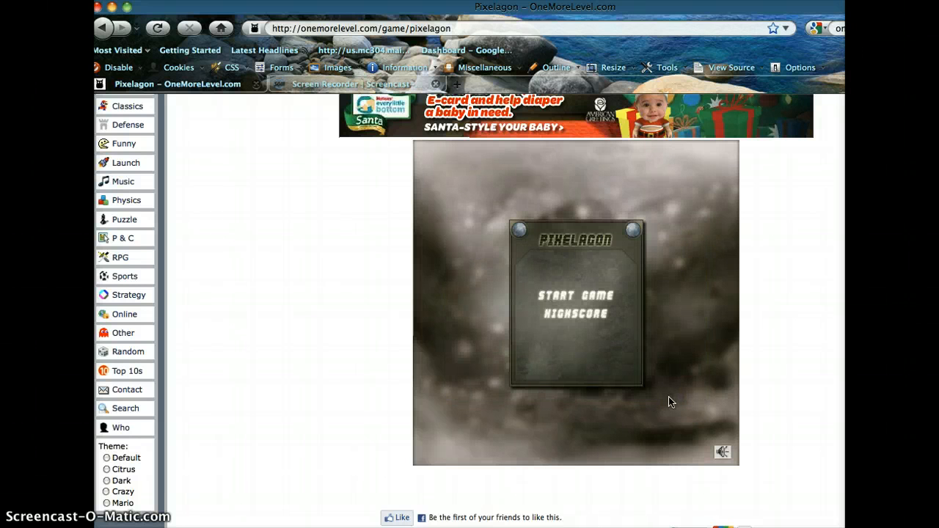
{"action": "left_click", "coordinate": [575, 295]}
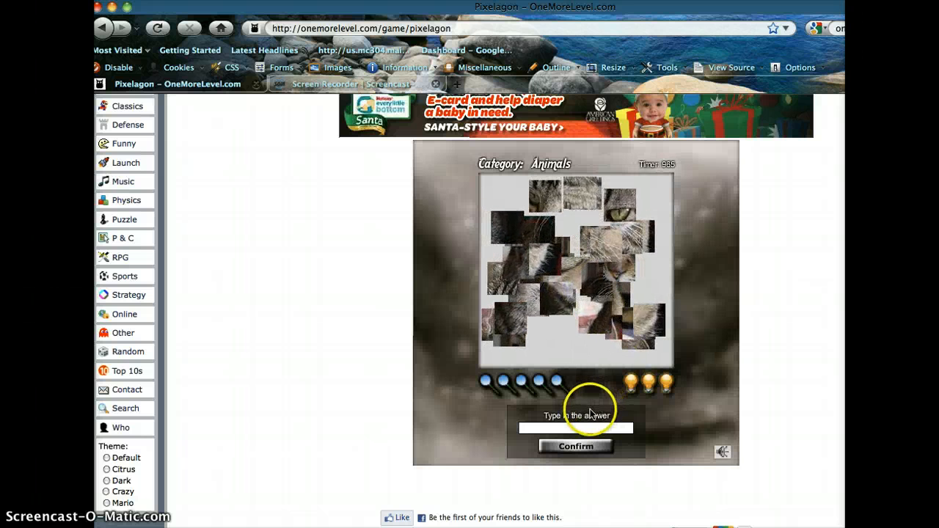
Step: Solve the cat picture, then answer 'grape' for the fruit picture and advance
{"action": "left_click", "coordinate": [575, 447]}
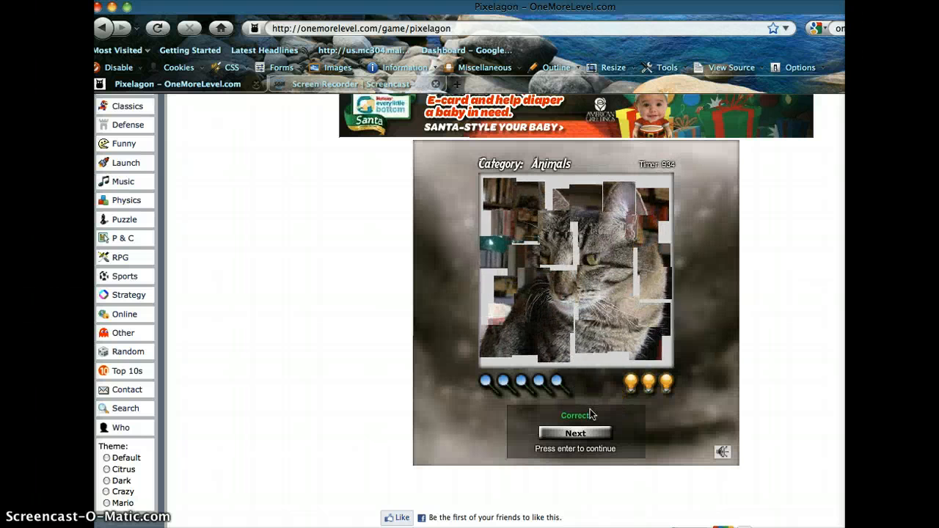
{"action": "left_click", "coordinate": [575, 432]}
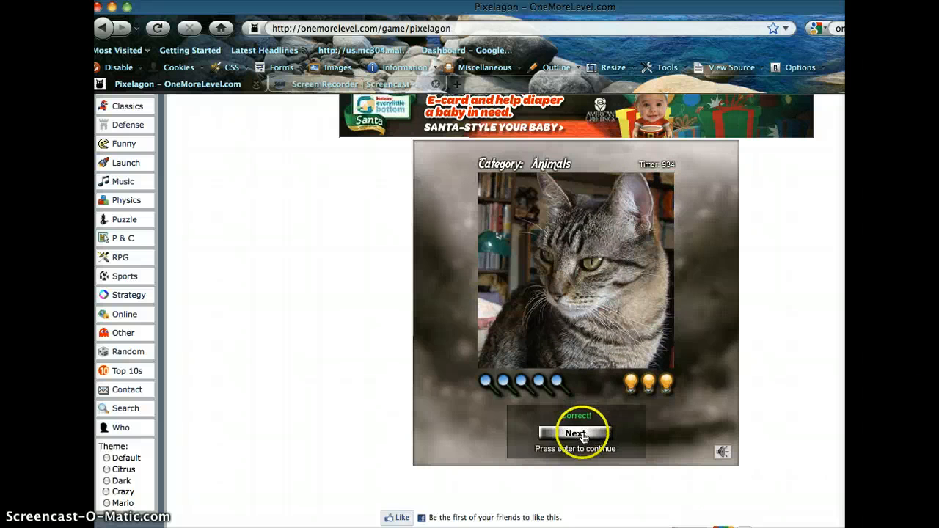
{"action": "left_click", "coordinate": [576, 433]}
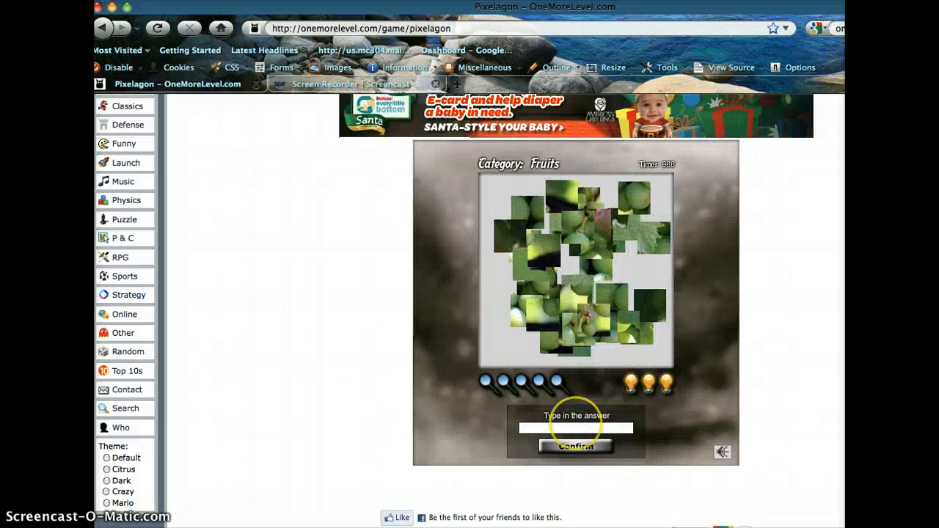
{"action": "type", "text": "grape"}
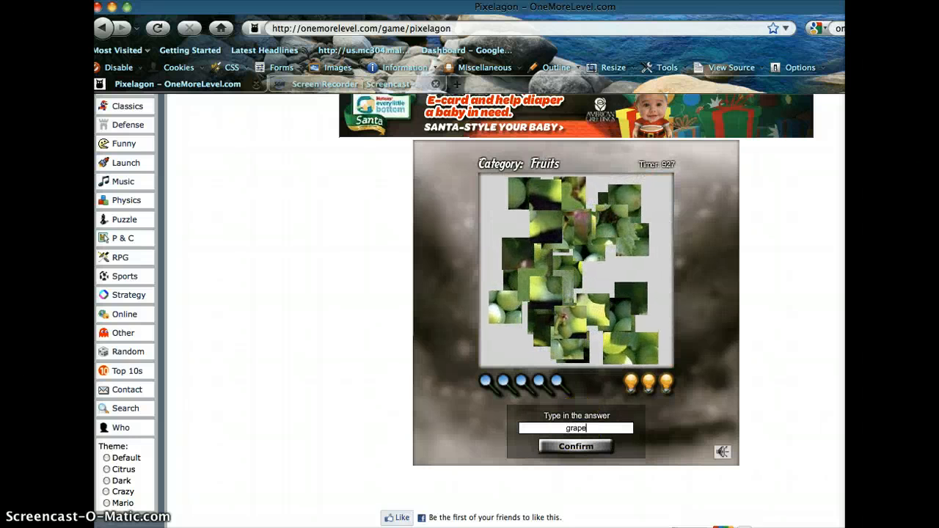
{"action": "left_click", "coordinate": [575, 445]}
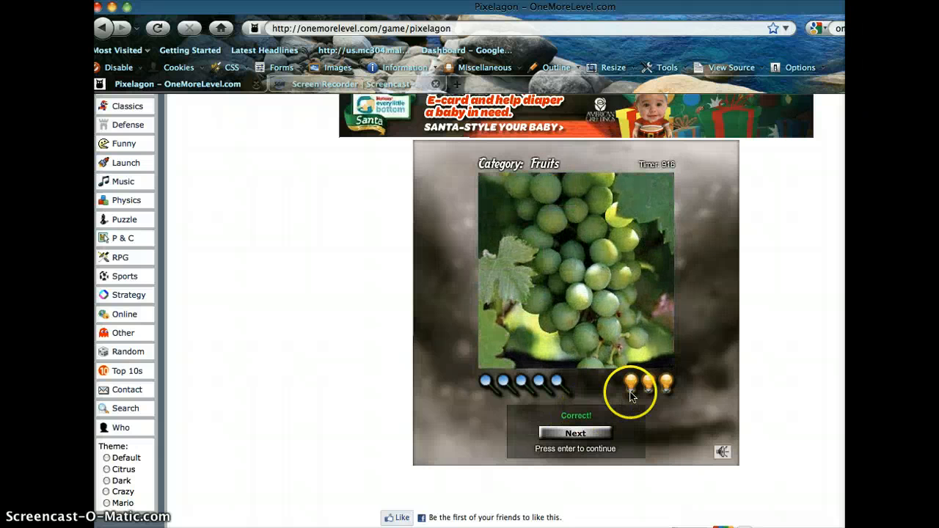
{"action": "left_click", "coordinate": [575, 432]}
{"action": "type", "text": "d"}
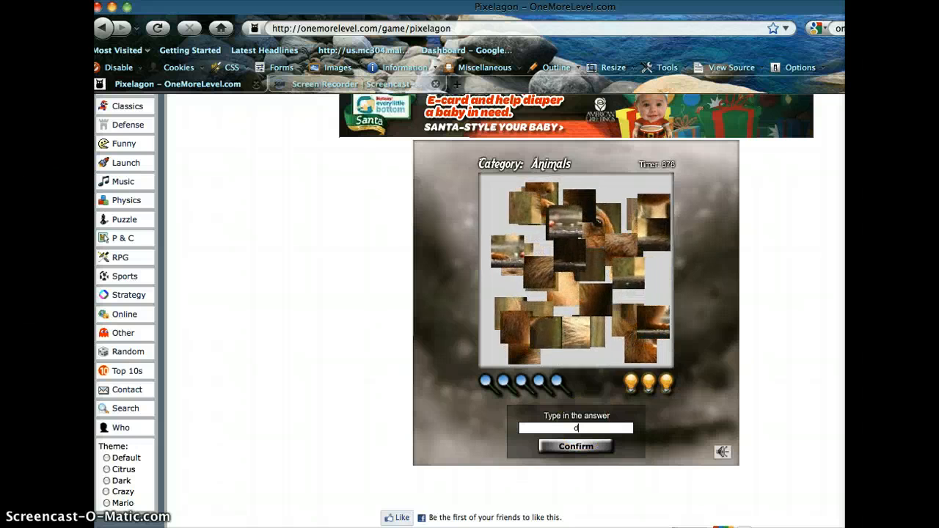
Step: Guess squirrel, then chipmunk, for the rodent until the round ends at 1,850
{"action": "left_click", "coordinate": [575, 446]}
{"action": "type", "text": "squi"}
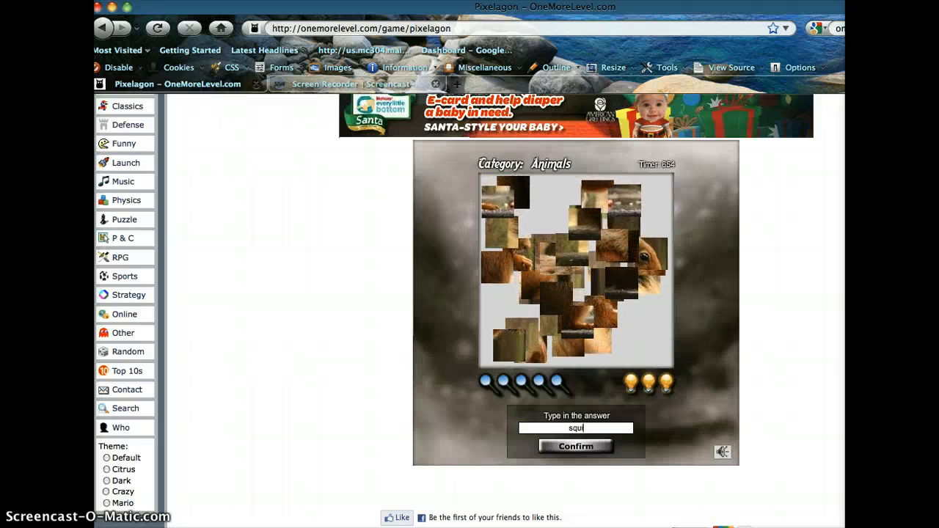
{"action": "type", "text": "r"}
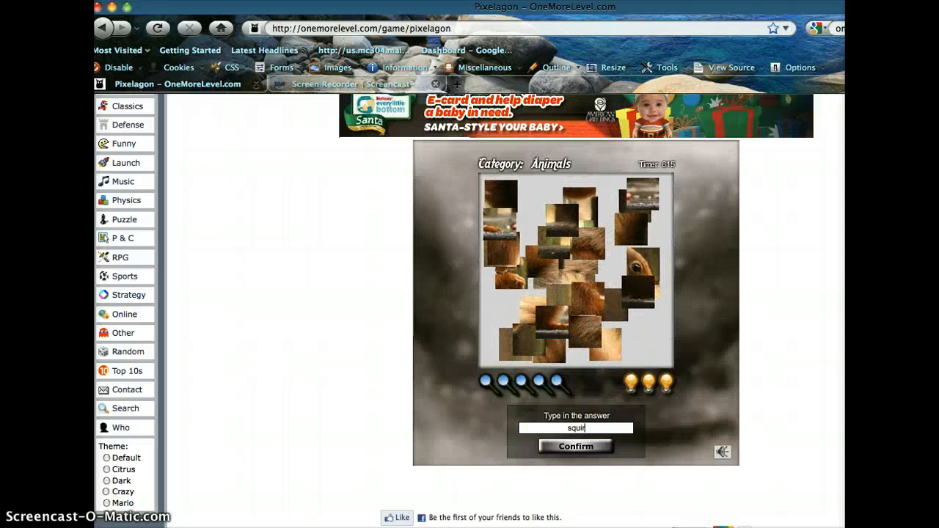
{"action": "left_click", "coordinate": [575, 447]}
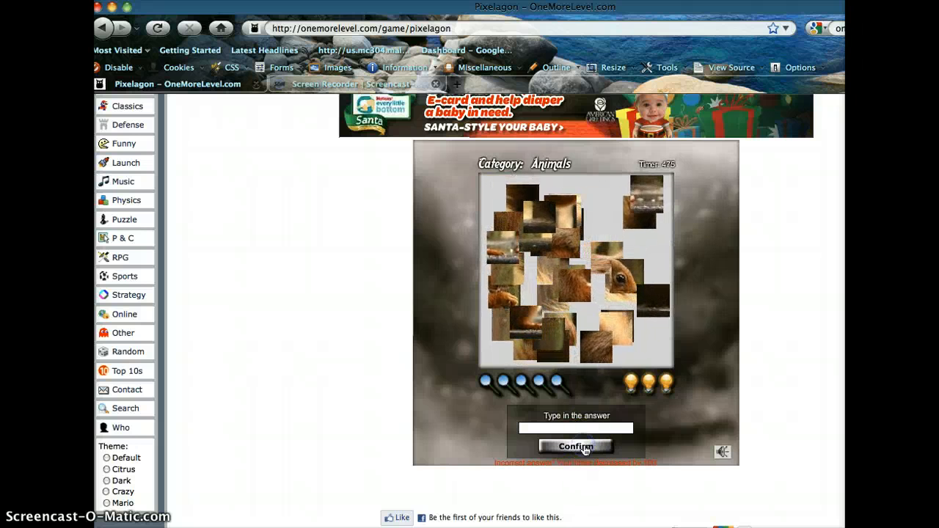
{"action": "left_click", "coordinate": [575, 428]}
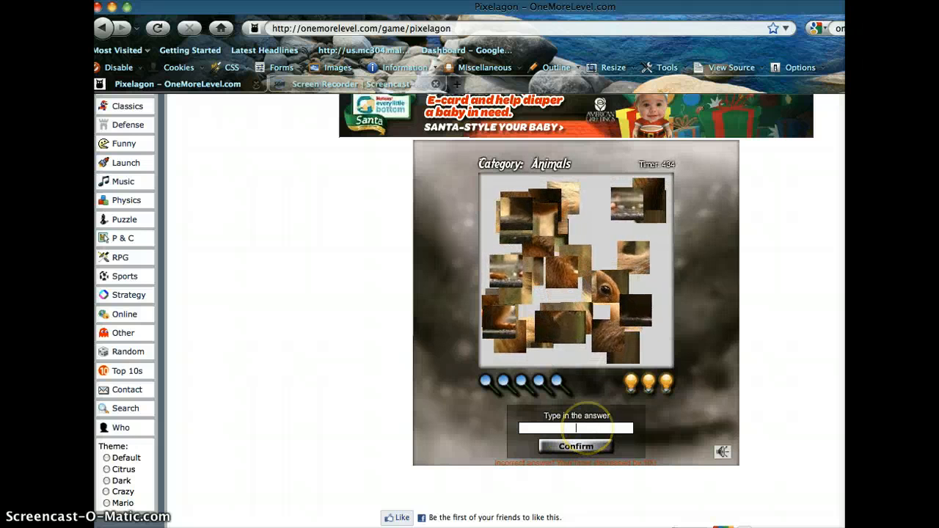
{"action": "type", "text": "chip"}
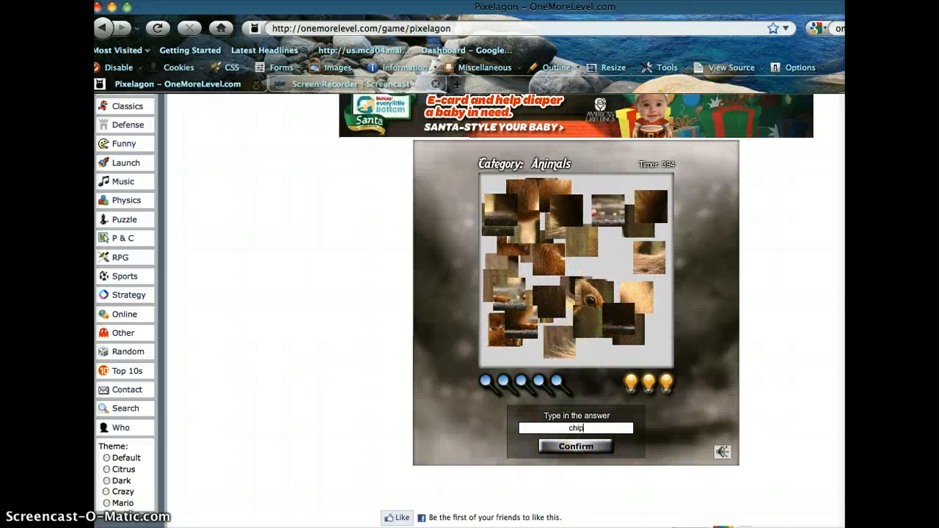
{"action": "left_click", "coordinate": [575, 447]}
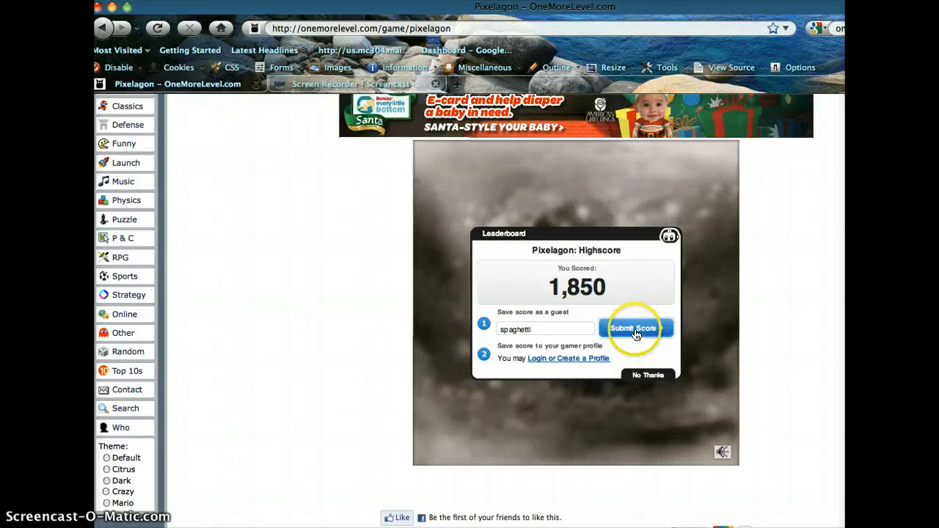
Step: Save the 1,850 score, close the leaderboard, and dismiss the instructions for a new round
{"action": "left_click", "coordinate": [635, 327]}
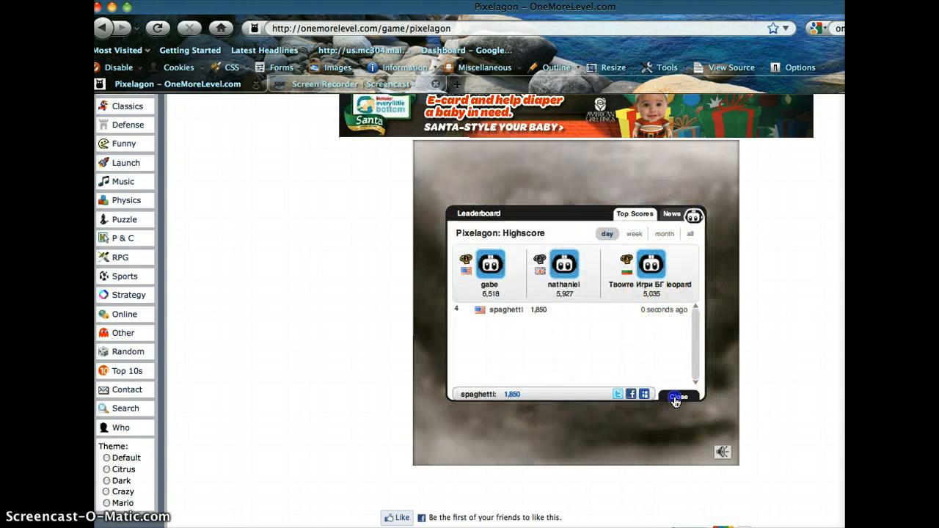
{"action": "left_click", "coordinate": [679, 395]}
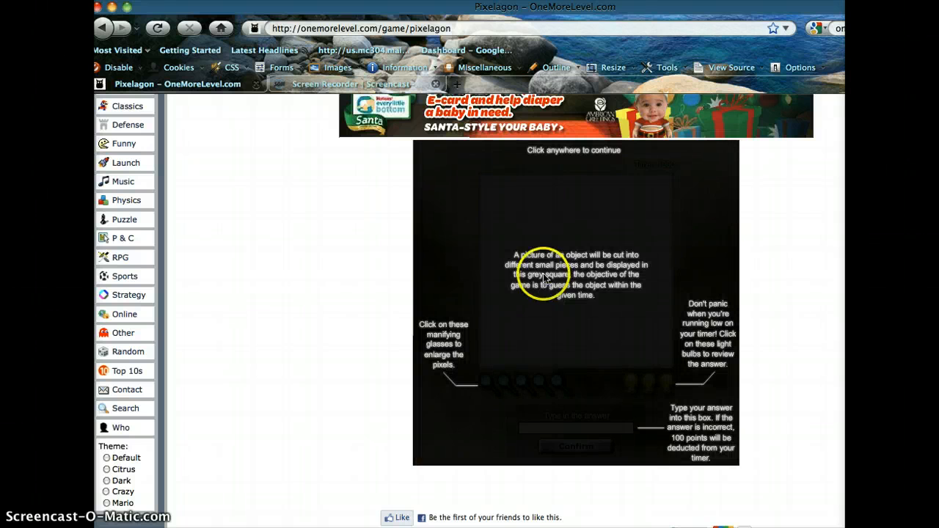
{"action": "left_click", "coordinate": [544, 275]}
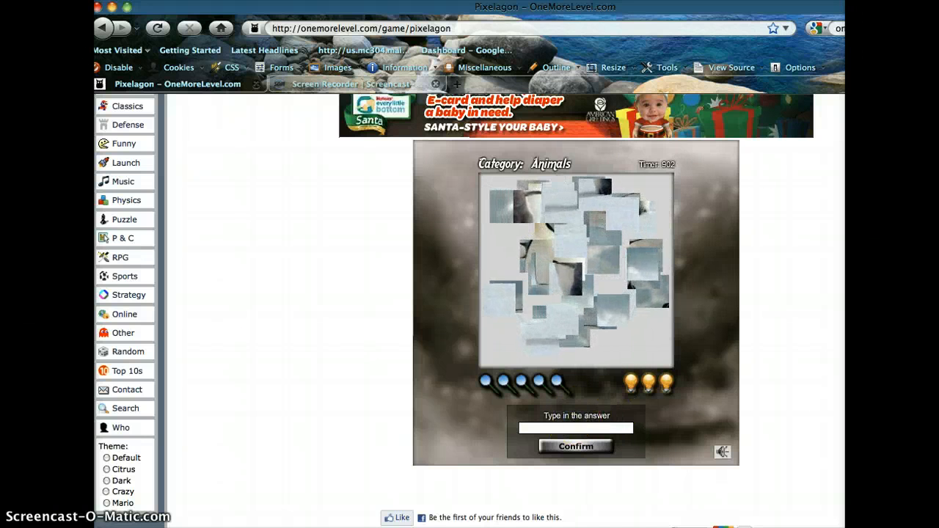
Step: Solve the penguin and oranges pictures and advance
{"action": "type", "text": "penguin"}
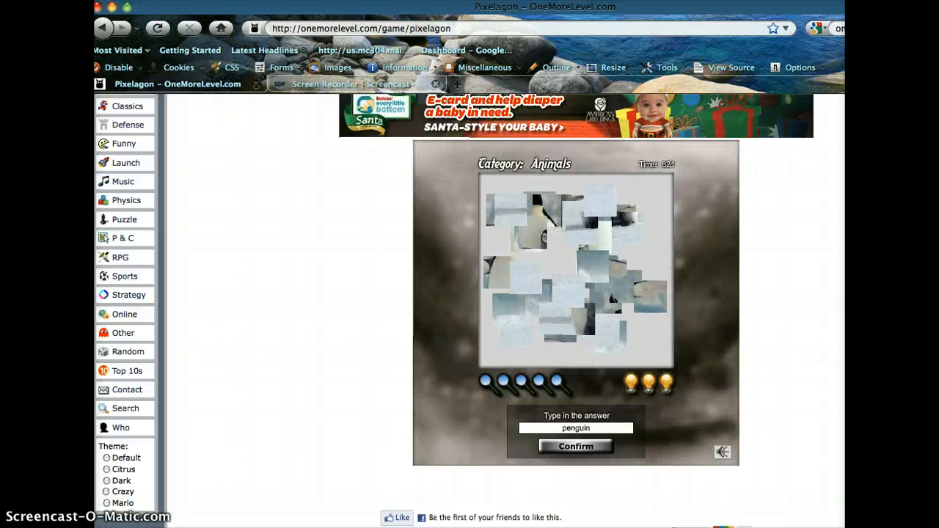
{"action": "left_click", "coordinate": [575, 446]}
{"action": "type", "text": "o"}
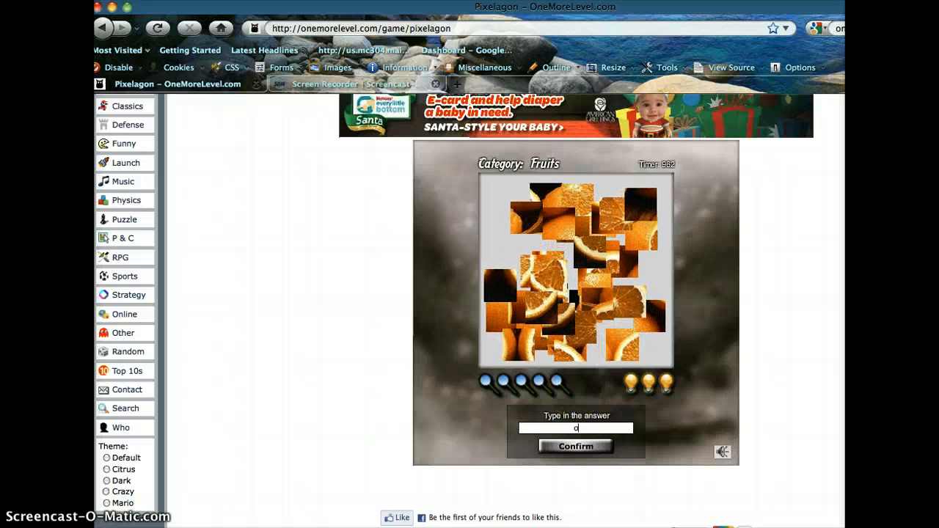
{"action": "left_click", "coordinate": [575, 446]}
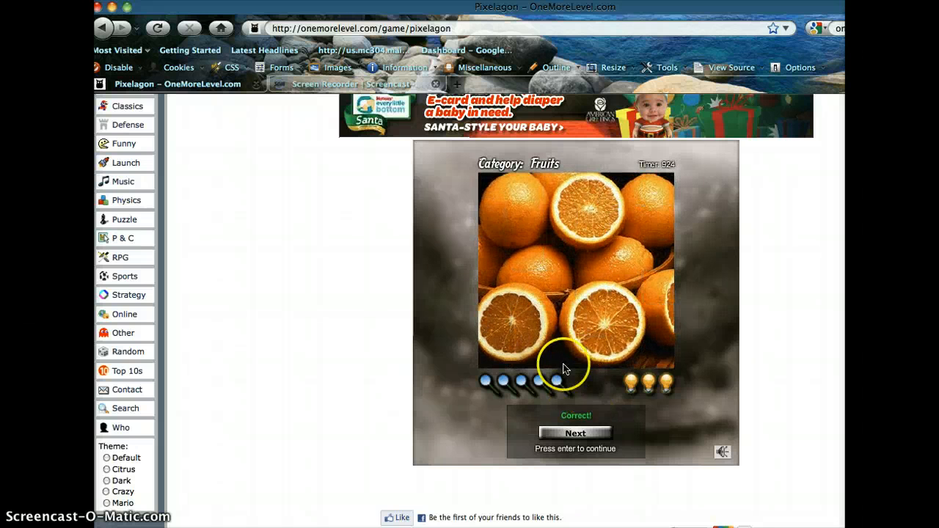
{"action": "left_click", "coordinate": [575, 433]}
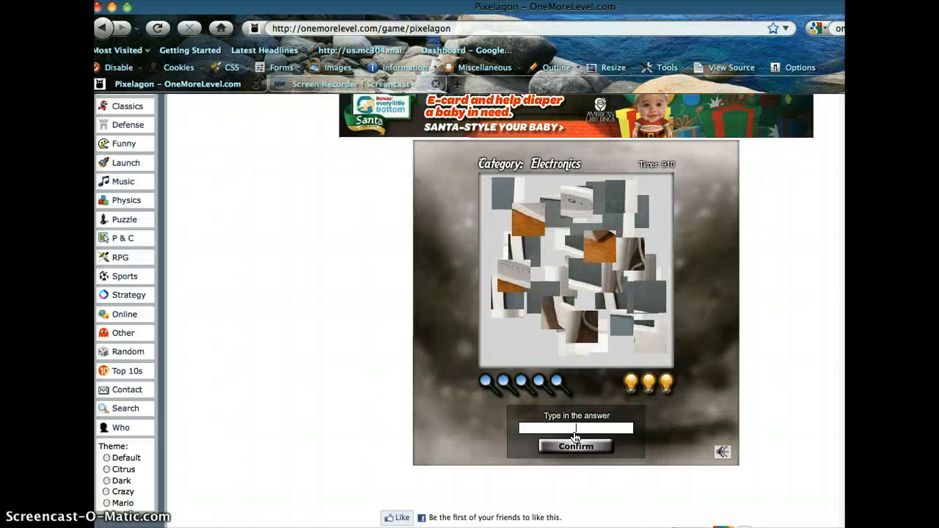
Step: Try cabinet, outlet and another guess for the Electronics picture before 'monitor' succeeds
{"action": "type", "text": "cabine"}
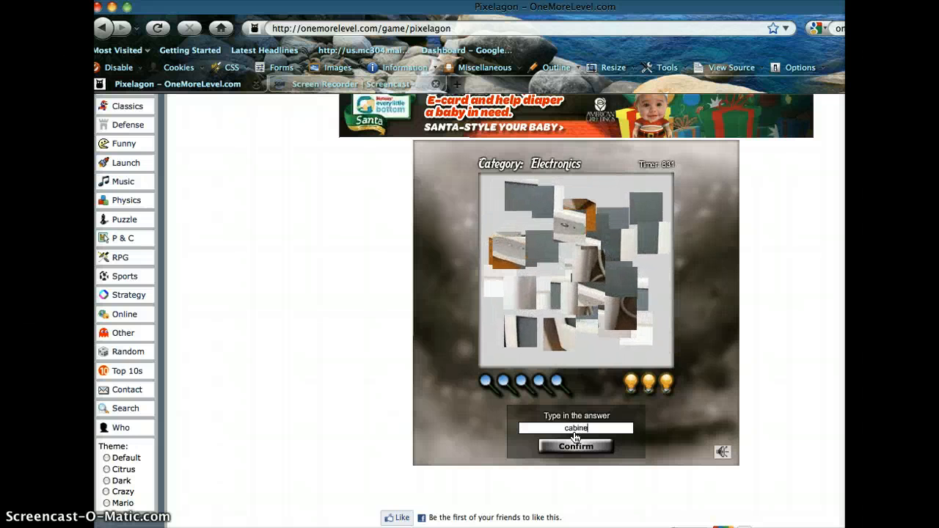
{"action": "left_click", "coordinate": [575, 446]}
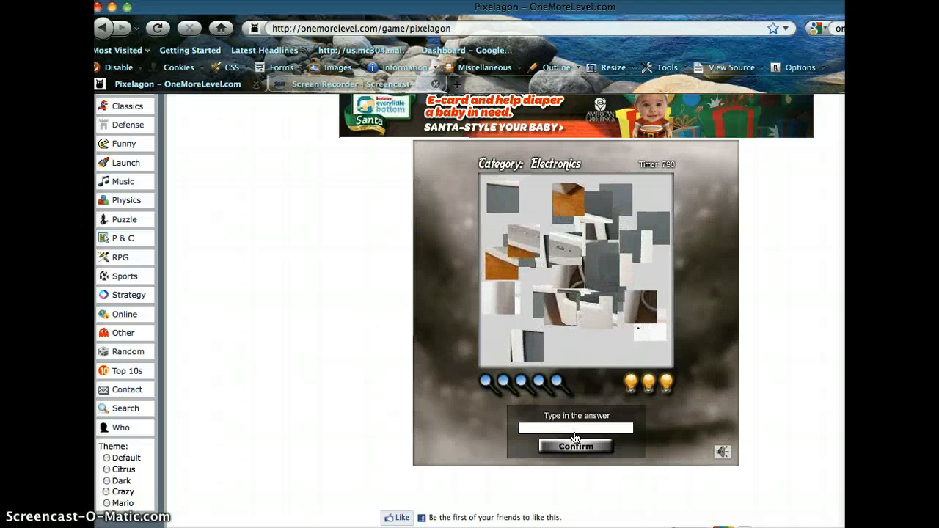
{"action": "type", "text": "outle"}
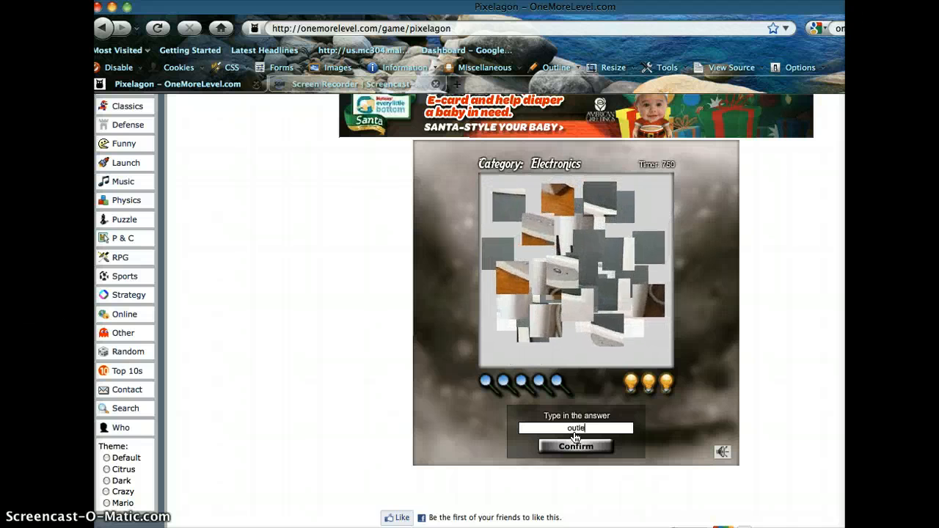
{"action": "left_click", "coordinate": [576, 445]}
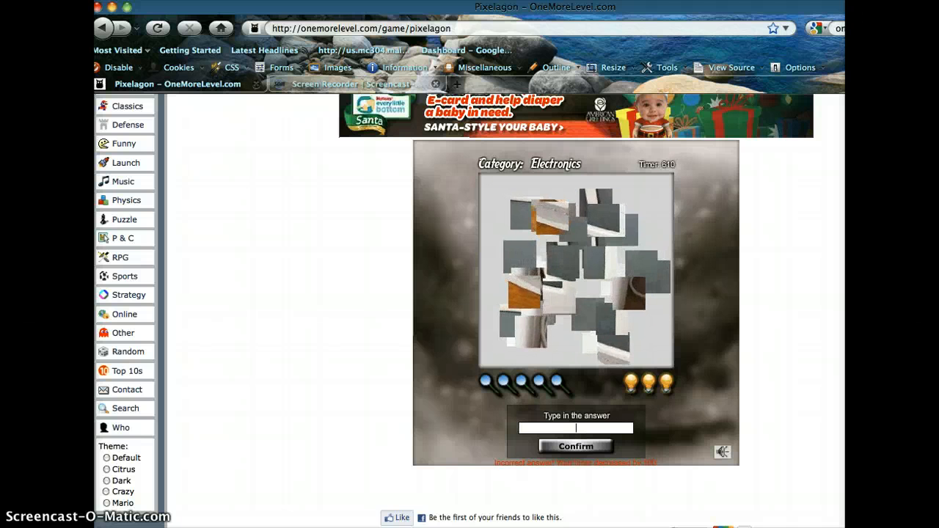
{"action": "type", "text": "cof"}
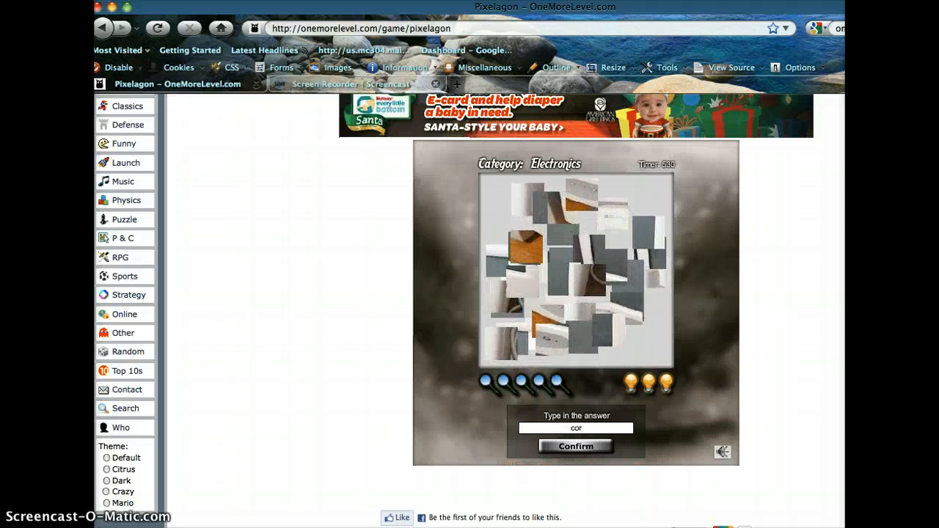
{"action": "left_click", "coordinate": [574, 446]}
{"action": "type", "text": "c"}
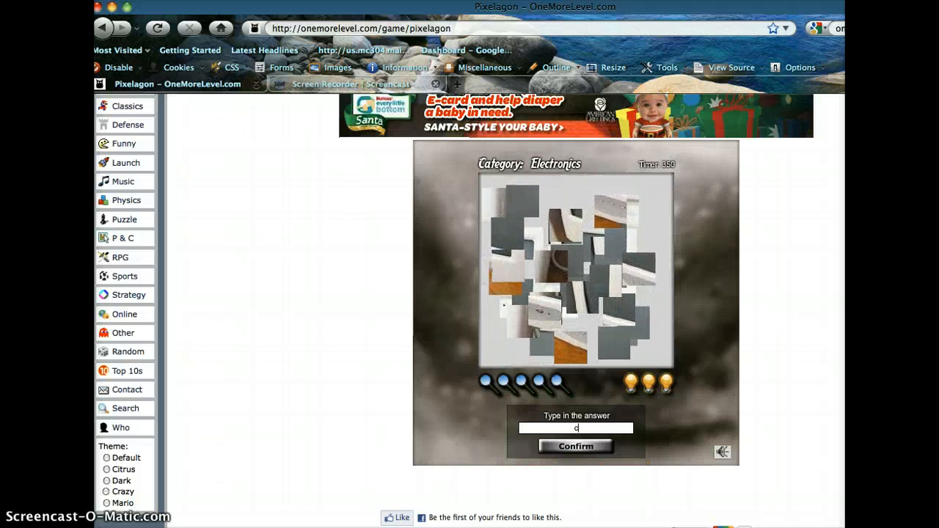
{"action": "type", "text": "onitor"}
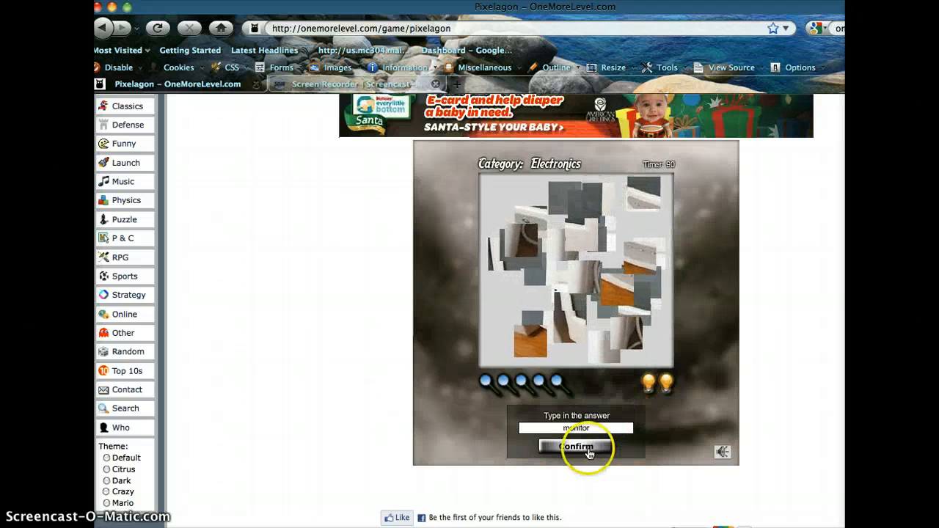
{"action": "left_click", "coordinate": [577, 447]}
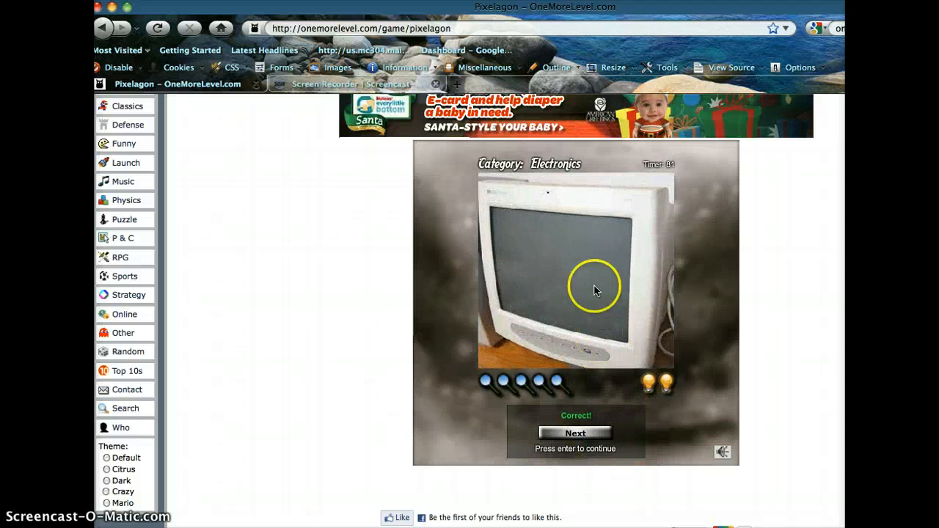
{"action": "left_click", "coordinate": [575, 432]}
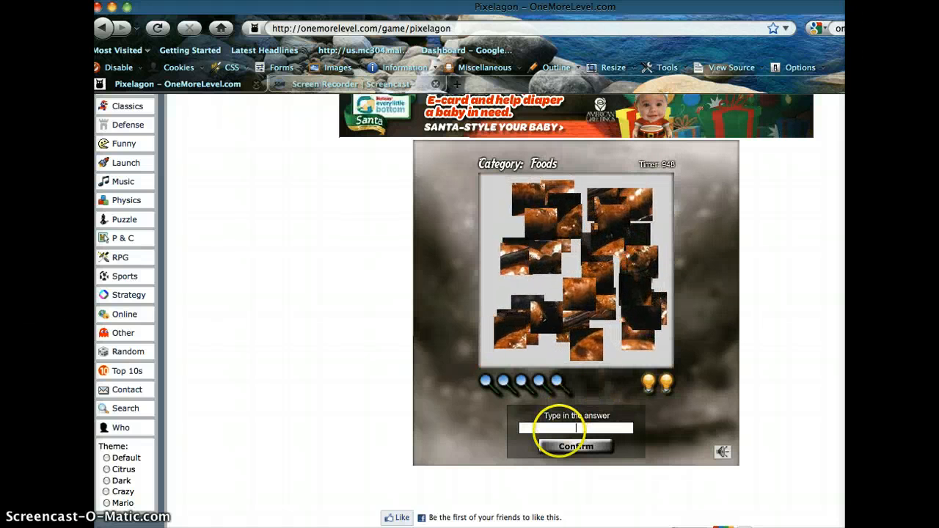
Step: Try a guess and hotdog for the Foods picture, then solve it as sausages
{"action": "type", "text": "b"}
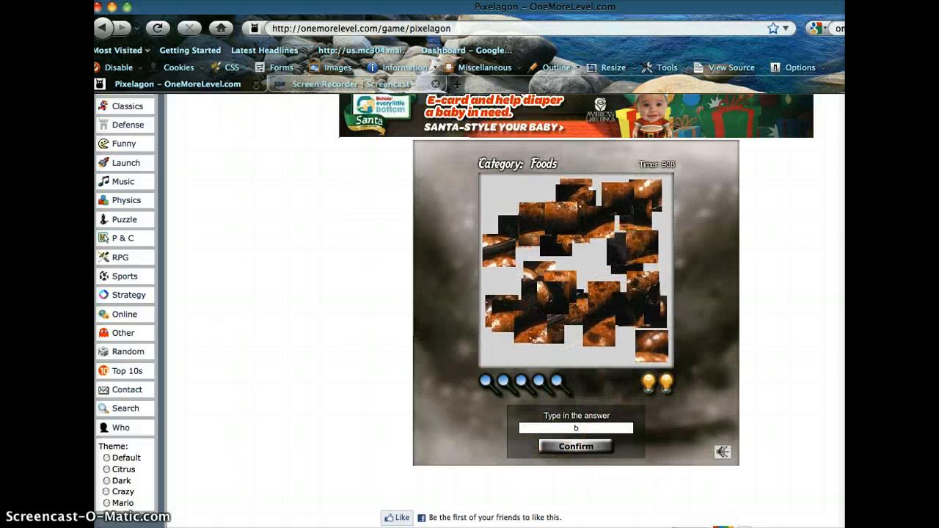
{"action": "left_click", "coordinate": [575, 446]}
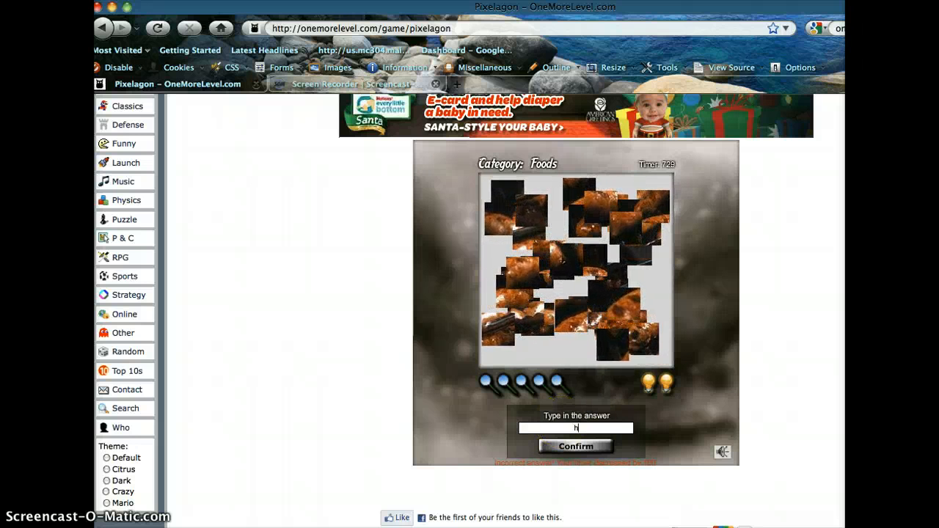
{"action": "type", "text": "hotdo"}
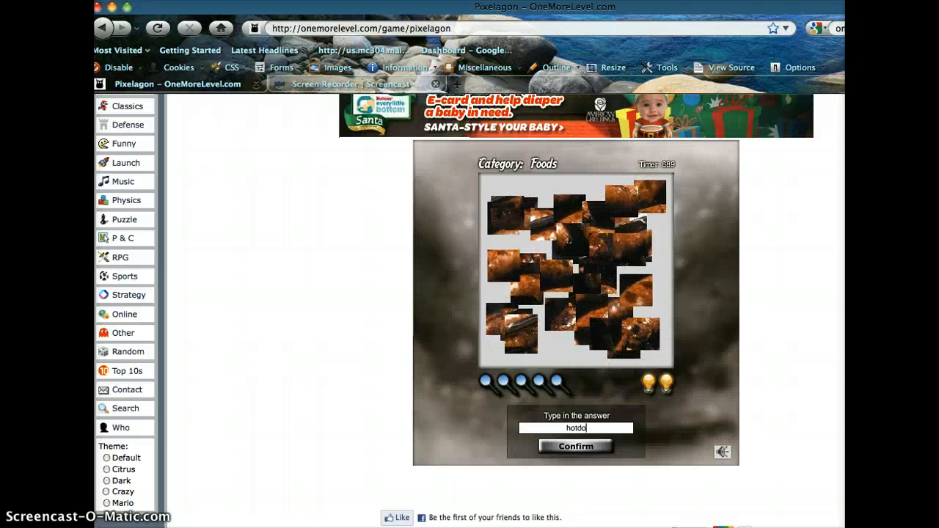
{"action": "left_click", "coordinate": [575, 446]}
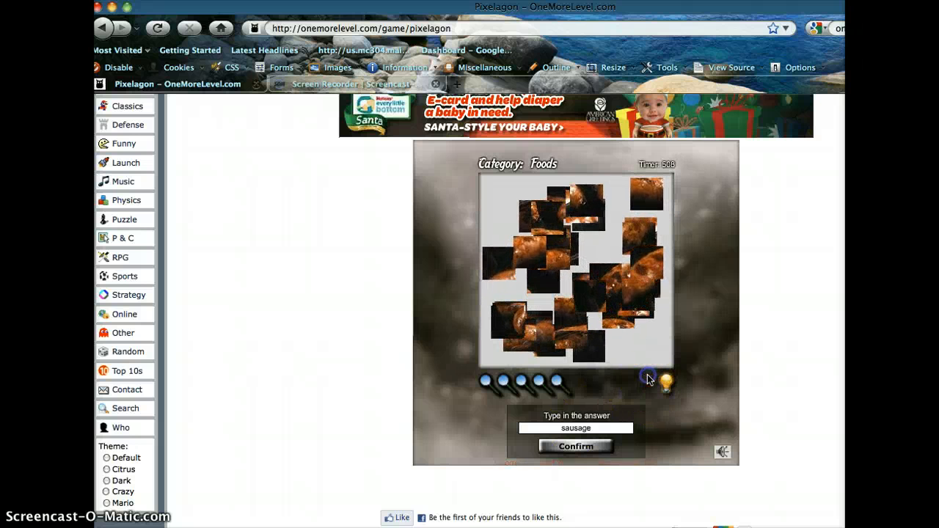
{"action": "left_click", "coordinate": [575, 446]}
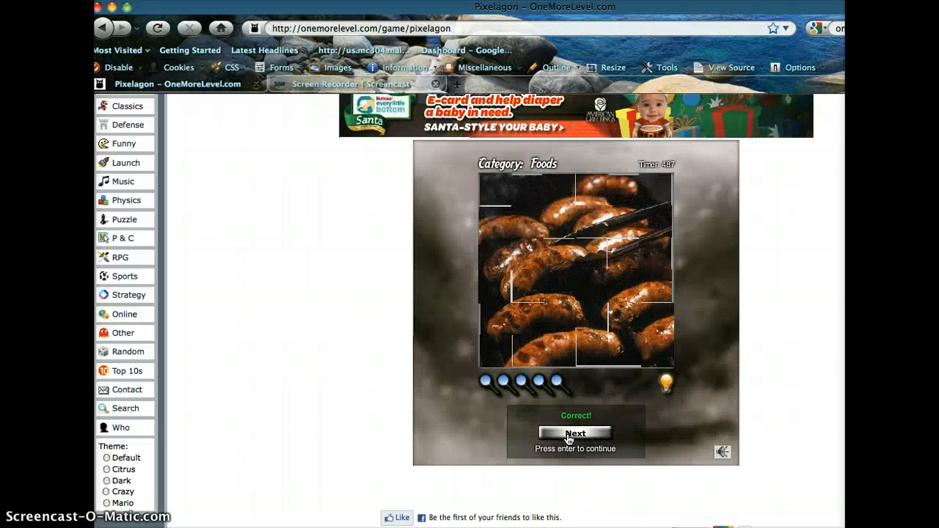
{"action": "left_click", "coordinate": [575, 432]}
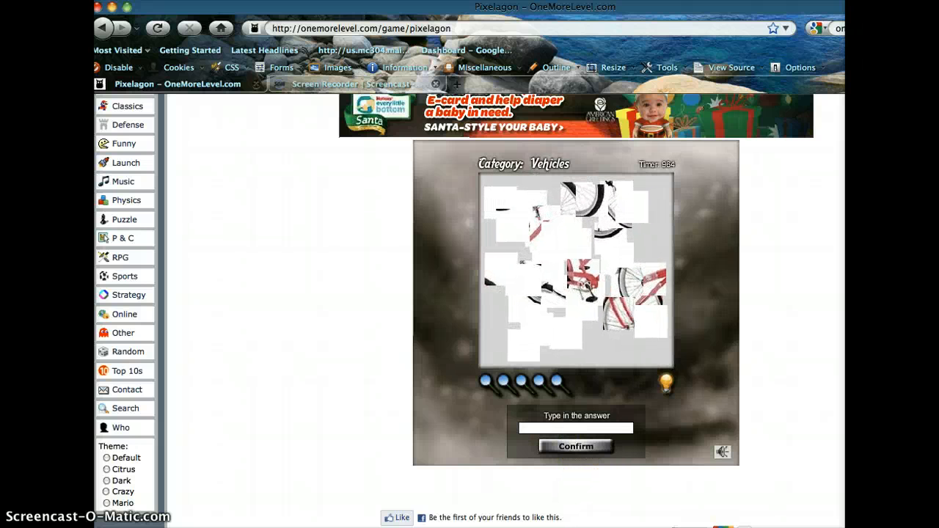
Step: Solve the bicycle, grapes and microphone pictures, advancing to the Instrument puzzle
{"action": "type", "text": "b"}
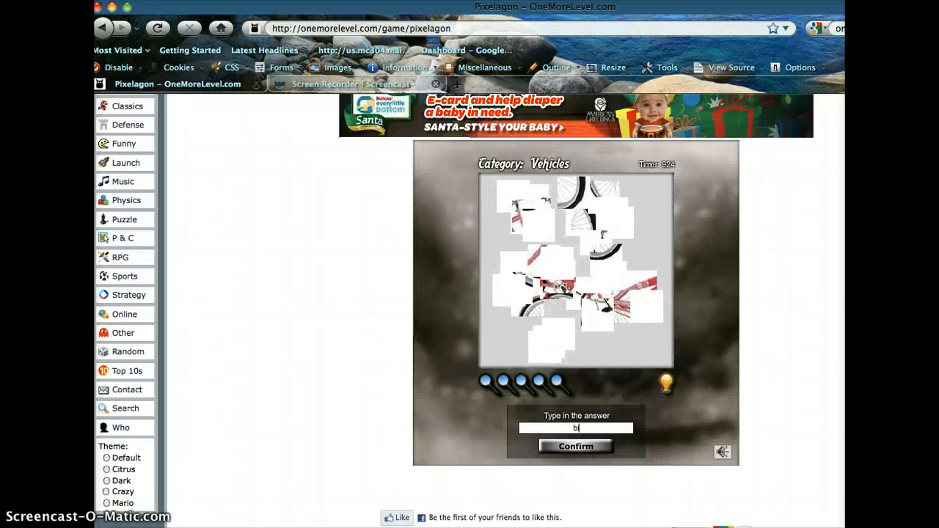
{"action": "type", "text": "ic"}
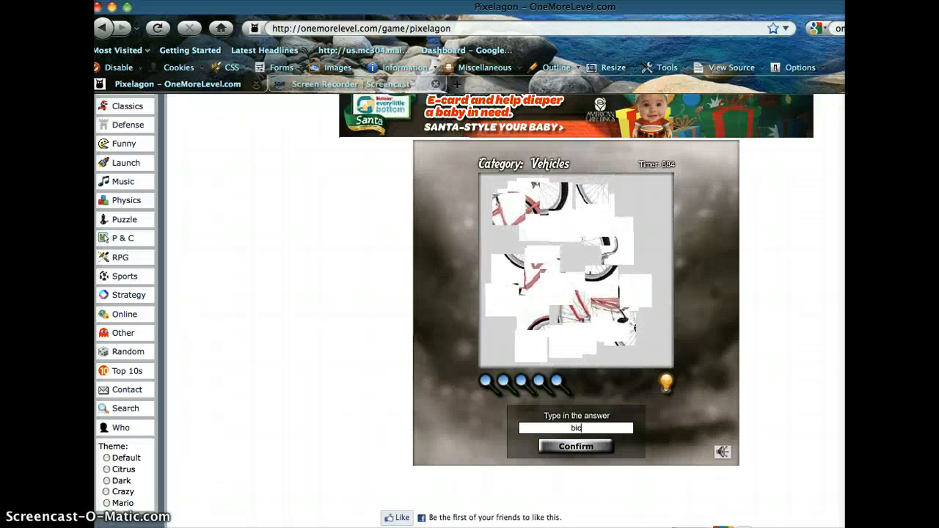
{"action": "left_click", "coordinate": [575, 446]}
{"action": "type", "text": "grapes"}
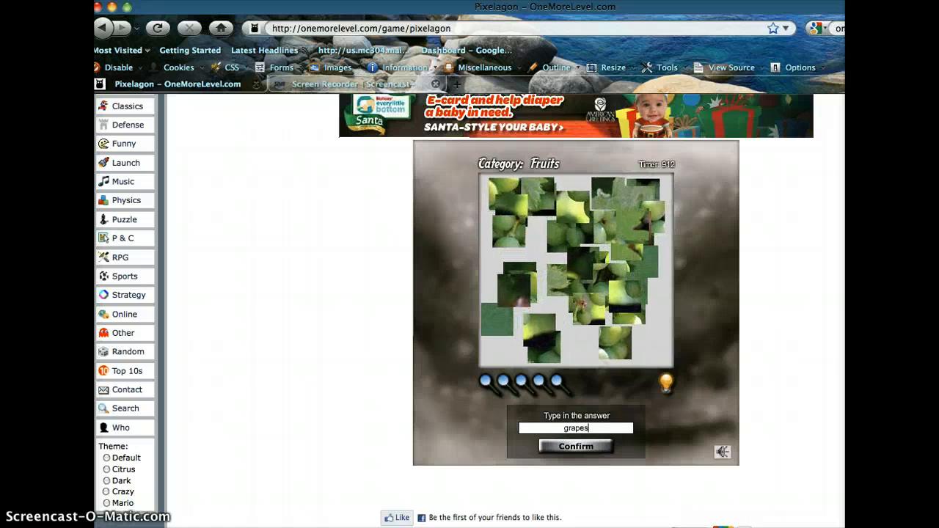
{"action": "left_click", "coordinate": [575, 446]}
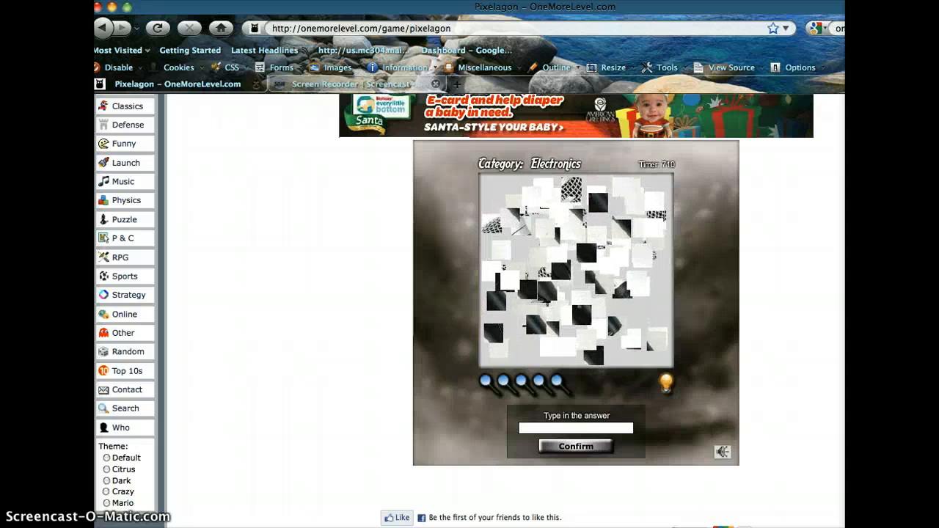
{"action": "type", "text": "microphone"}
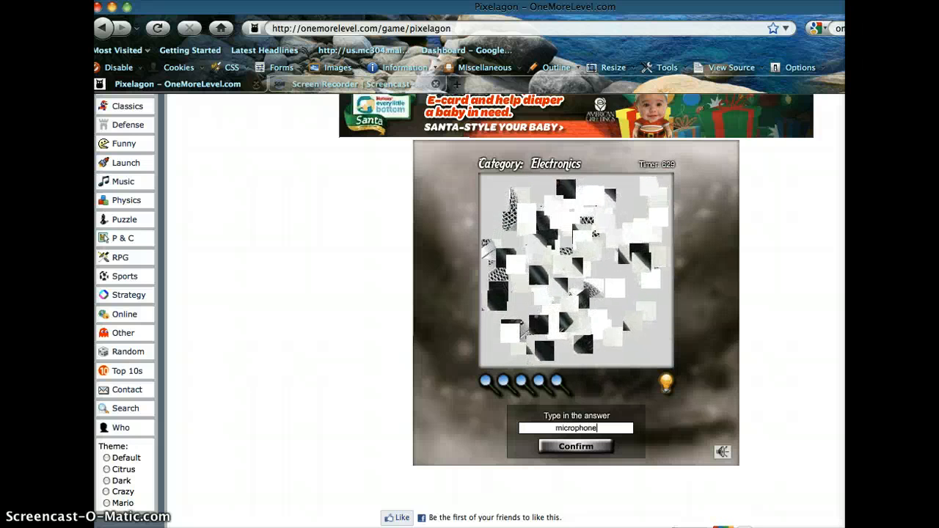
{"action": "left_click", "coordinate": [575, 446]}
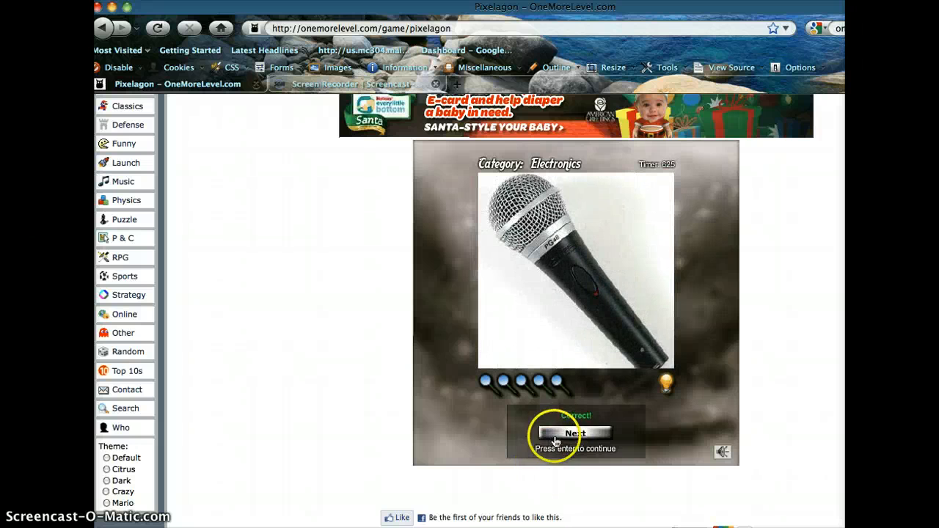
{"action": "left_click", "coordinate": [575, 433]}
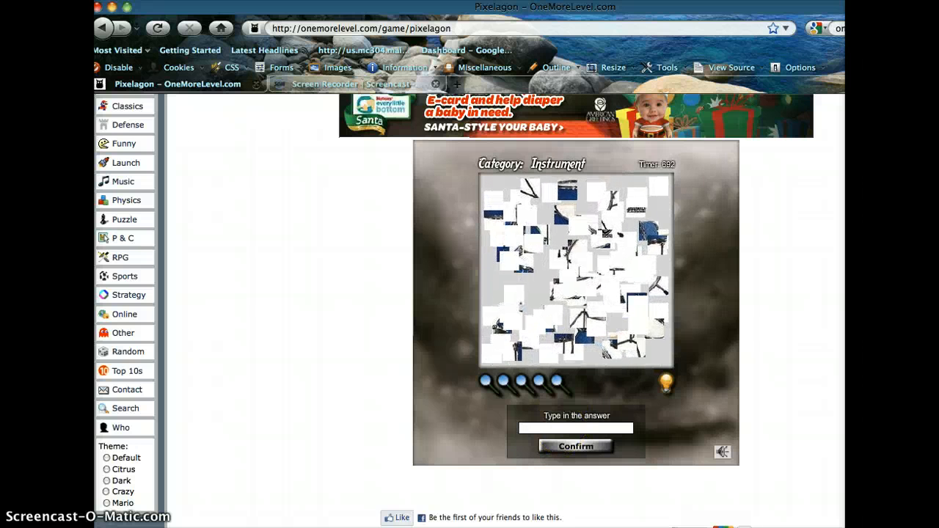
Step: Submit drums for the current picture and advance to the Animals picture
{"action": "type", "text": "drums"}
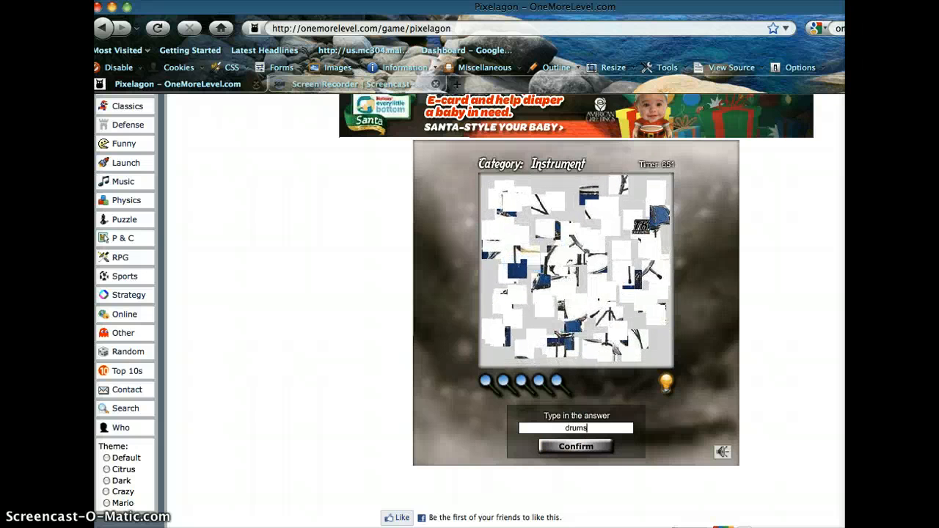
{"action": "left_click", "coordinate": [575, 446]}
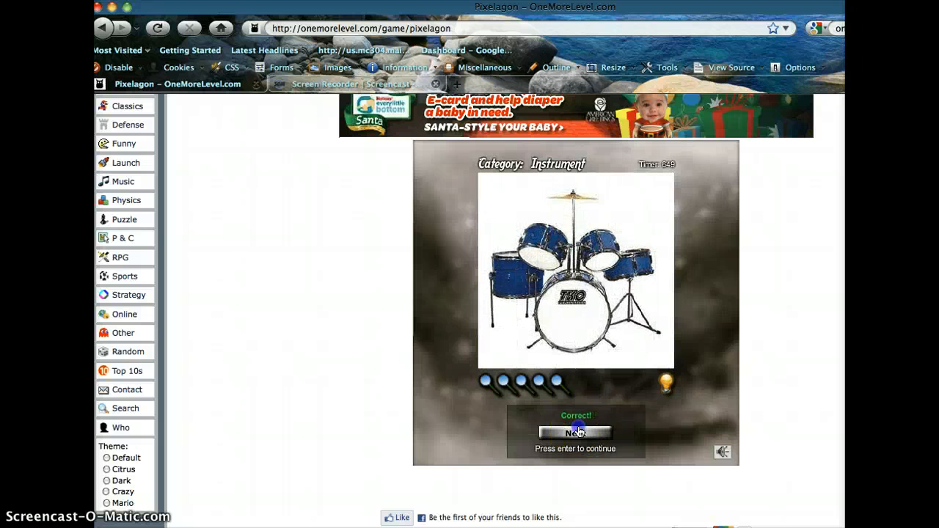
{"action": "left_click", "coordinate": [575, 432]}
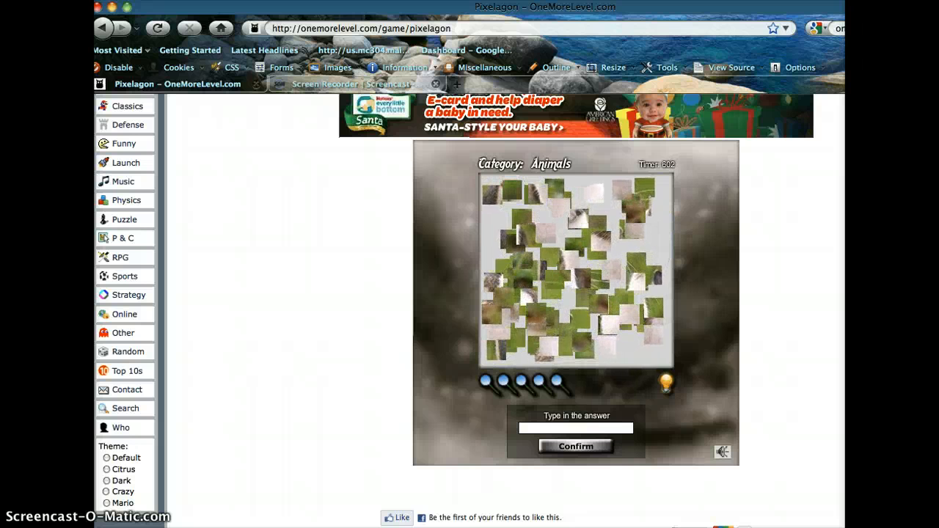
Step: Guess mouse, then rabbit for the Animals picture, and advance to the next puzzle
{"action": "type", "text": "mouse"}
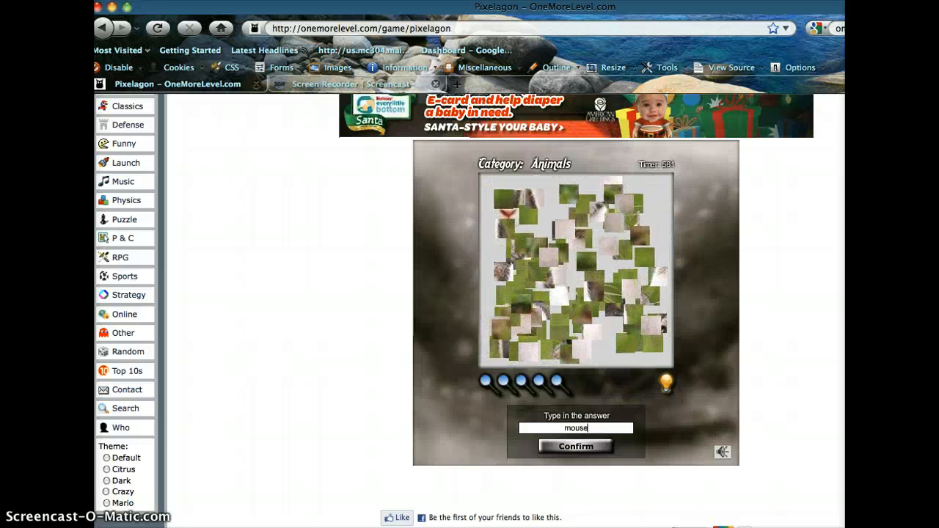
{"action": "left_click", "coordinate": [574, 446]}
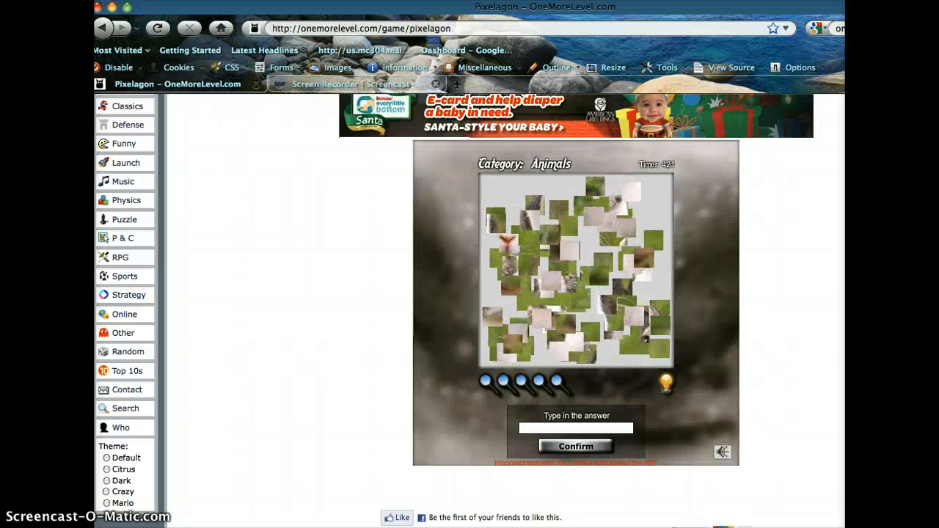
{"action": "type", "text": "ra"}
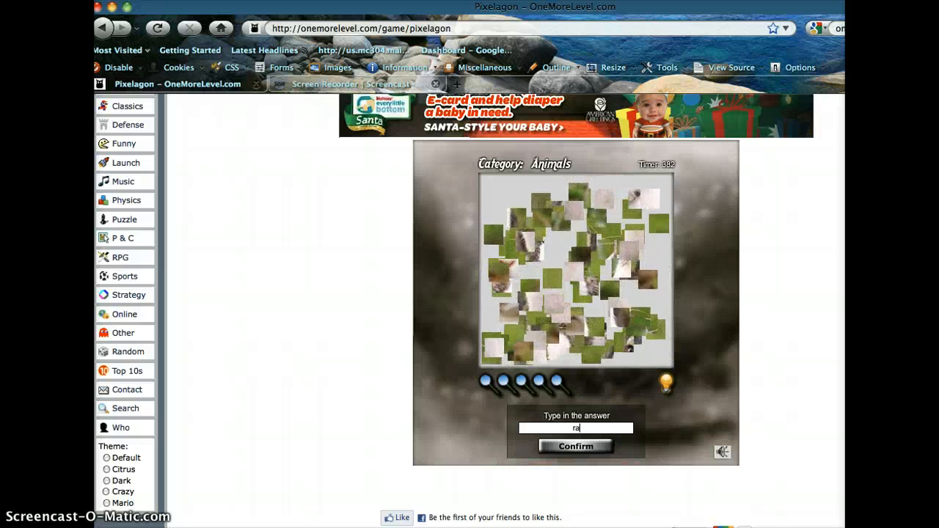
{"action": "left_click", "coordinate": [575, 446]}
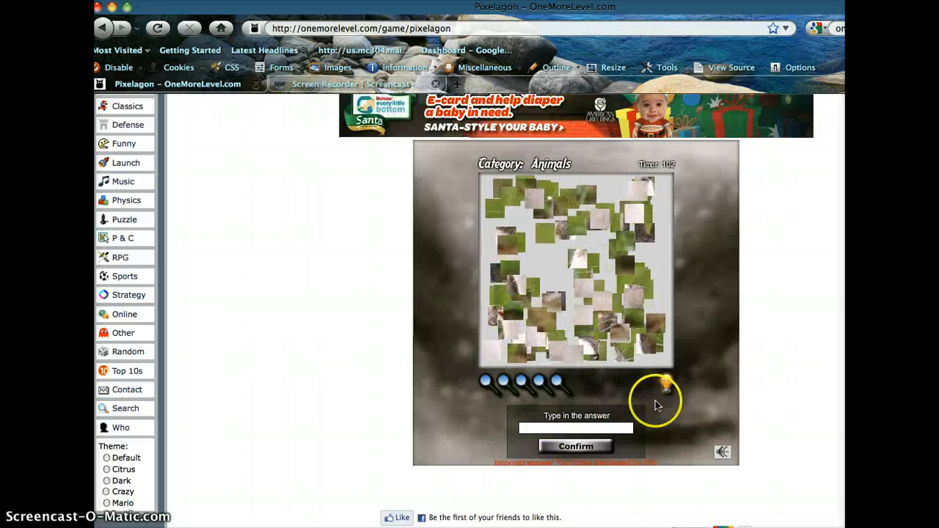
{"action": "type", "text": "rabbit"}
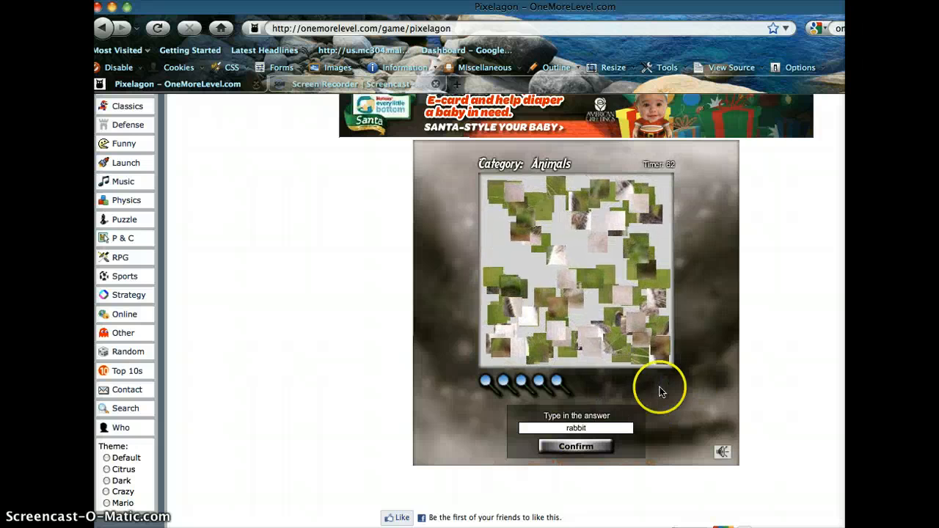
{"action": "left_click", "coordinate": [575, 446]}
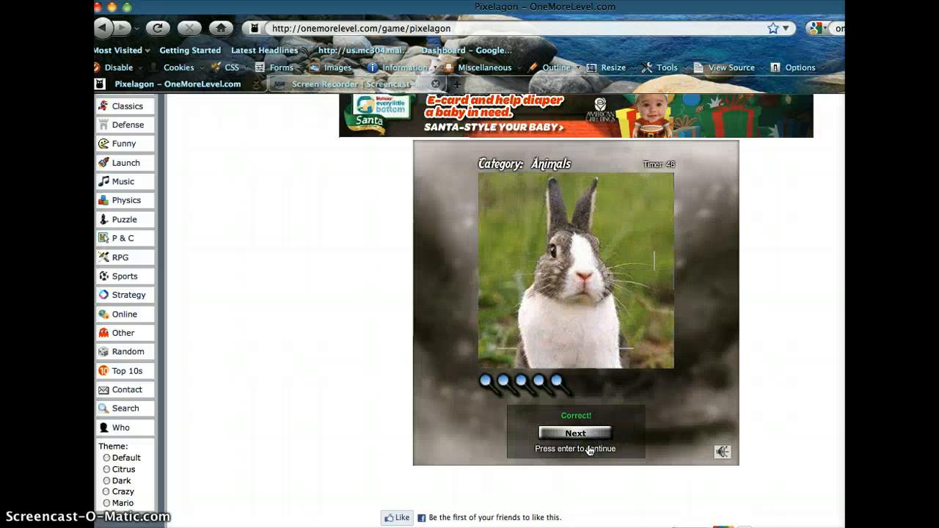
{"action": "left_click", "coordinate": [575, 432]}
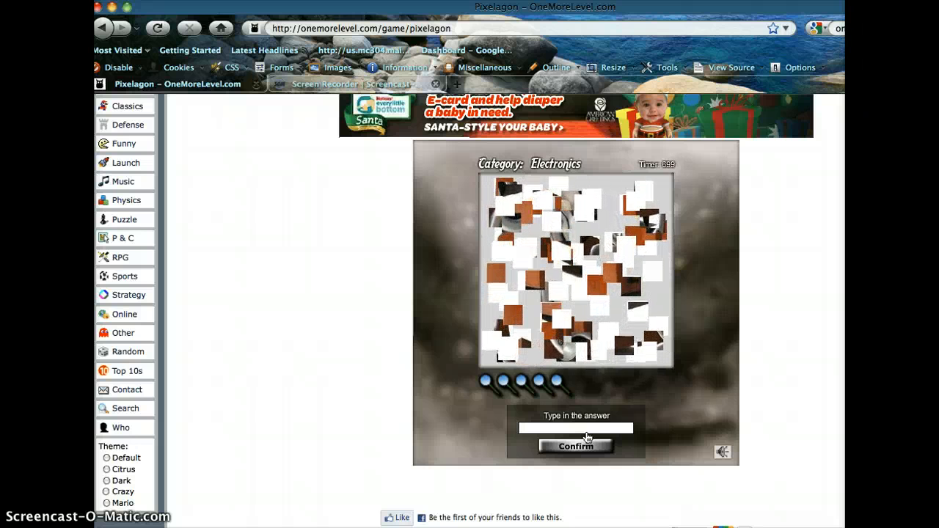
Step: Submit lamp and further wrong guesses on the Electronics picture until the round ends at 5,380
{"action": "type", "text": "lam"}
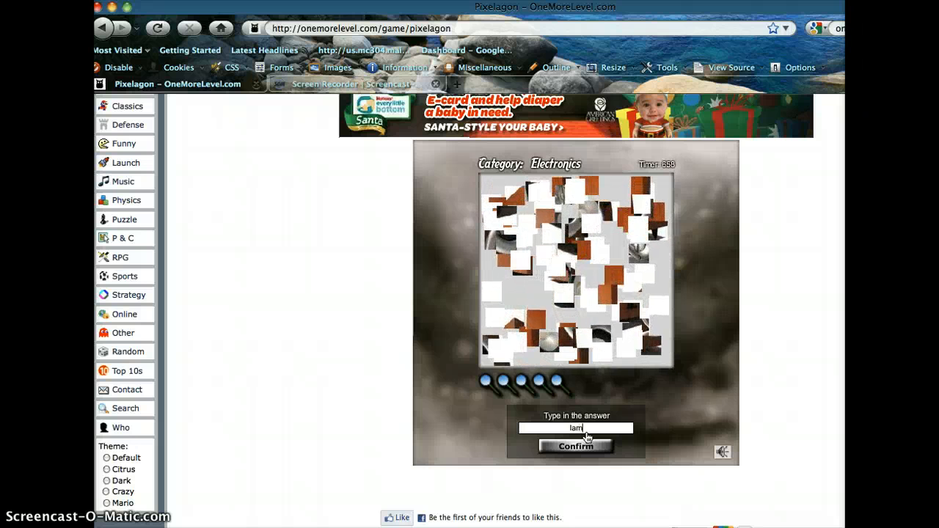
{"action": "left_click", "coordinate": [575, 446]}
{"action": "type", "text": "b"}
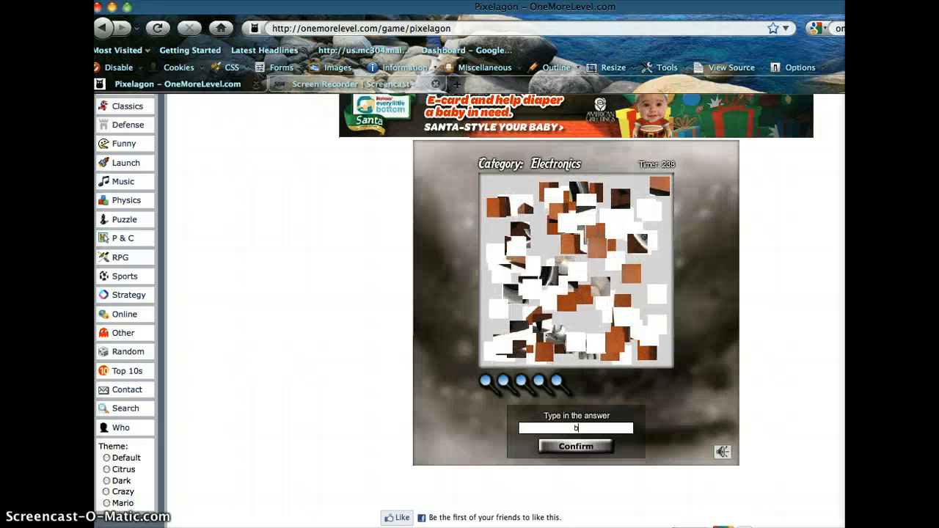
{"action": "left_click", "coordinate": [574, 446]}
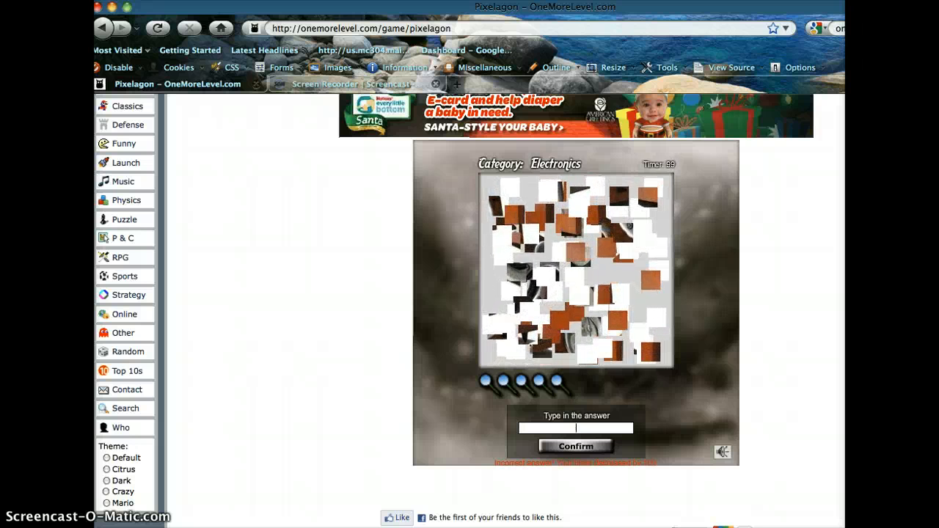
{"action": "left_click", "coordinate": [576, 446]}
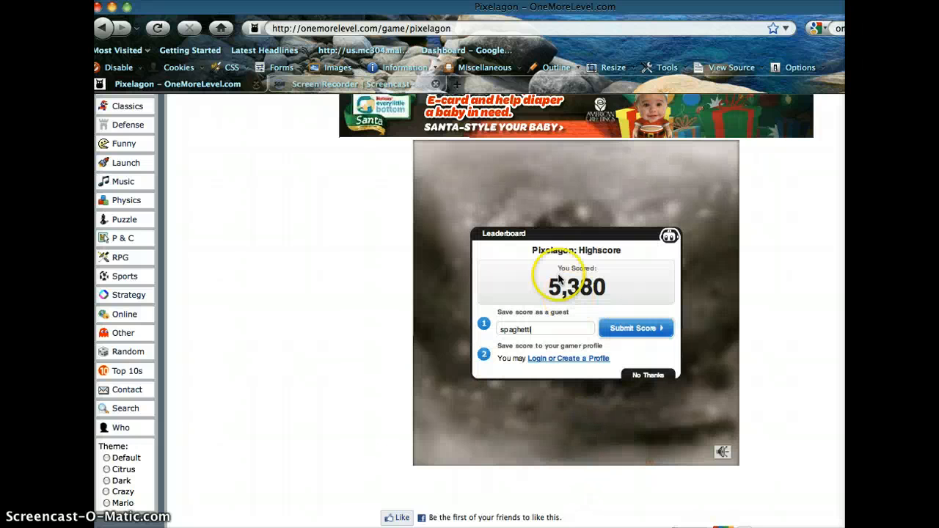
Step: Submit the 5,380 score under the guest name spaghetti
{"action": "left_click", "coordinate": [636, 328]}
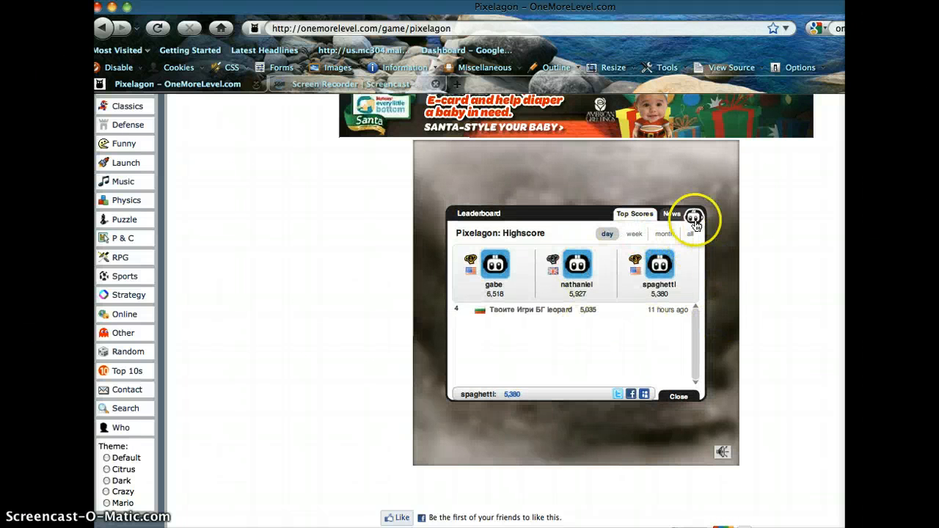
{"action": "mouse_move", "coordinate": [664, 236]}
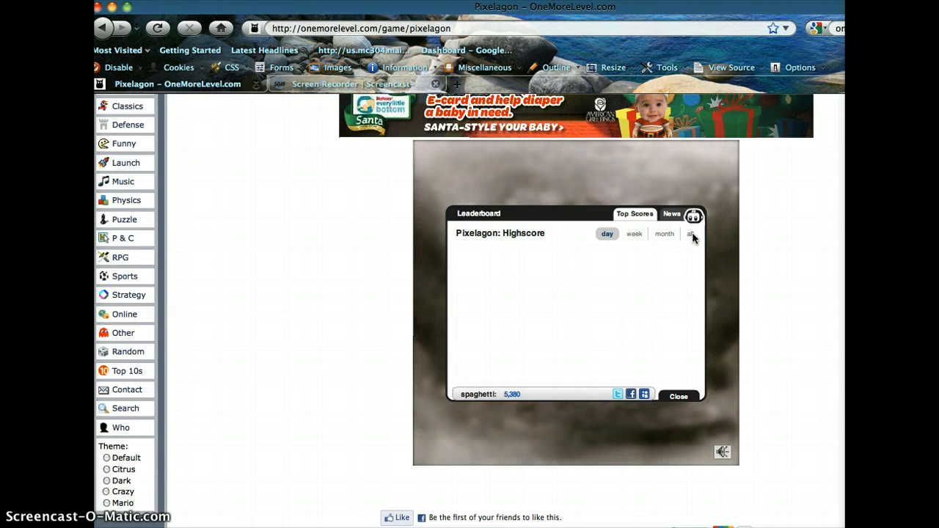
Step: Show the all-time top scores and scroll through the list
{"action": "left_click", "coordinate": [690, 233]}
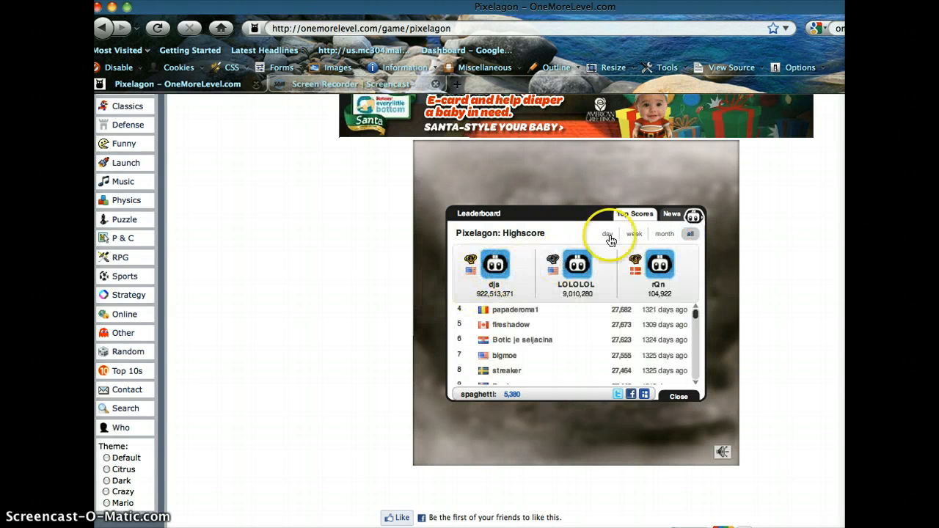
{"action": "scroll", "scroll_direction": "down", "scroll_amount": 3}
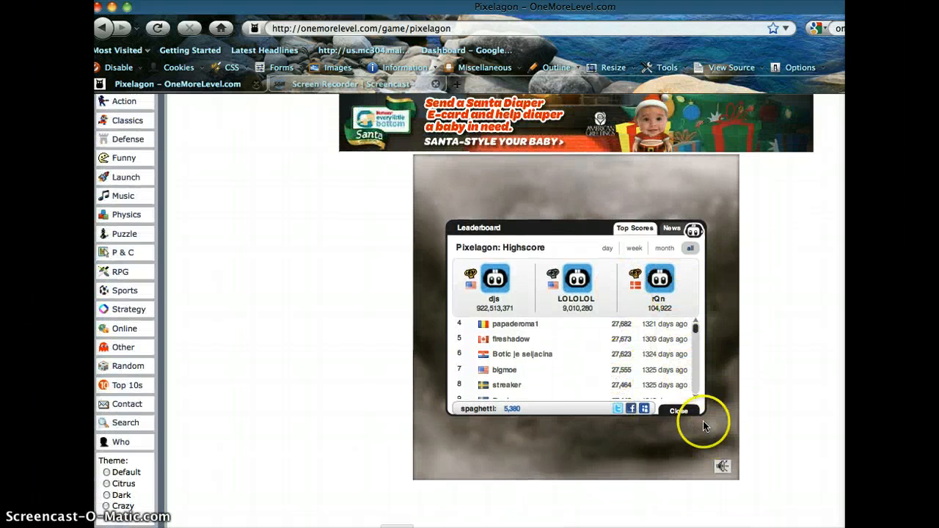
{"action": "scroll", "scroll_direction": "down", "scroll_amount": 3}
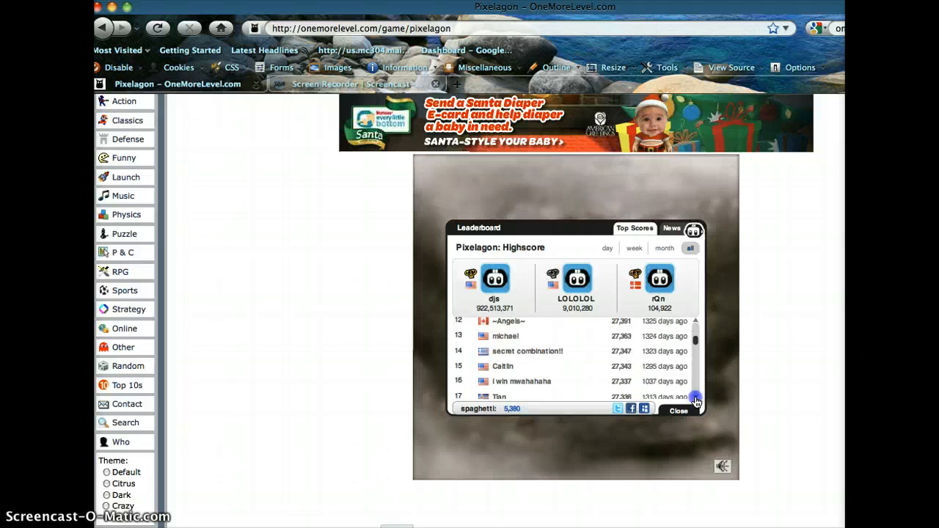
{"action": "scroll", "scroll_direction": "down", "scroll_amount": 3}
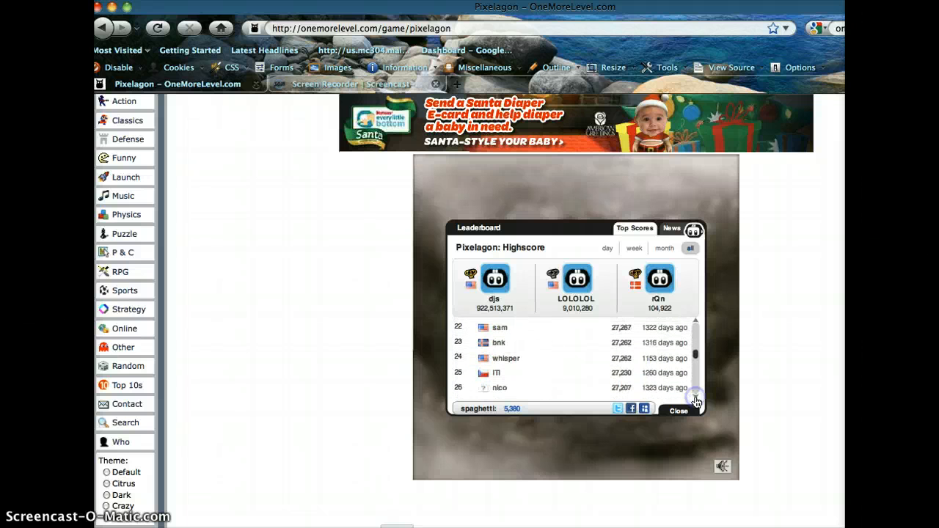
{"action": "scroll", "scroll_direction": "down", "scroll_amount": 3}
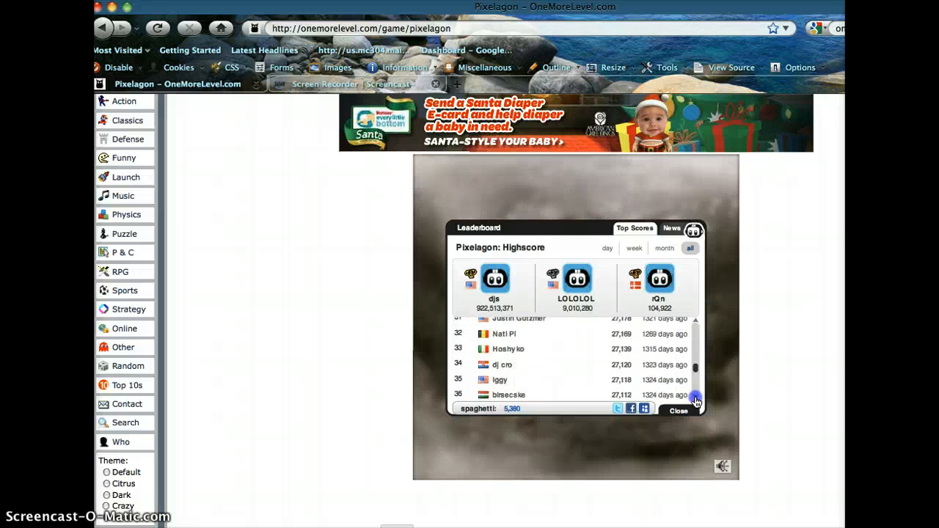
{"action": "scroll", "scroll_direction": "down", "scroll_amount": 3}
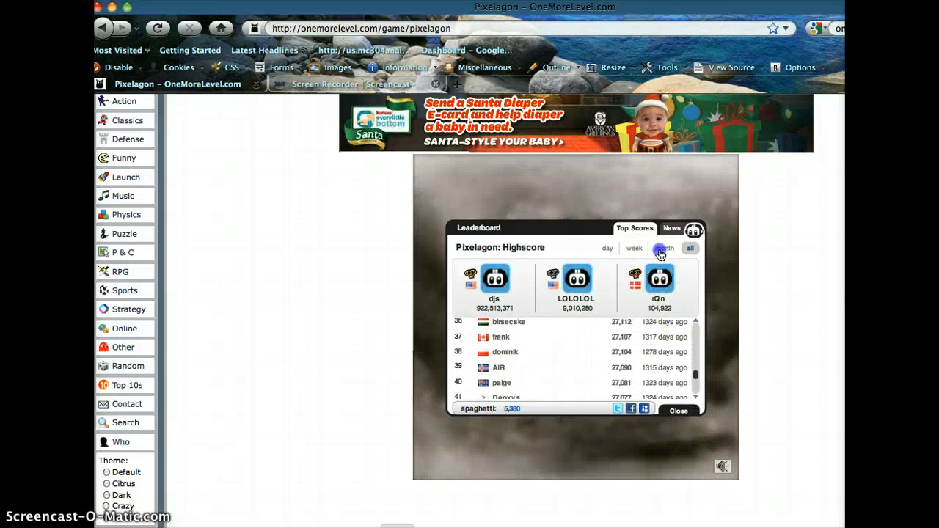
Step: Check the monthly and daily top scores, then close the leaderboard
{"action": "left_click", "coordinate": [662, 247]}
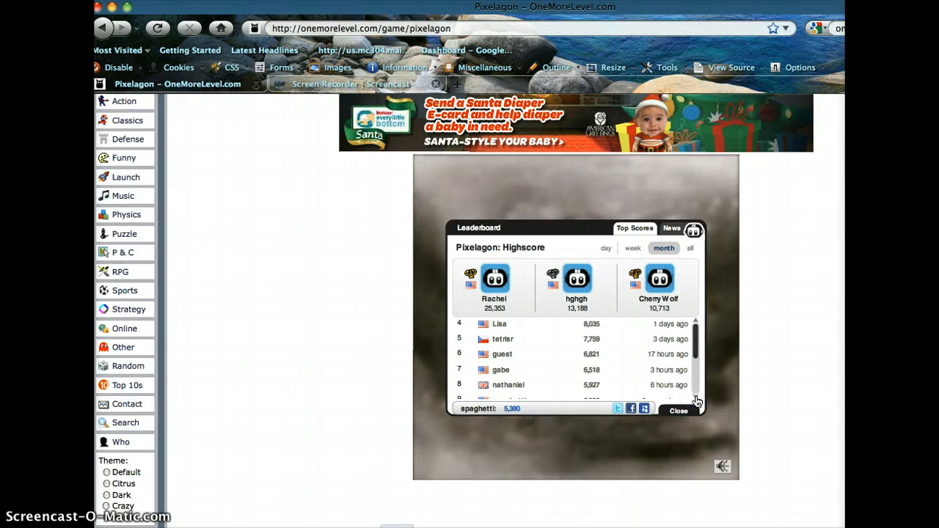
{"action": "scroll", "scroll_direction": "down", "scroll_amount": 3}
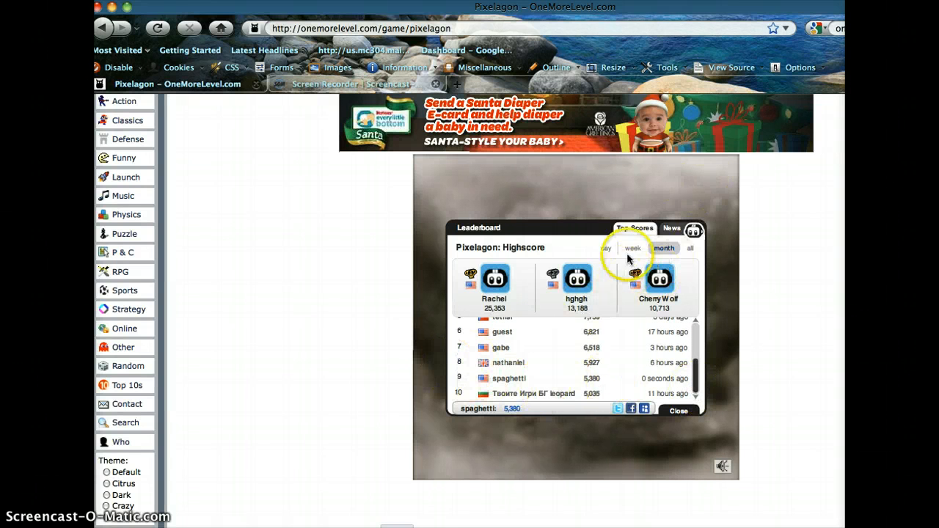
{"action": "left_click", "coordinate": [633, 248]}
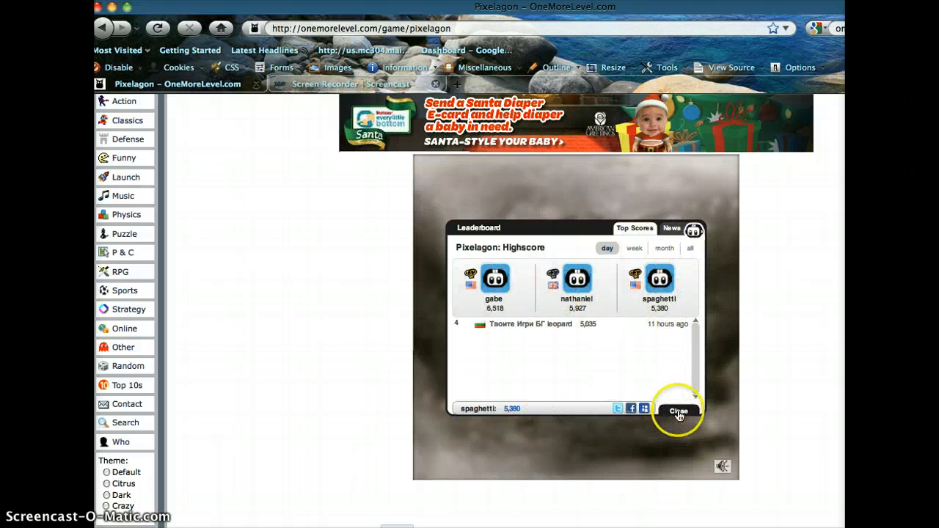
{"action": "left_click", "coordinate": [678, 408]}
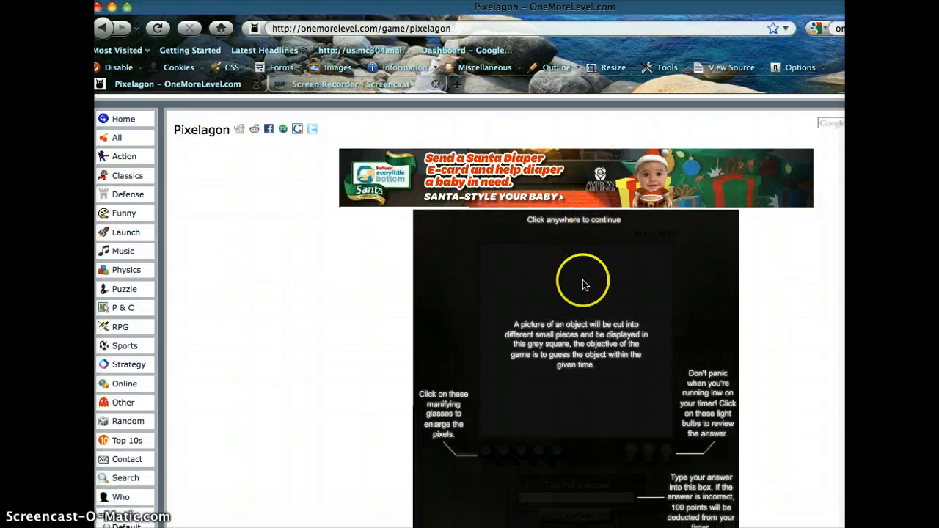
Step: Start a new round, submit orange for the first picture and move on
{"action": "left_click", "coordinate": [581, 282]}
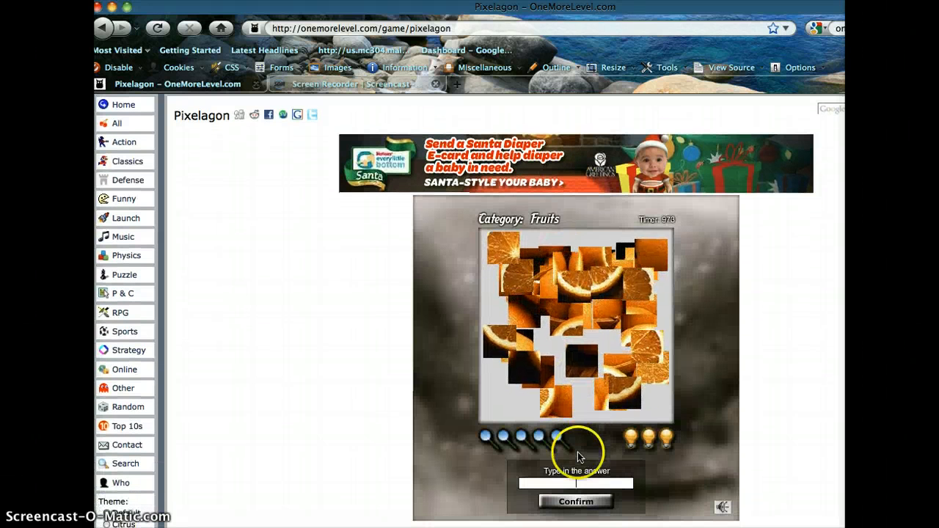
{"action": "type", "text": "oran"}
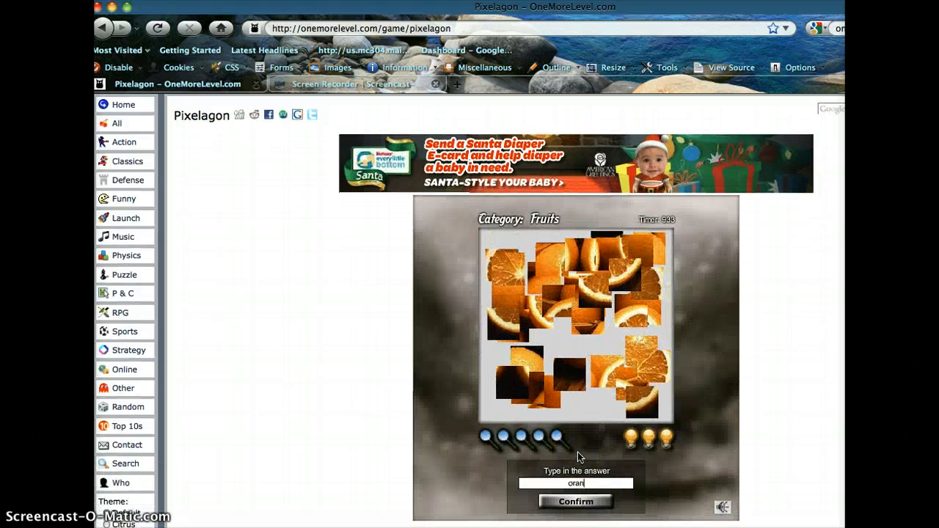
{"action": "left_click", "coordinate": [575, 501]}
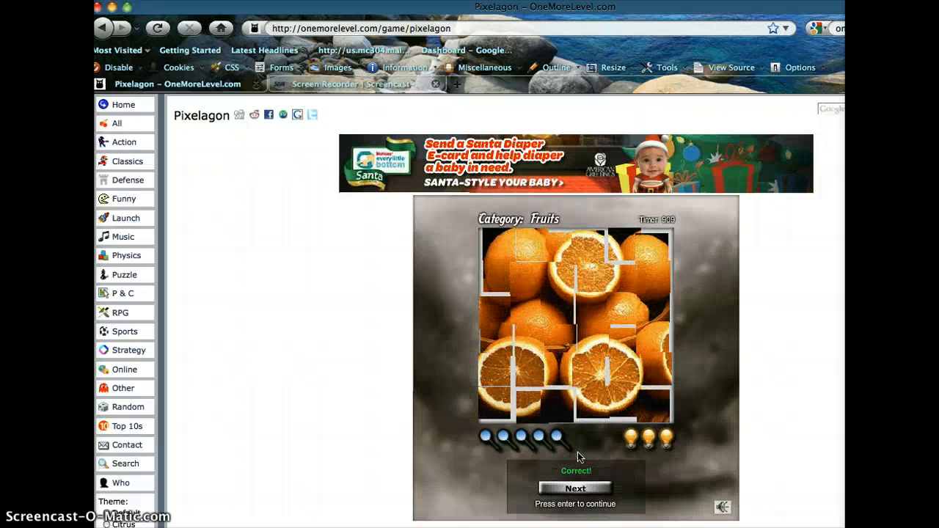
{"action": "left_click", "coordinate": [575, 488]}
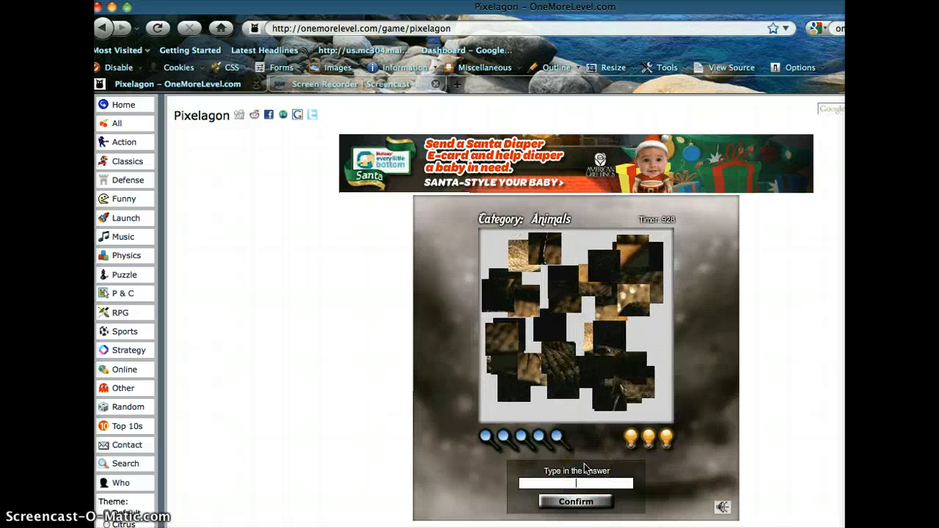
Step: Answer the Animals picture, then submit violin and move on
{"action": "left_click", "coordinate": [575, 502]}
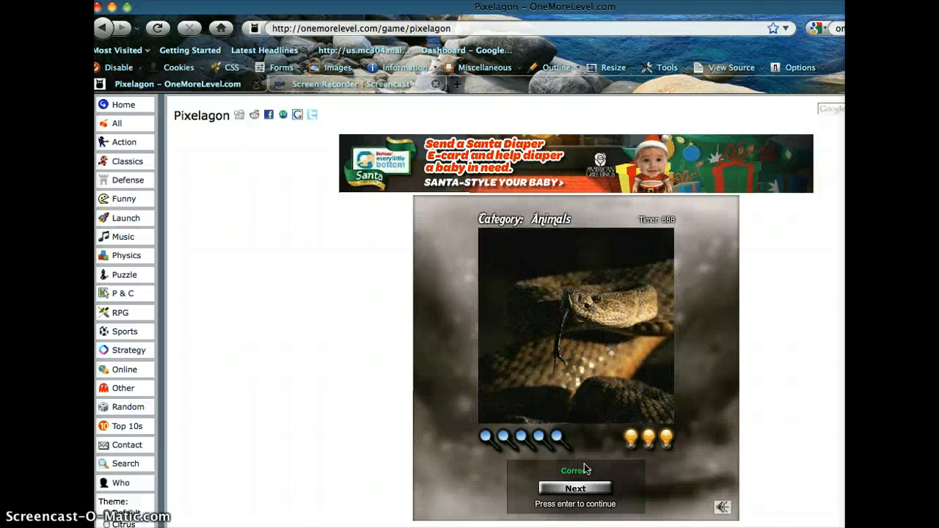
{"action": "left_click", "coordinate": [574, 487]}
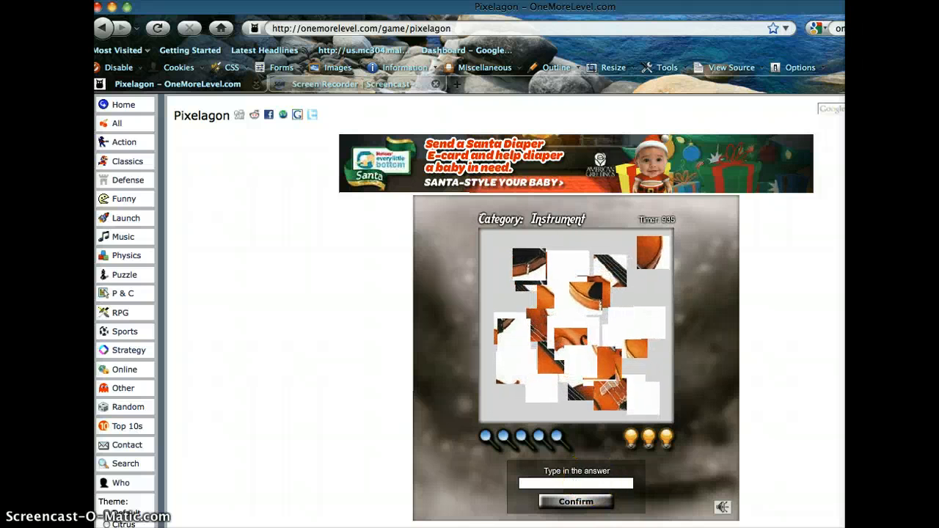
{"action": "type", "text": "violi"}
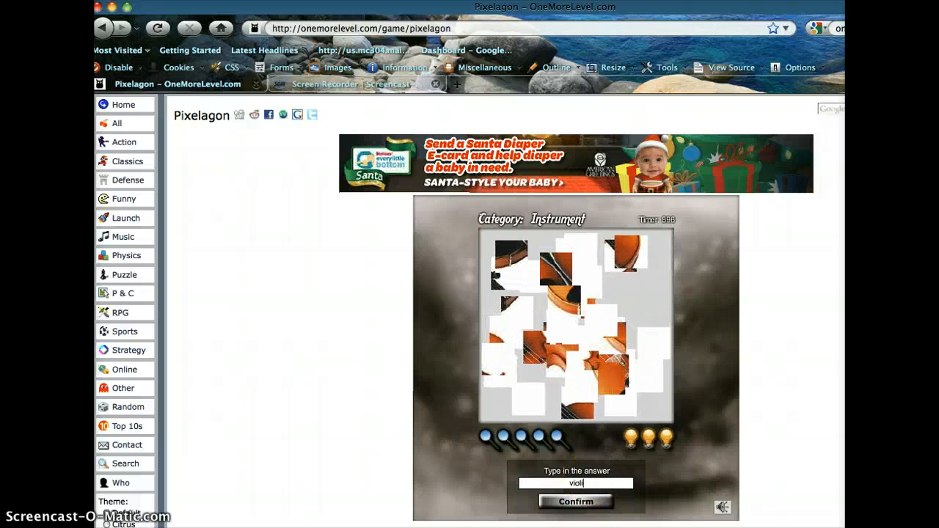
{"action": "left_click", "coordinate": [575, 502]}
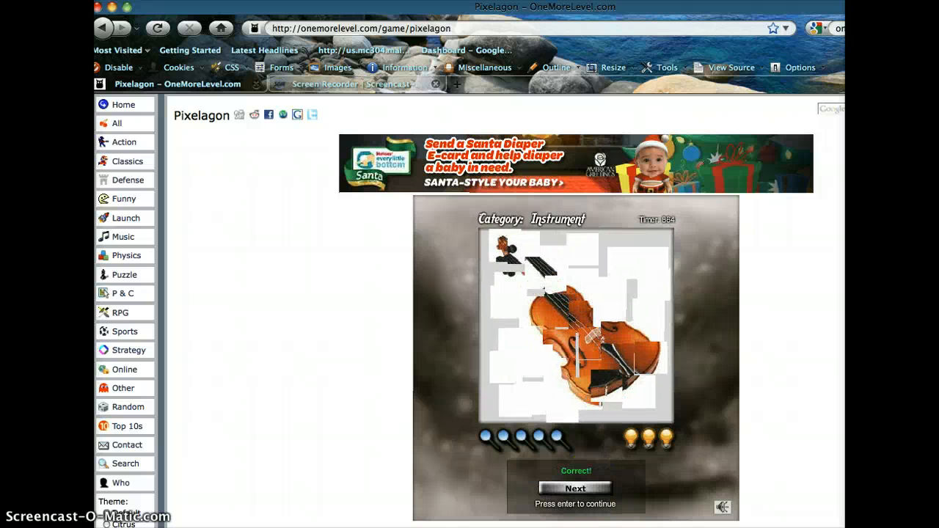
{"action": "left_click", "coordinate": [574, 487]}
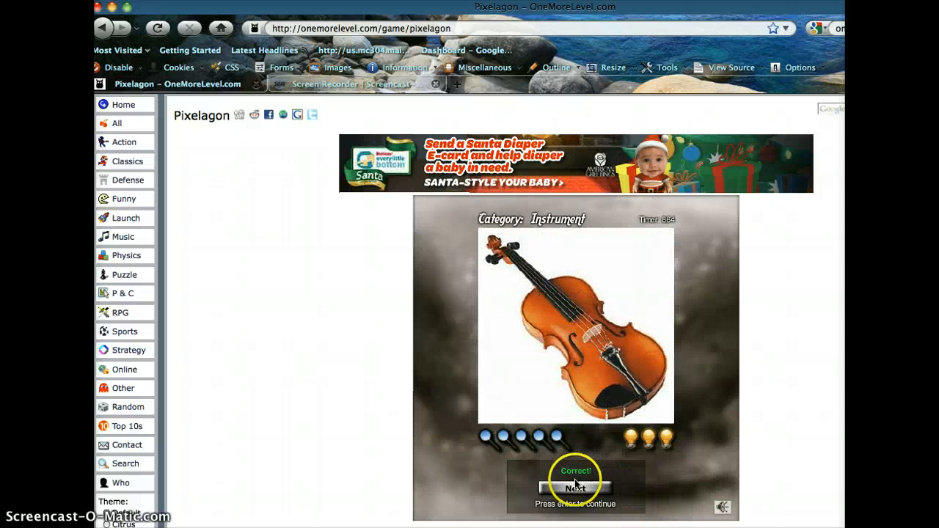
{"action": "left_click", "coordinate": [576, 487]}
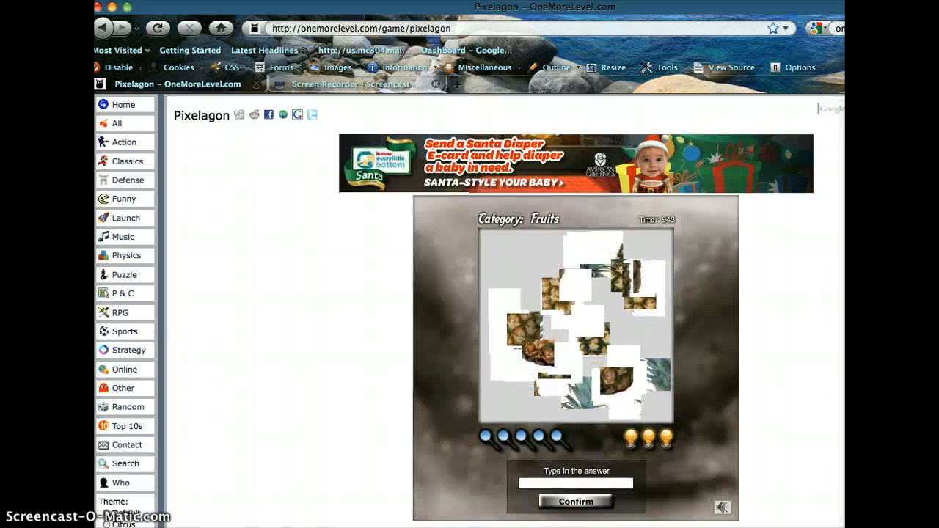
Step: Submit pineapple for the Fruits picture and advance to the next puzzle
{"action": "type", "text": "pinapp"}
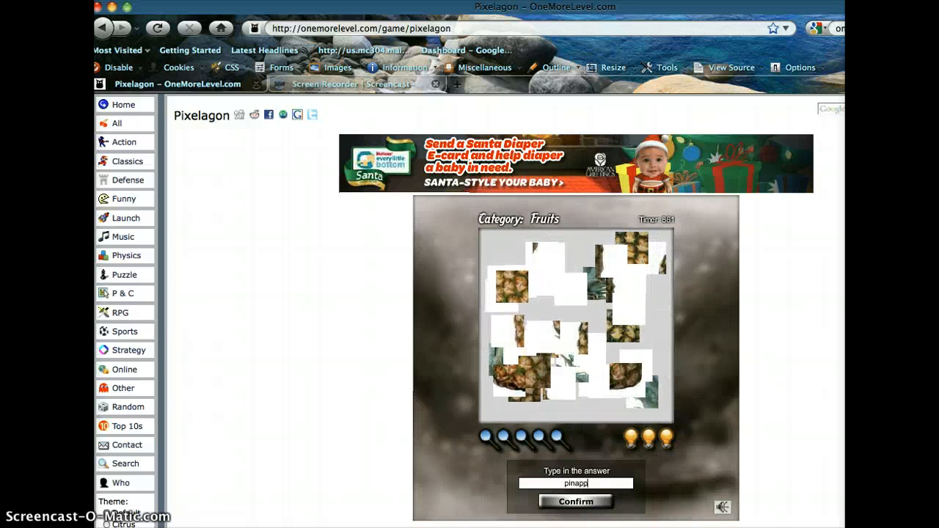
{"action": "left_click", "coordinate": [576, 501]}
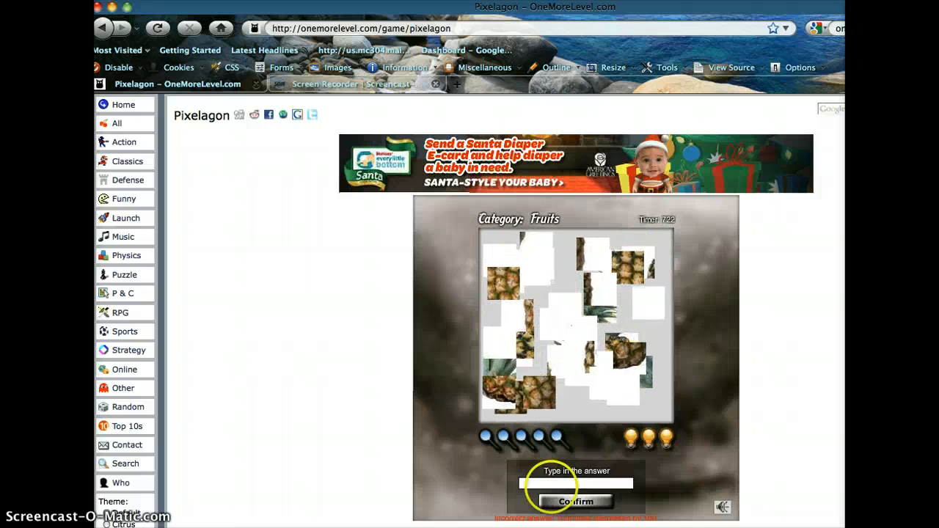
{"action": "type", "text": "pinea"}
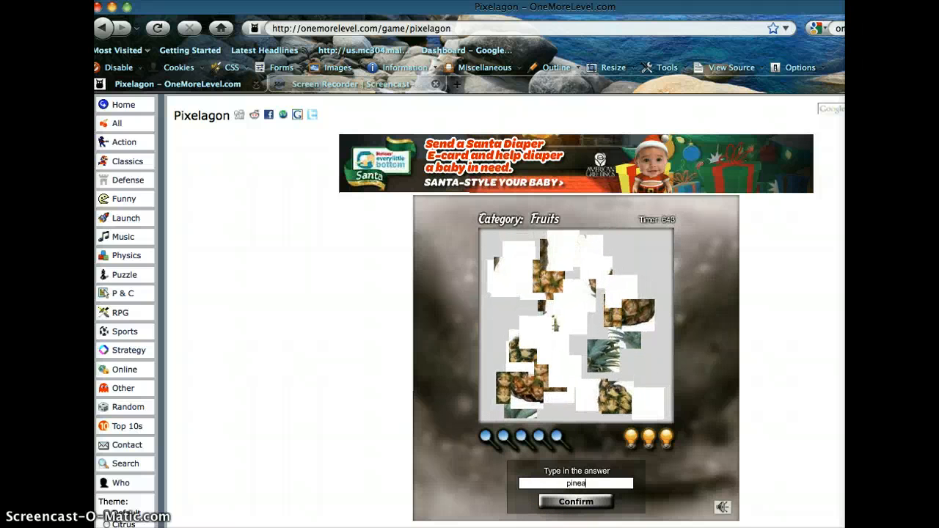
{"action": "left_click", "coordinate": [575, 501]}
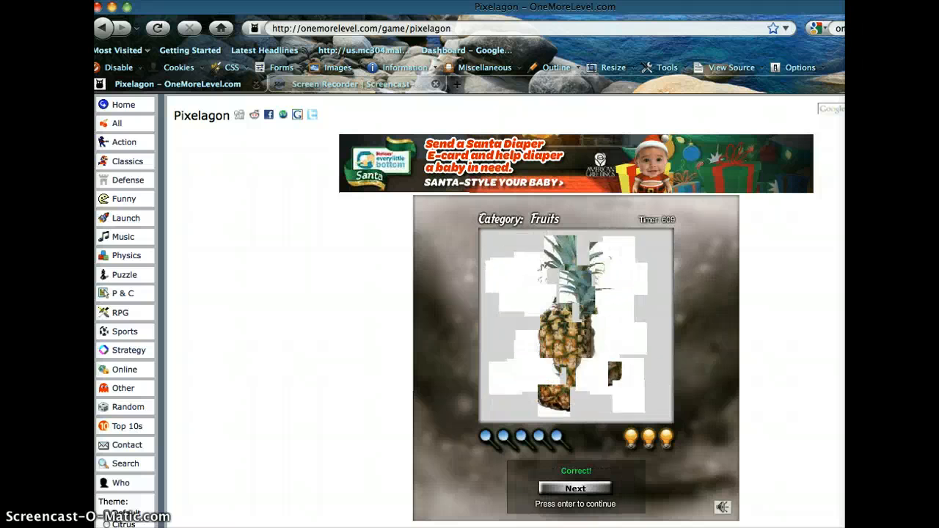
{"action": "left_click", "coordinate": [575, 487]}
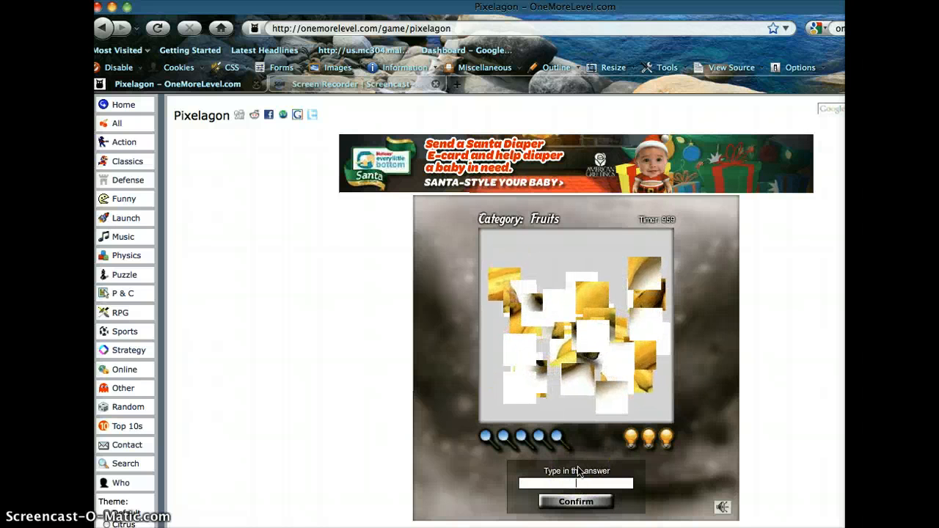
Step: Answer banana, then hamburger for the Foods picture, and move on
{"action": "type", "text": "banana"}
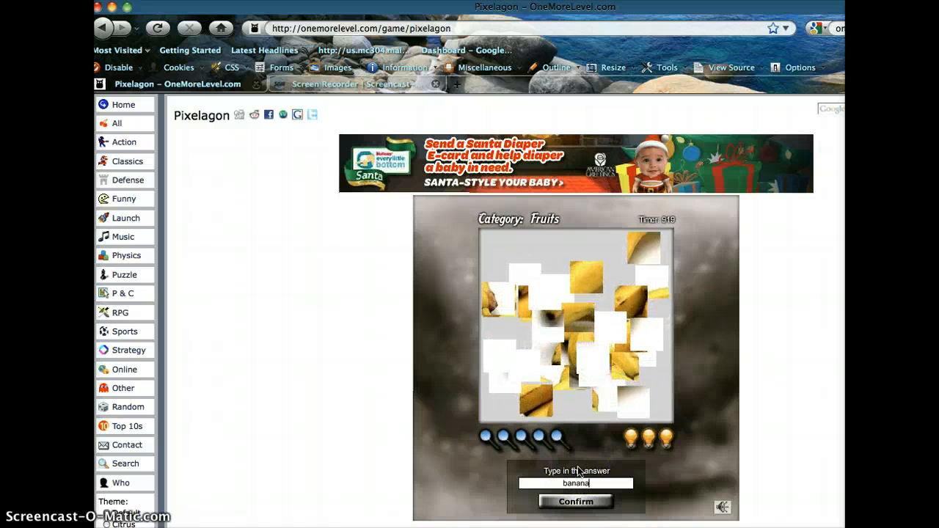
{"action": "left_click", "coordinate": [575, 500]}
{"action": "type", "text": "m"}
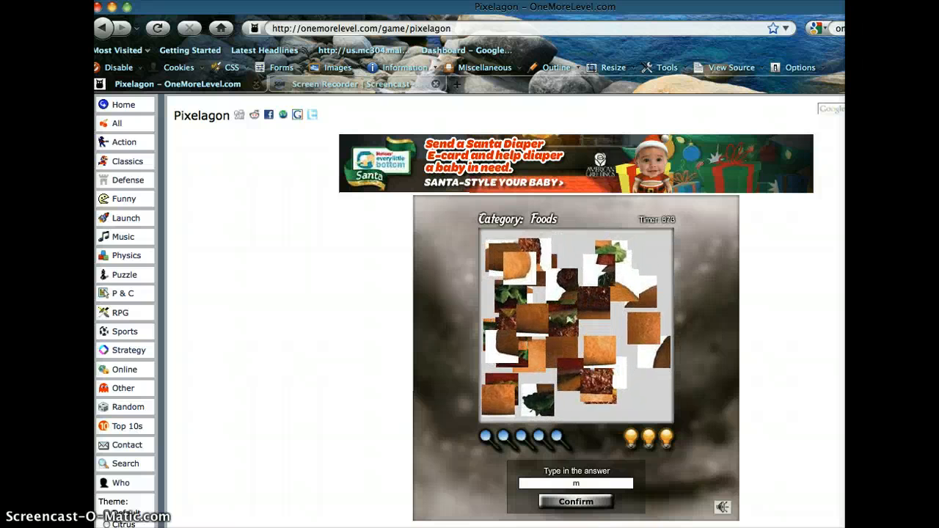
{"action": "type", "text": "ham"}
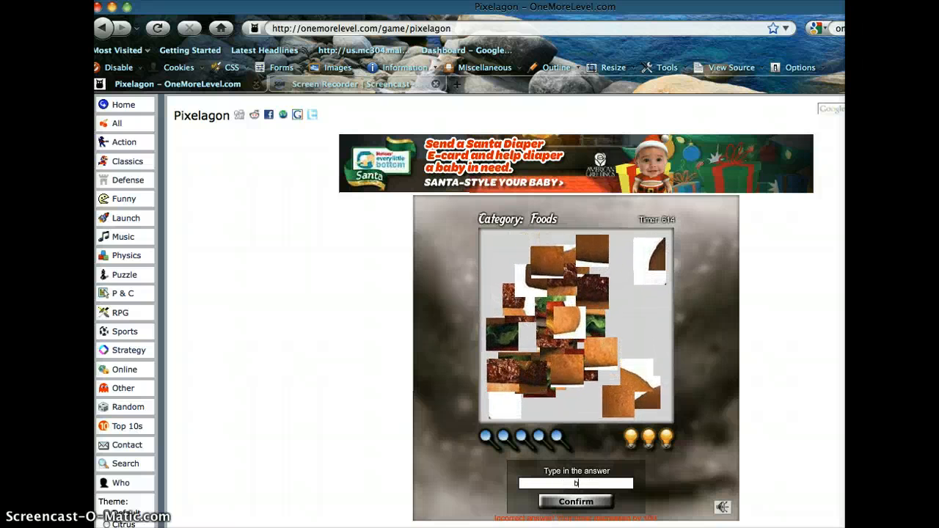
{"action": "left_click", "coordinate": [578, 501]}
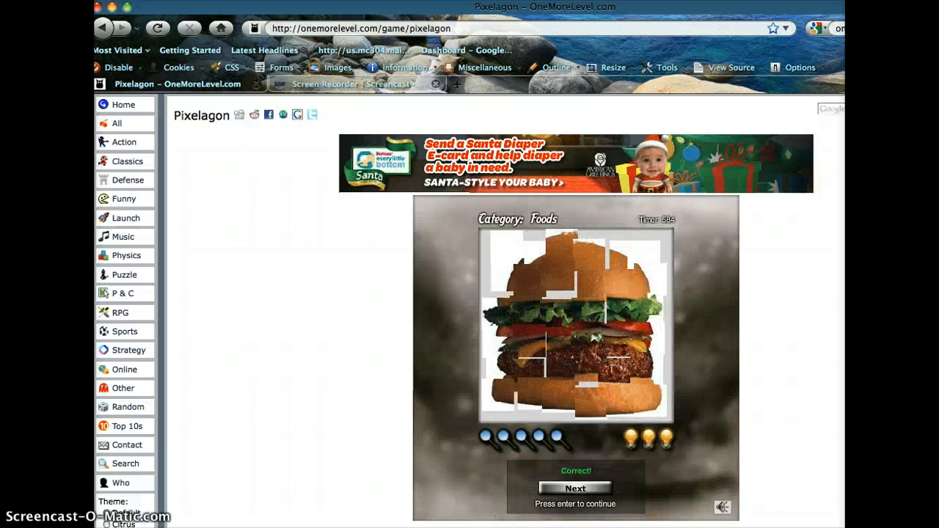
{"action": "left_click", "coordinate": [574, 487]}
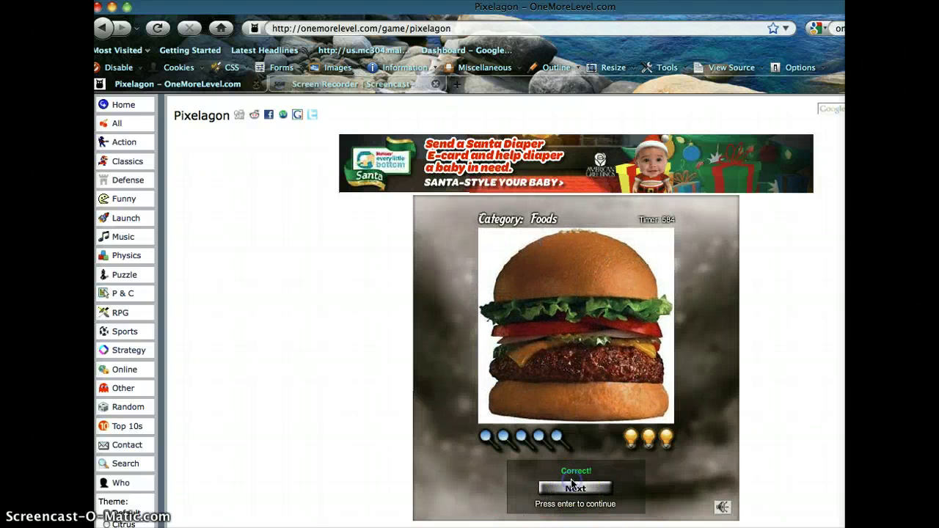
{"action": "left_click", "coordinate": [574, 489]}
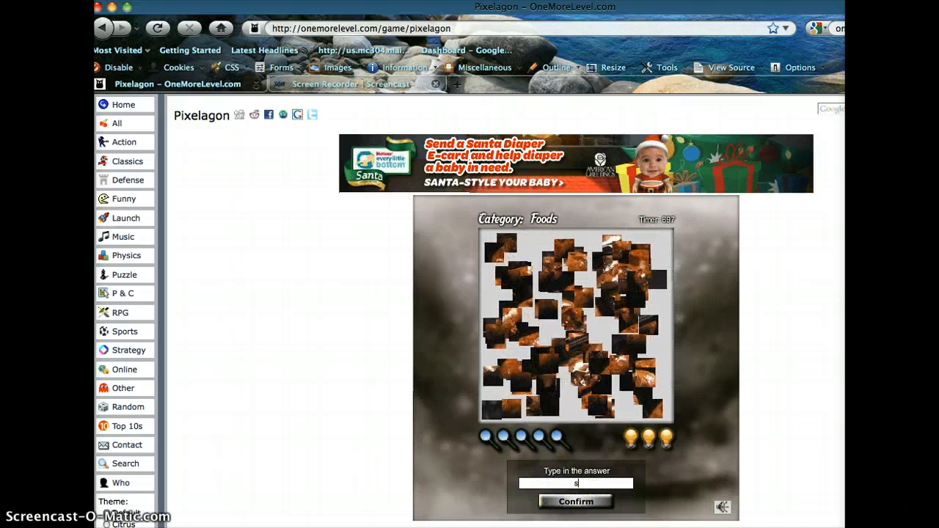
Step: Answer sausage for the next Foods picture and advance to the Animals puzzle
{"action": "type", "text": "sausage"}
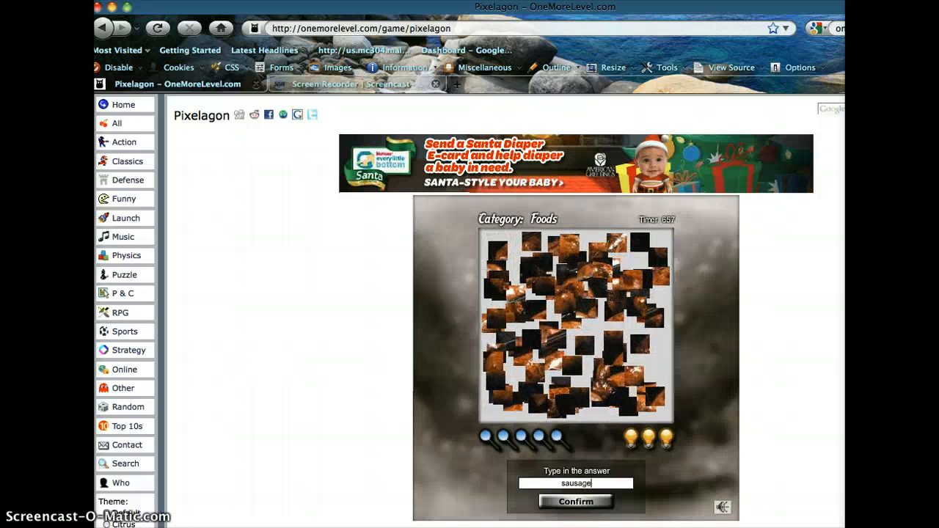
{"action": "left_click", "coordinate": [575, 500]}
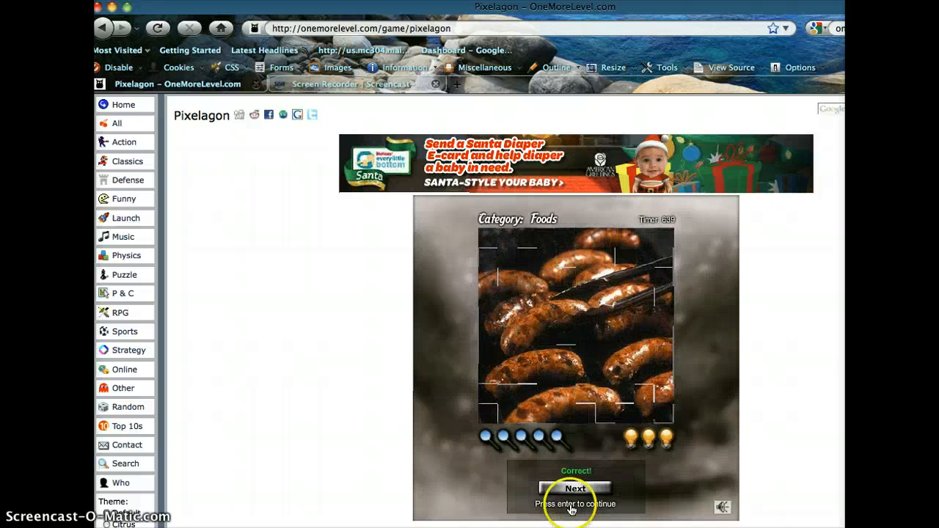
{"action": "left_click", "coordinate": [575, 487]}
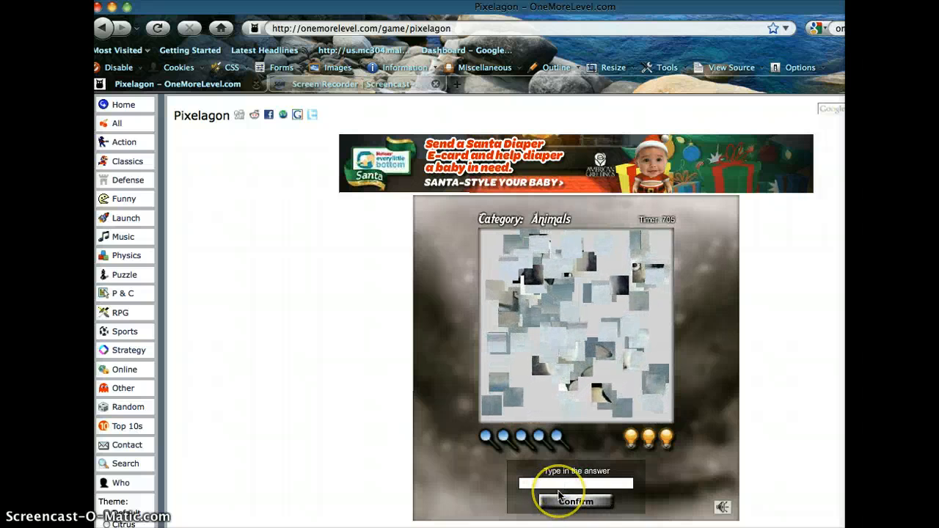
Step: Solve the Electronics picture as monitor using a hint, then advance
{"action": "type", "text": "pen"}
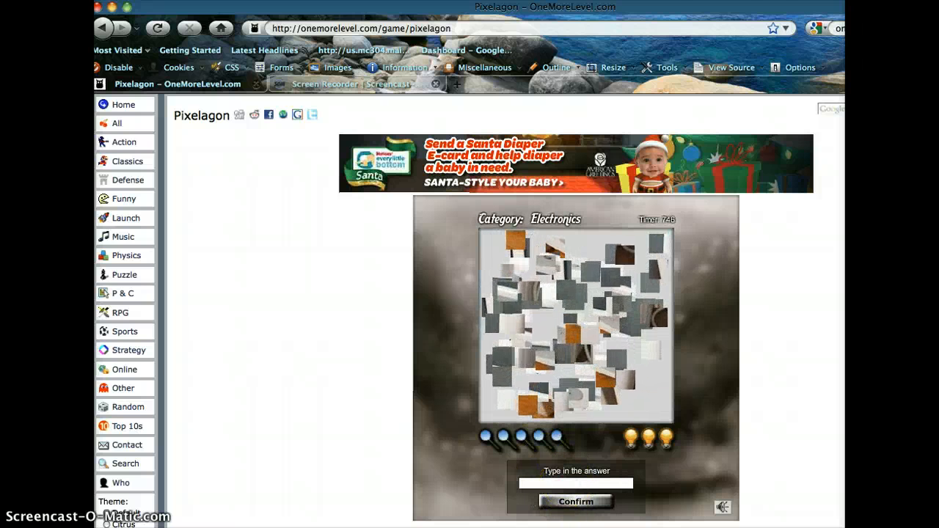
{"action": "type", "text": "monite"}
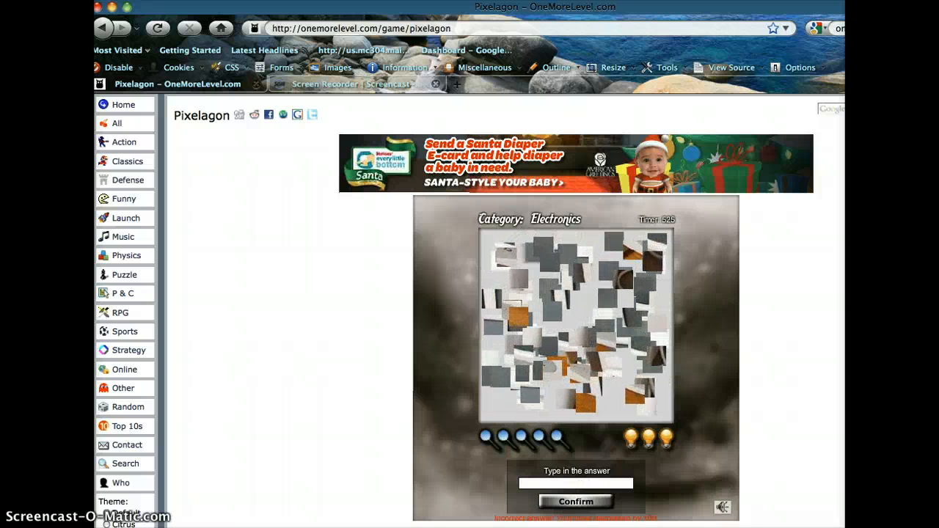
{"action": "type", "text": "mon"}
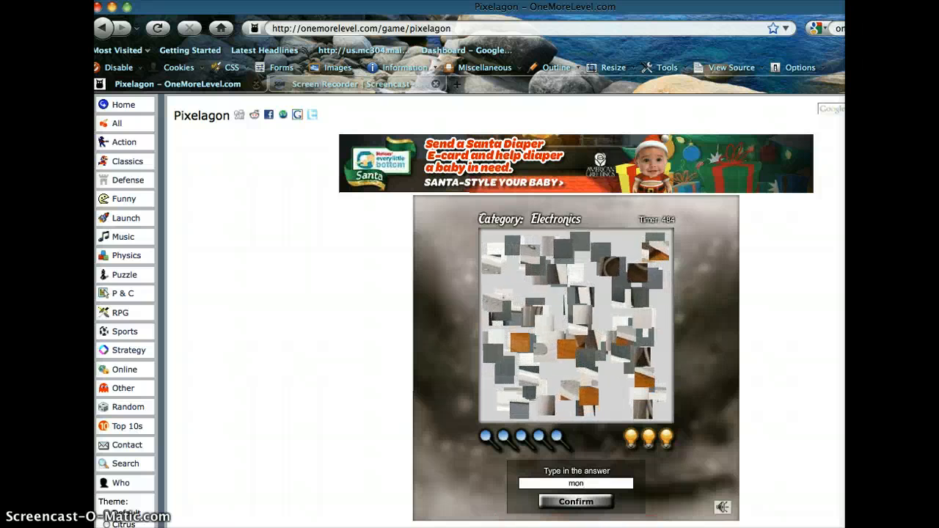
{"action": "left_click", "coordinate": [577, 501]}
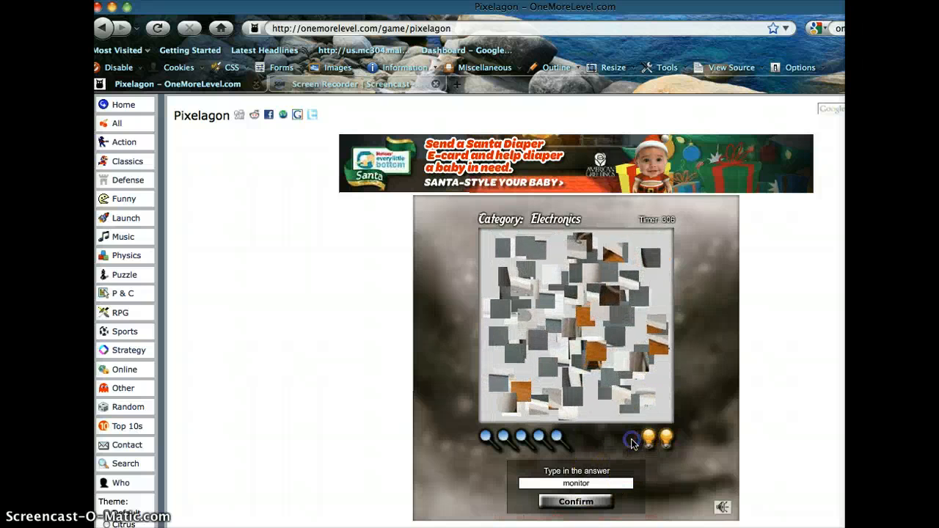
{"action": "left_click", "coordinate": [575, 502]}
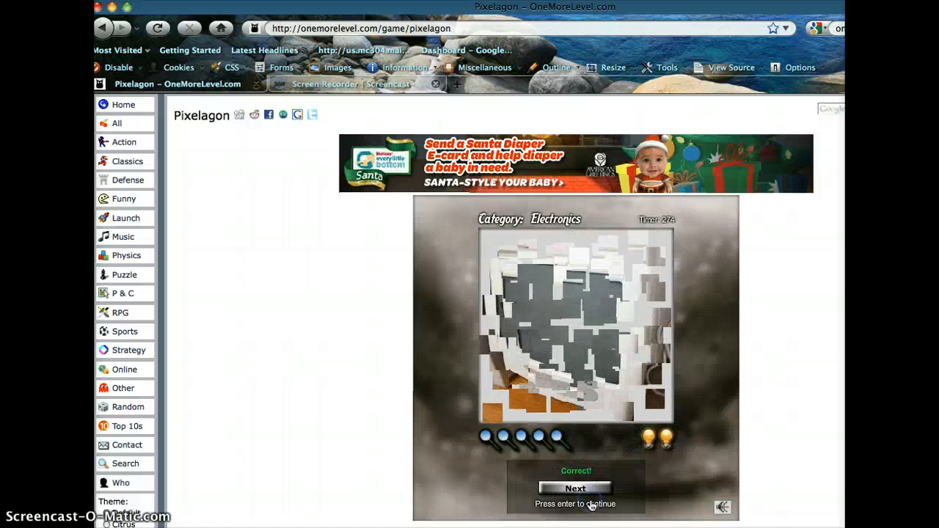
{"action": "left_click", "coordinate": [575, 488]}
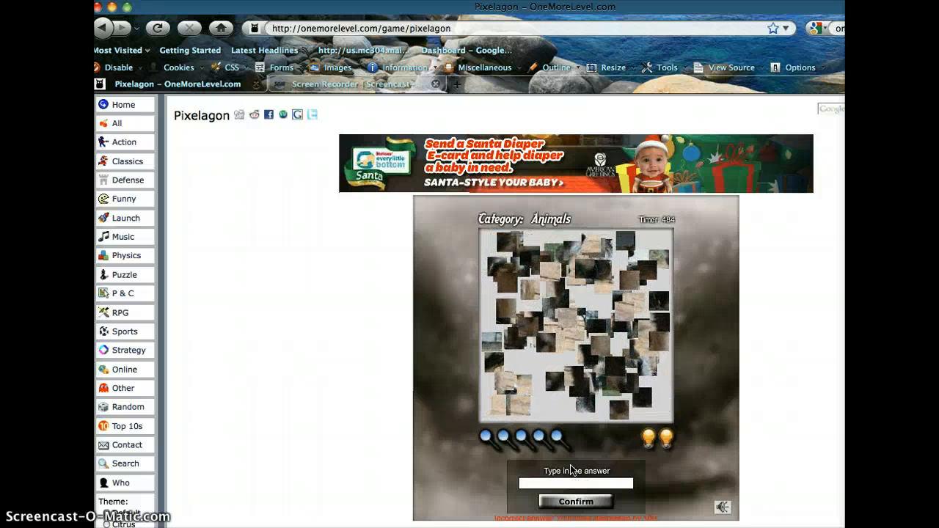
Step: Use a hint to solve the Animals picture as dog and advance
{"action": "type", "text": "s"}
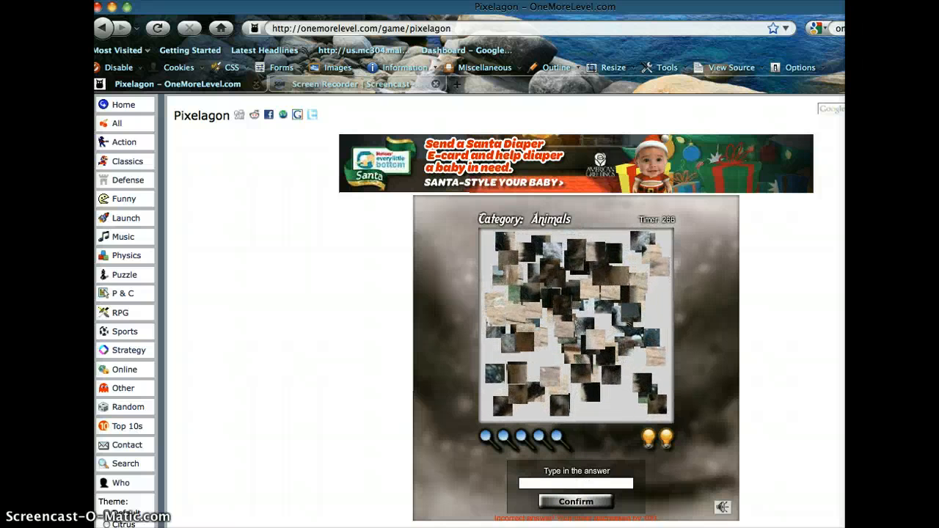
{"action": "left_click", "coordinate": [577, 501]}
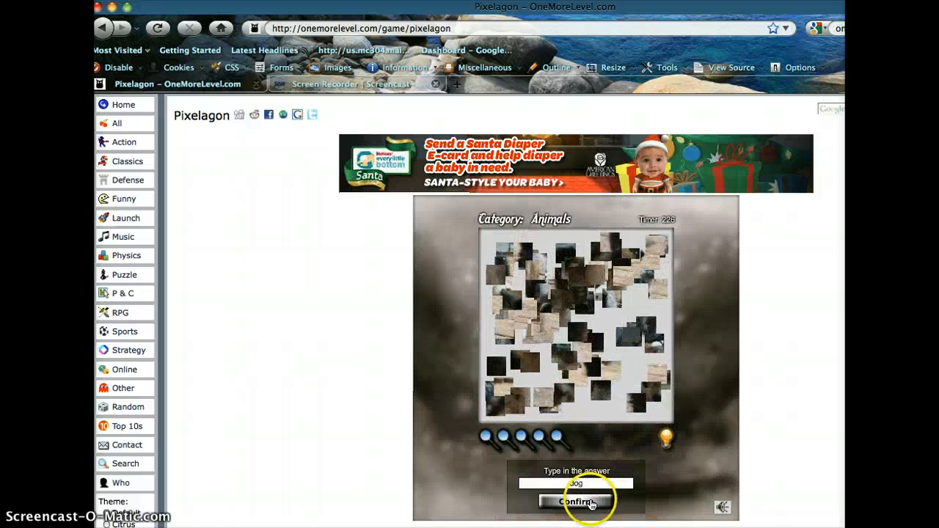
{"action": "left_click", "coordinate": [580, 501]}
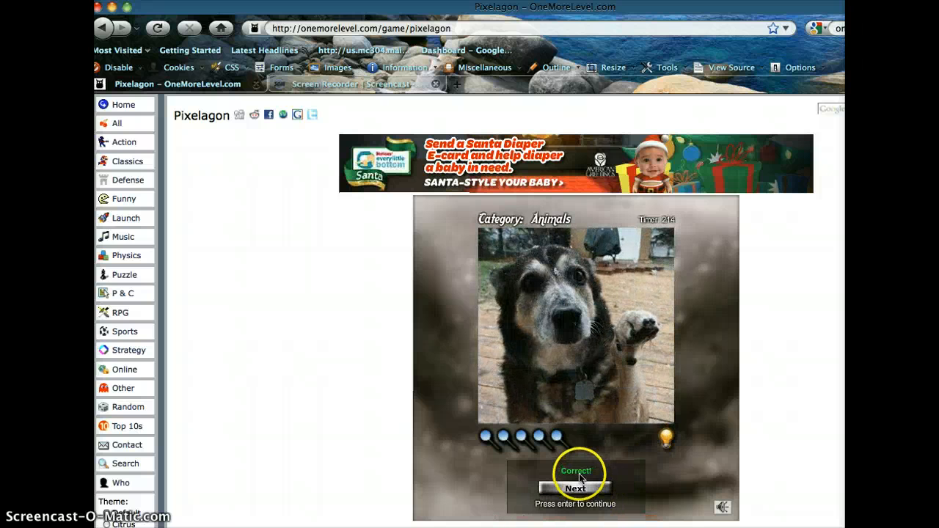
{"action": "left_click", "coordinate": [575, 486]}
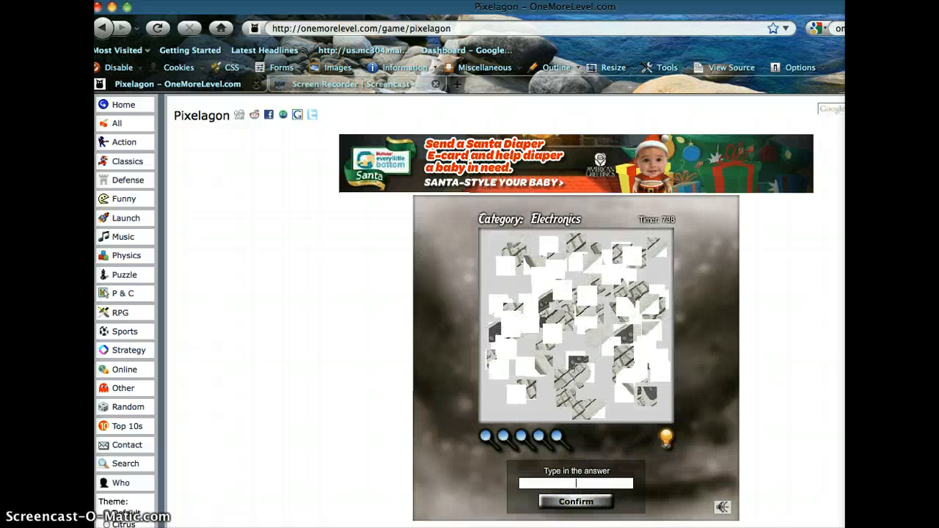
Step: Answer keyboard for the Electronics picture and advance
{"action": "type", "text": "key"}
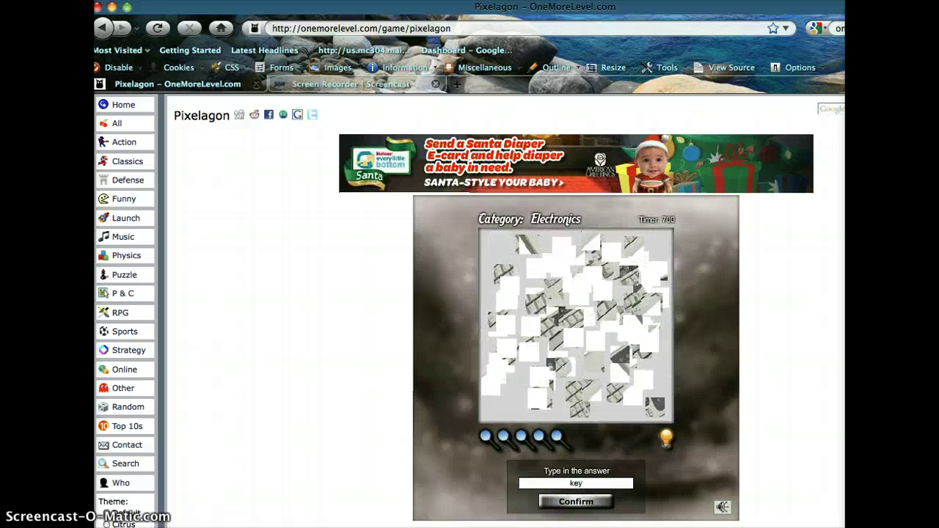
{"action": "type", "text": "keyboard"}
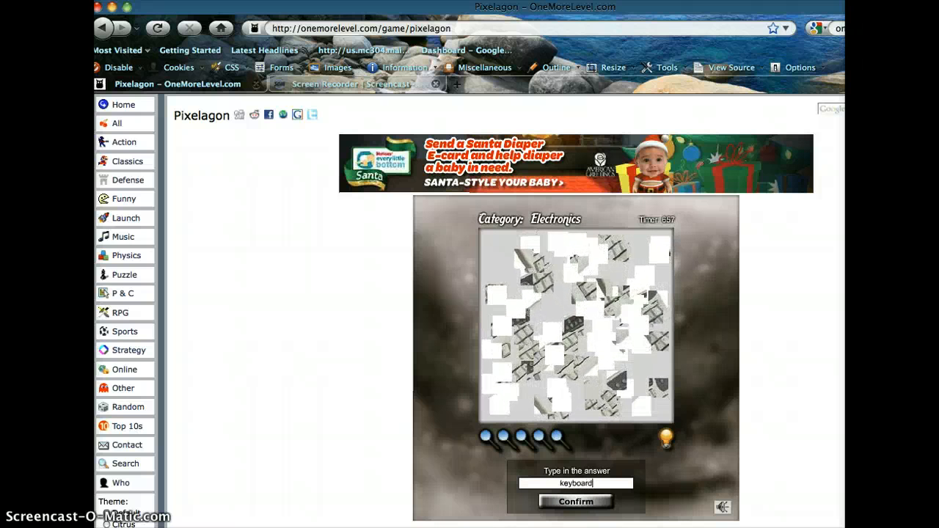
{"action": "type", "text": "c"}
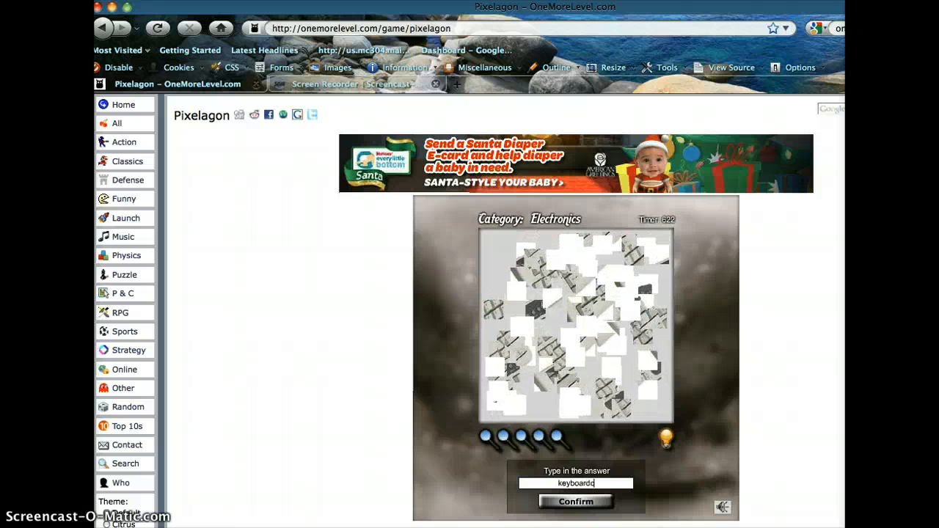
{"action": "left_click", "coordinate": [574, 501]}
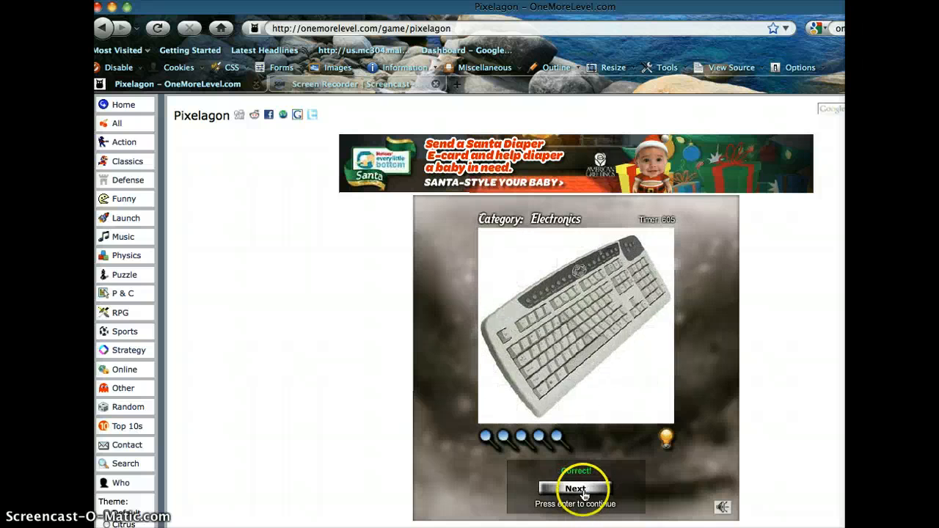
{"action": "left_click", "coordinate": [576, 489]}
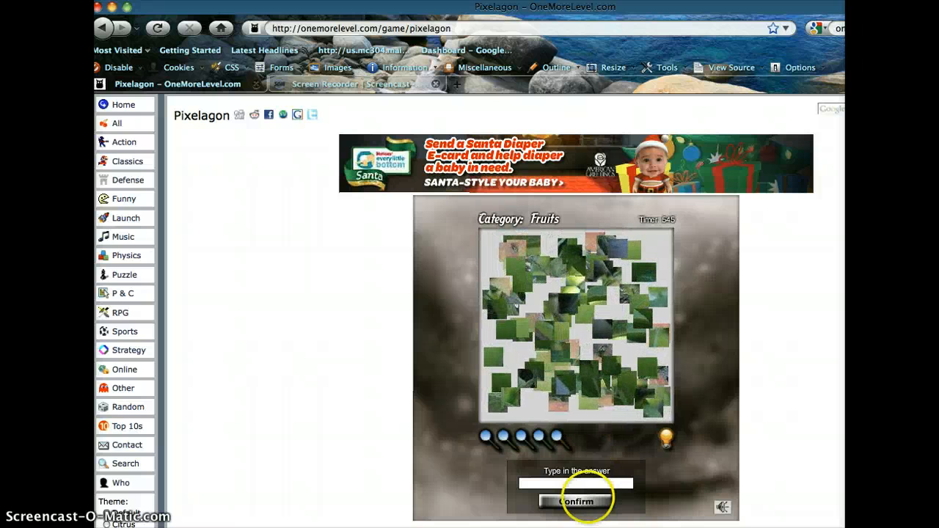
Step: Try a 'gra' guess on the green Fruits picture as time runs out at 7,126 points
{"action": "type", "text": "gra"}
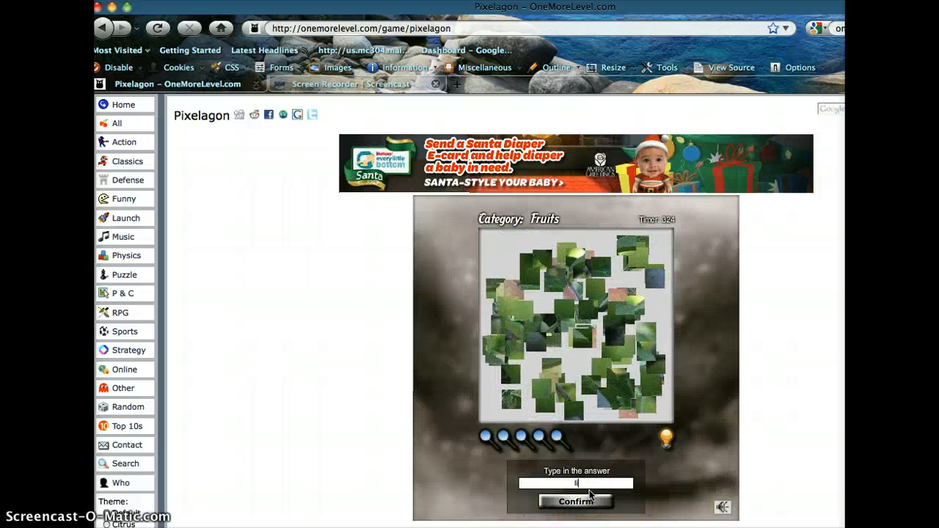
{"action": "left_click", "coordinate": [576, 501]}
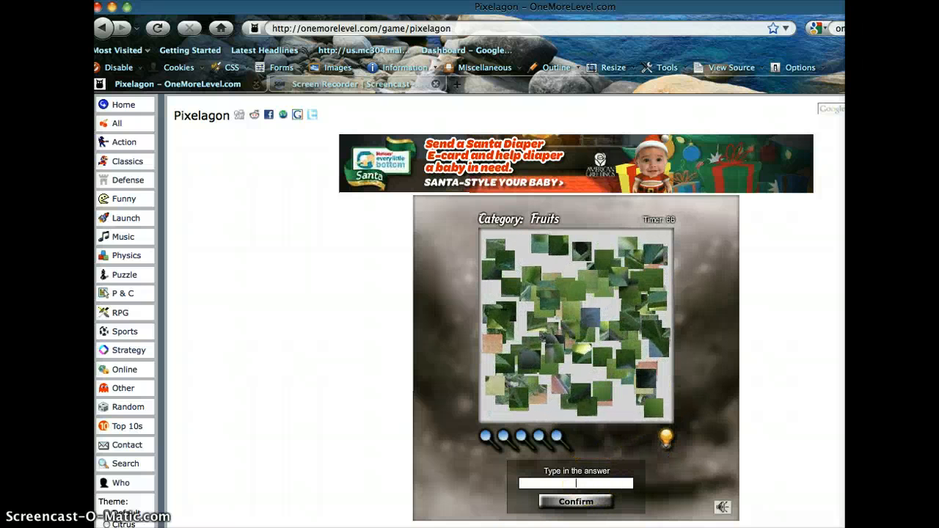
{"action": "left_click", "coordinate": [666, 437]}
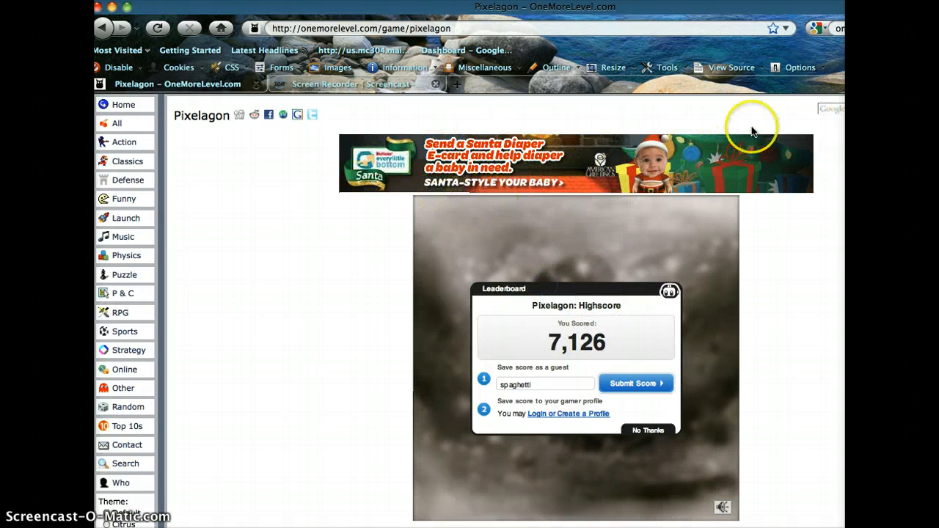
{"action": "mouse_move", "coordinate": [574, 258]}
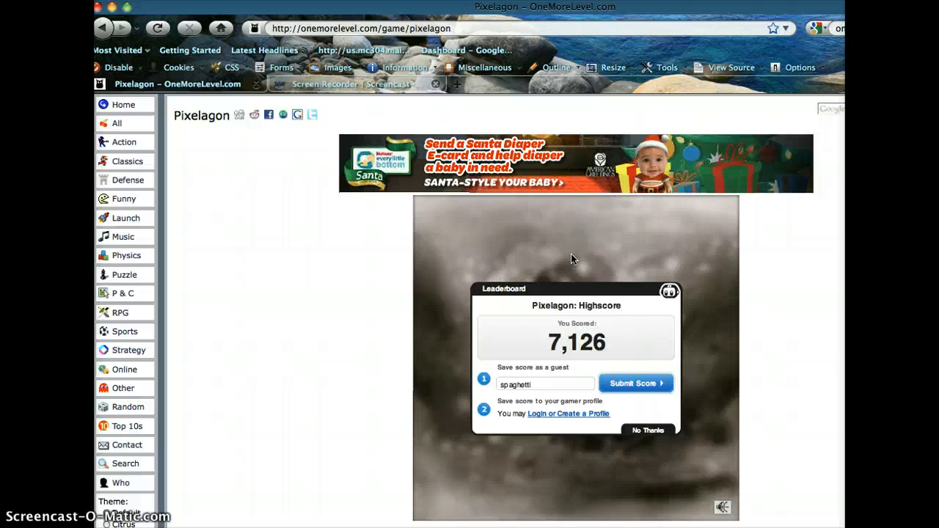
{"action": "left_click", "coordinate": [574, 265]}
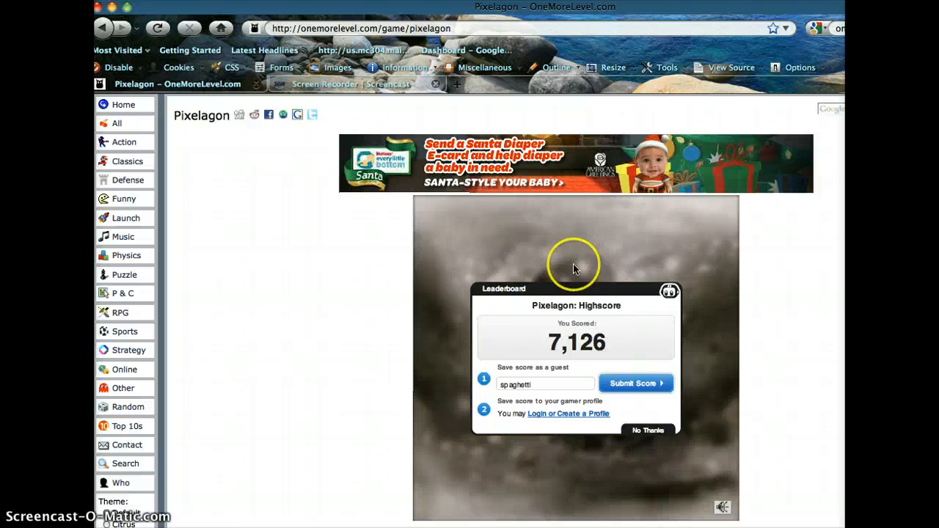